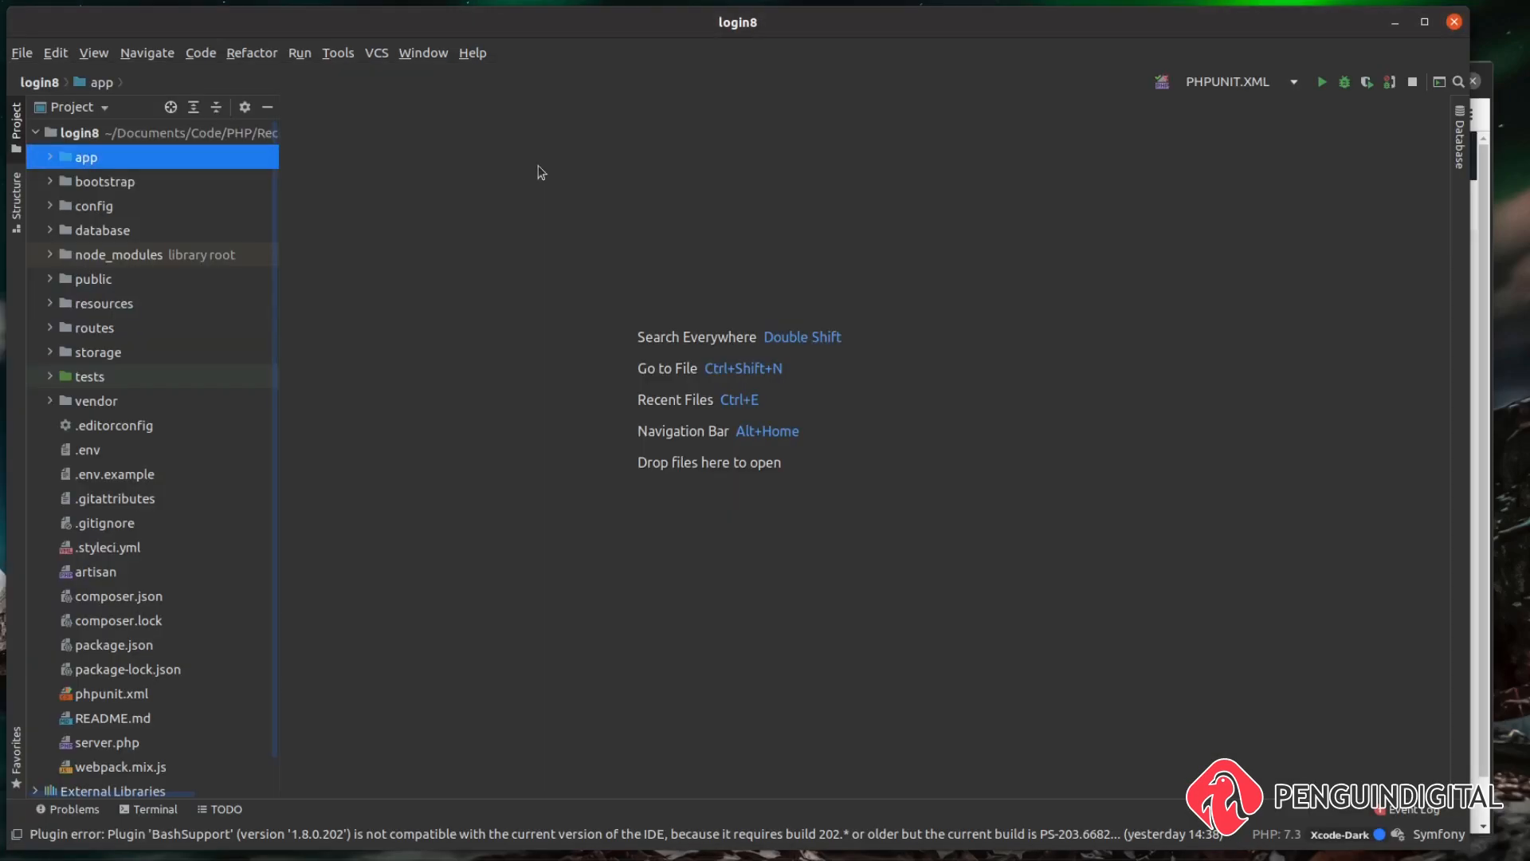
{"action": "mouse_move", "coordinate": [49, 163]}
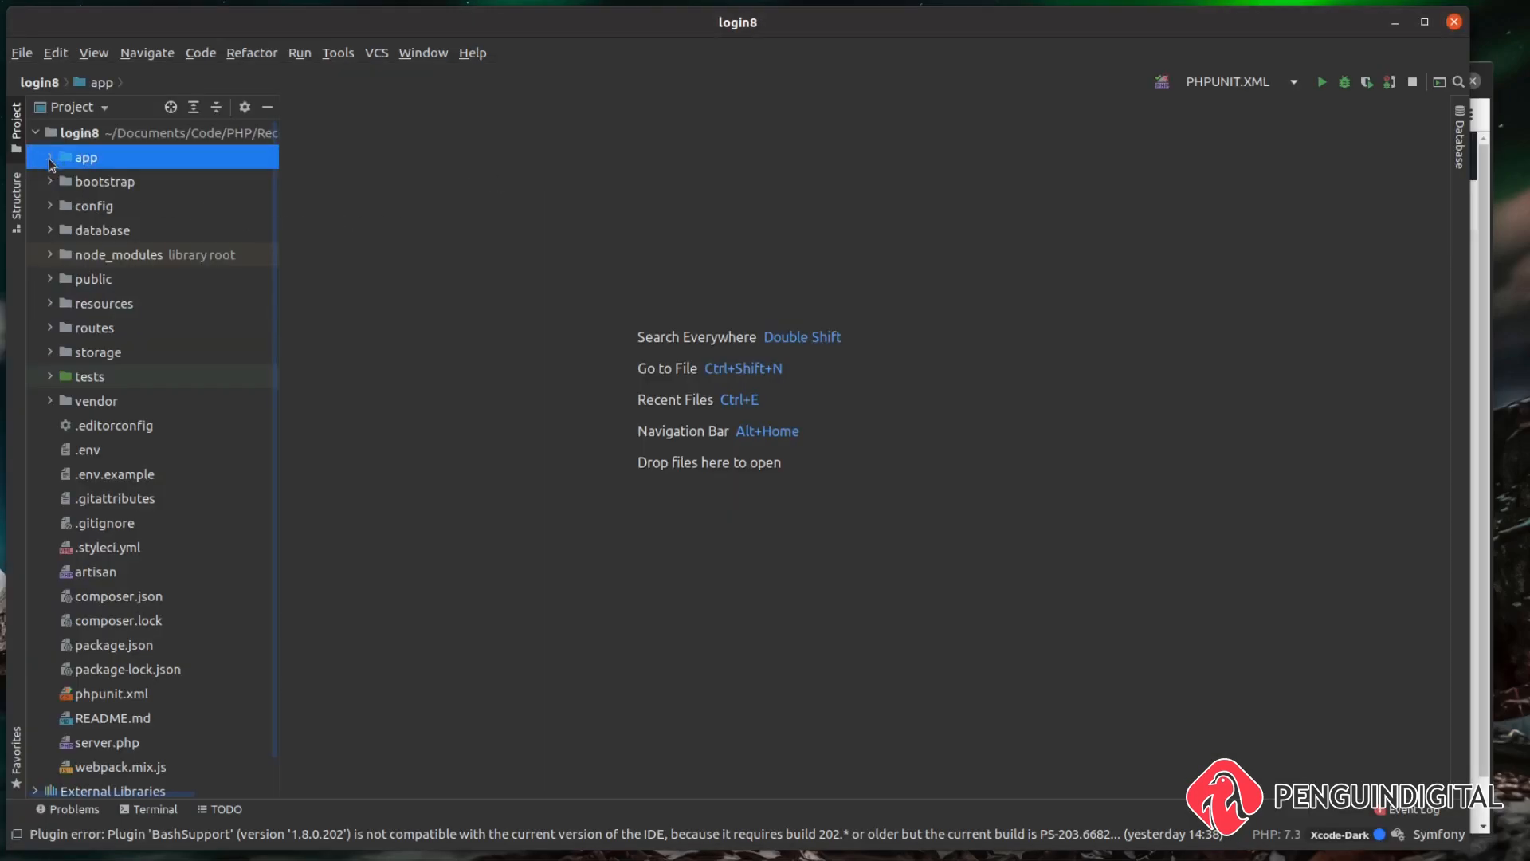
- Expand app and Actions in the project tree to reveal the Fortify action files
{"action": "left_click", "coordinate": [51, 157]}
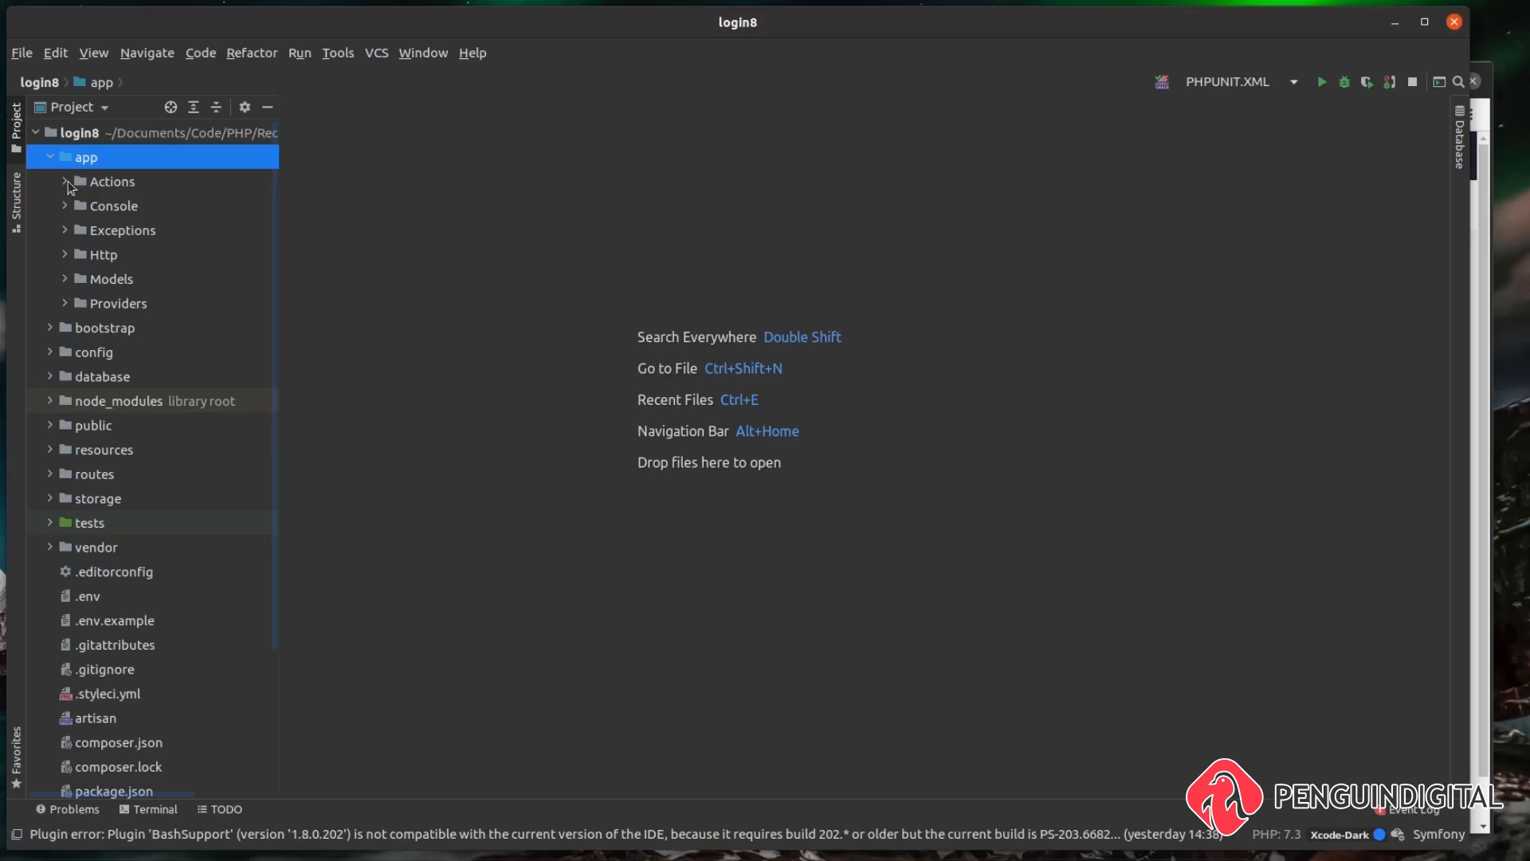
{"action": "left_click", "coordinate": [66, 182]}
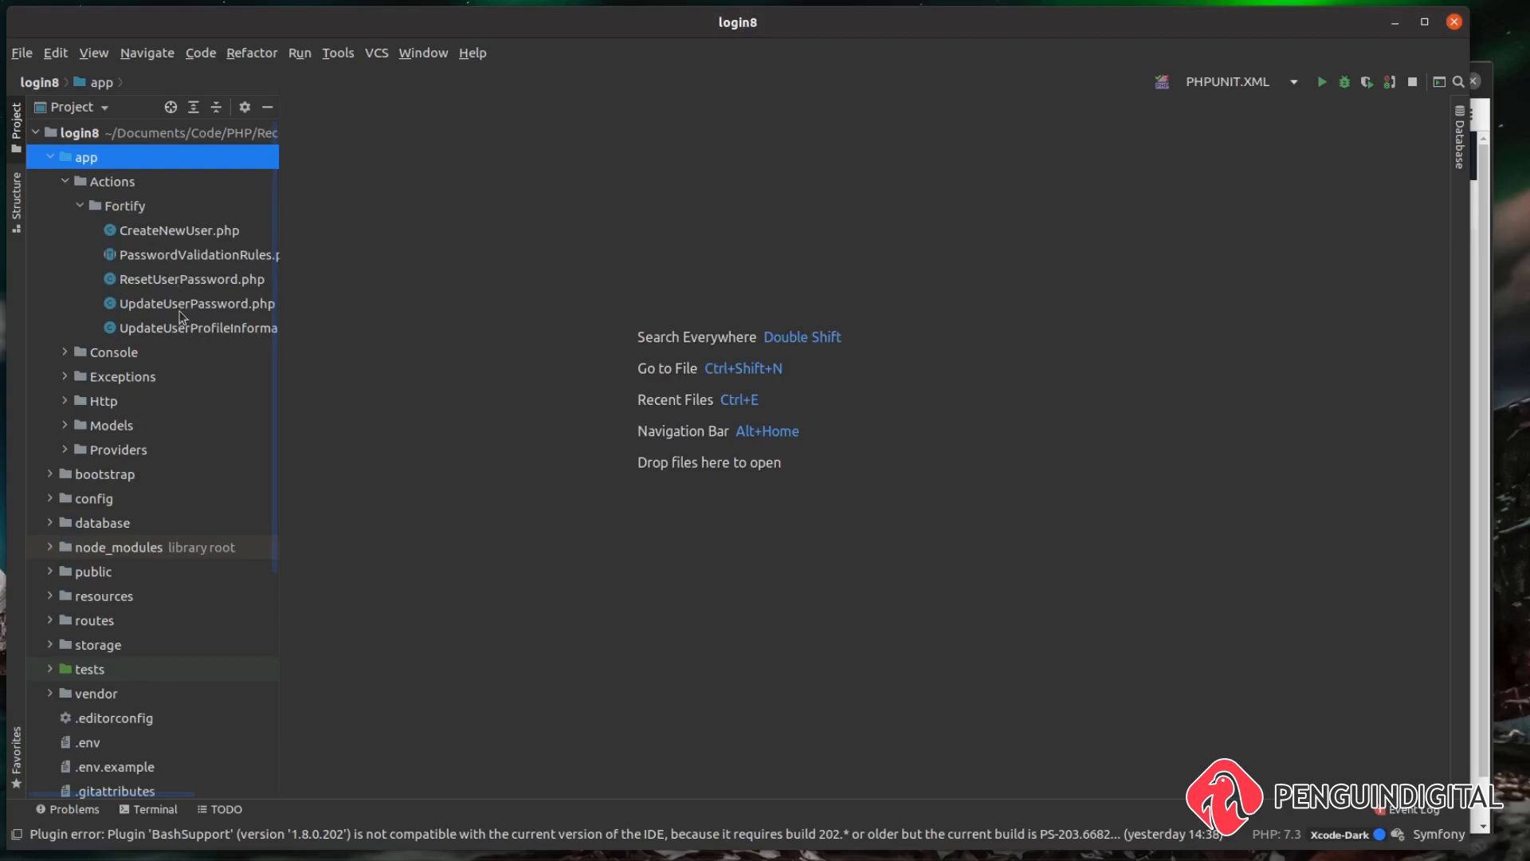
{"action": "mouse_move", "coordinate": [464, 207]}
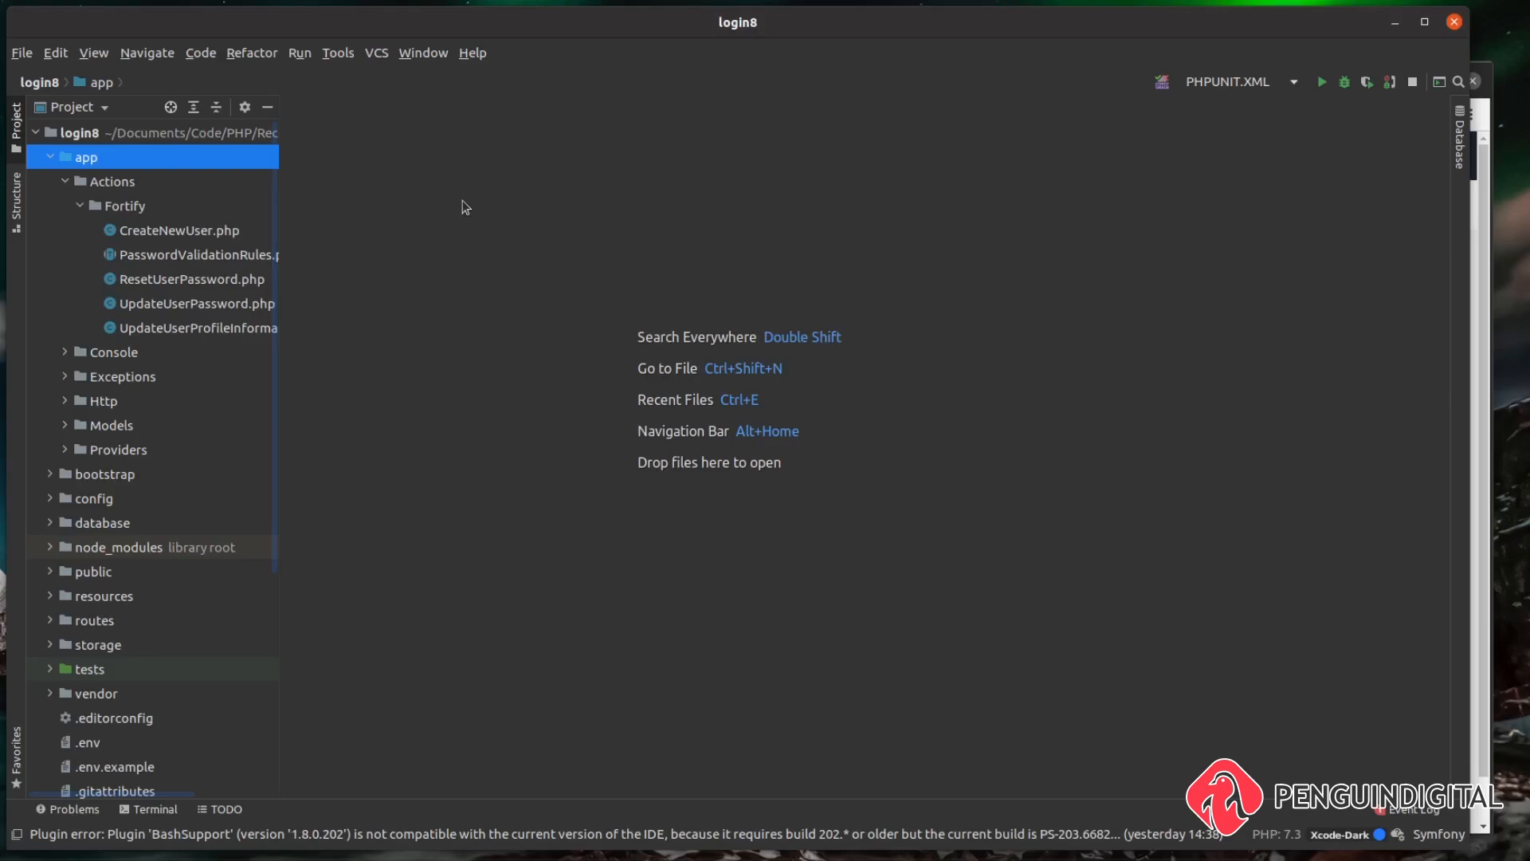
{"action": "mouse_move", "coordinate": [406, 224]}
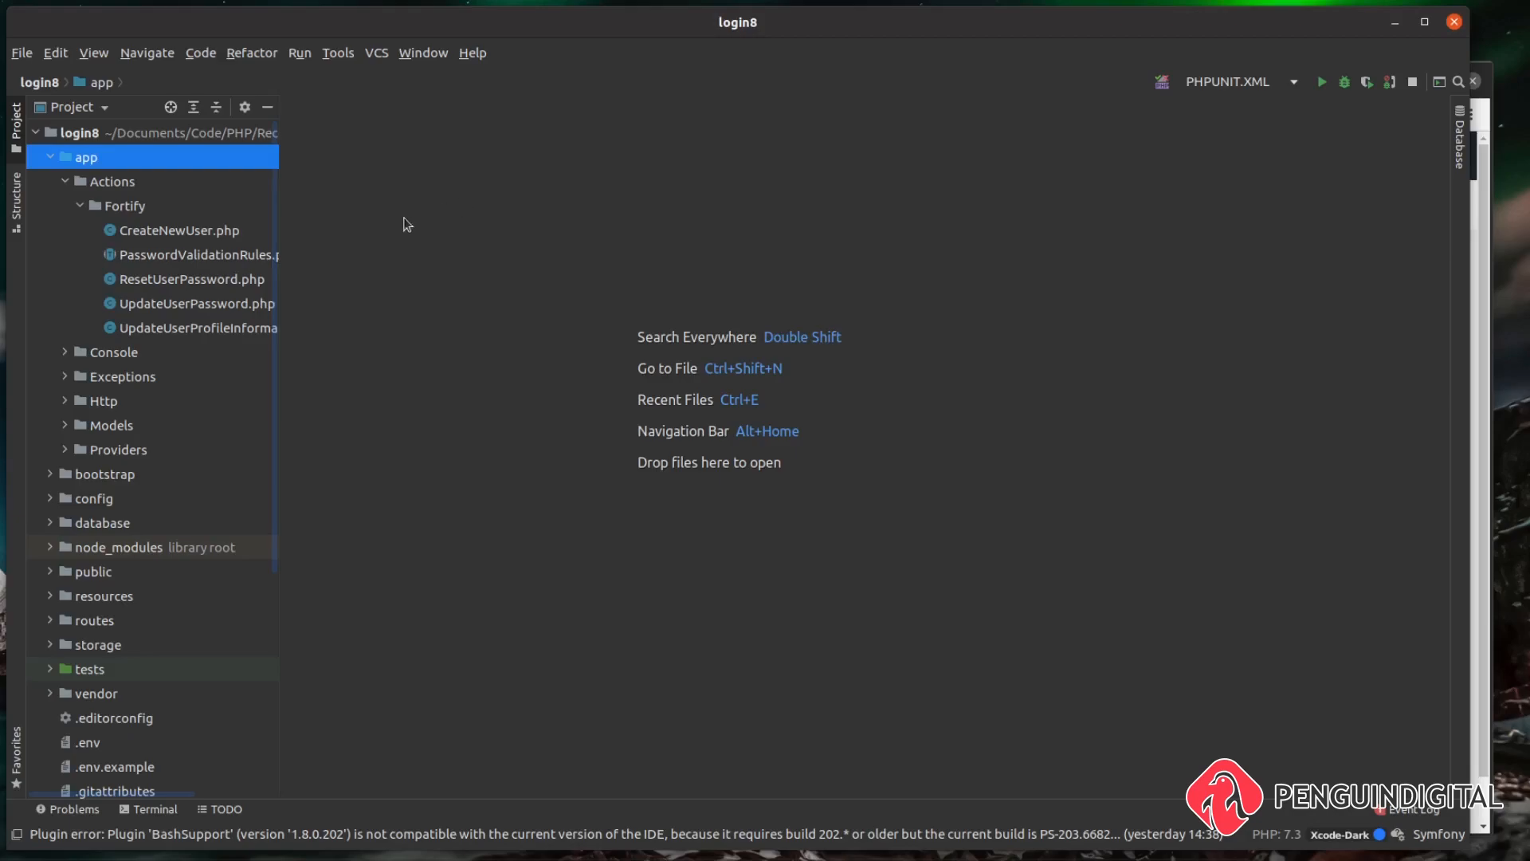
{"action": "mouse_move", "coordinate": [166, 229]}
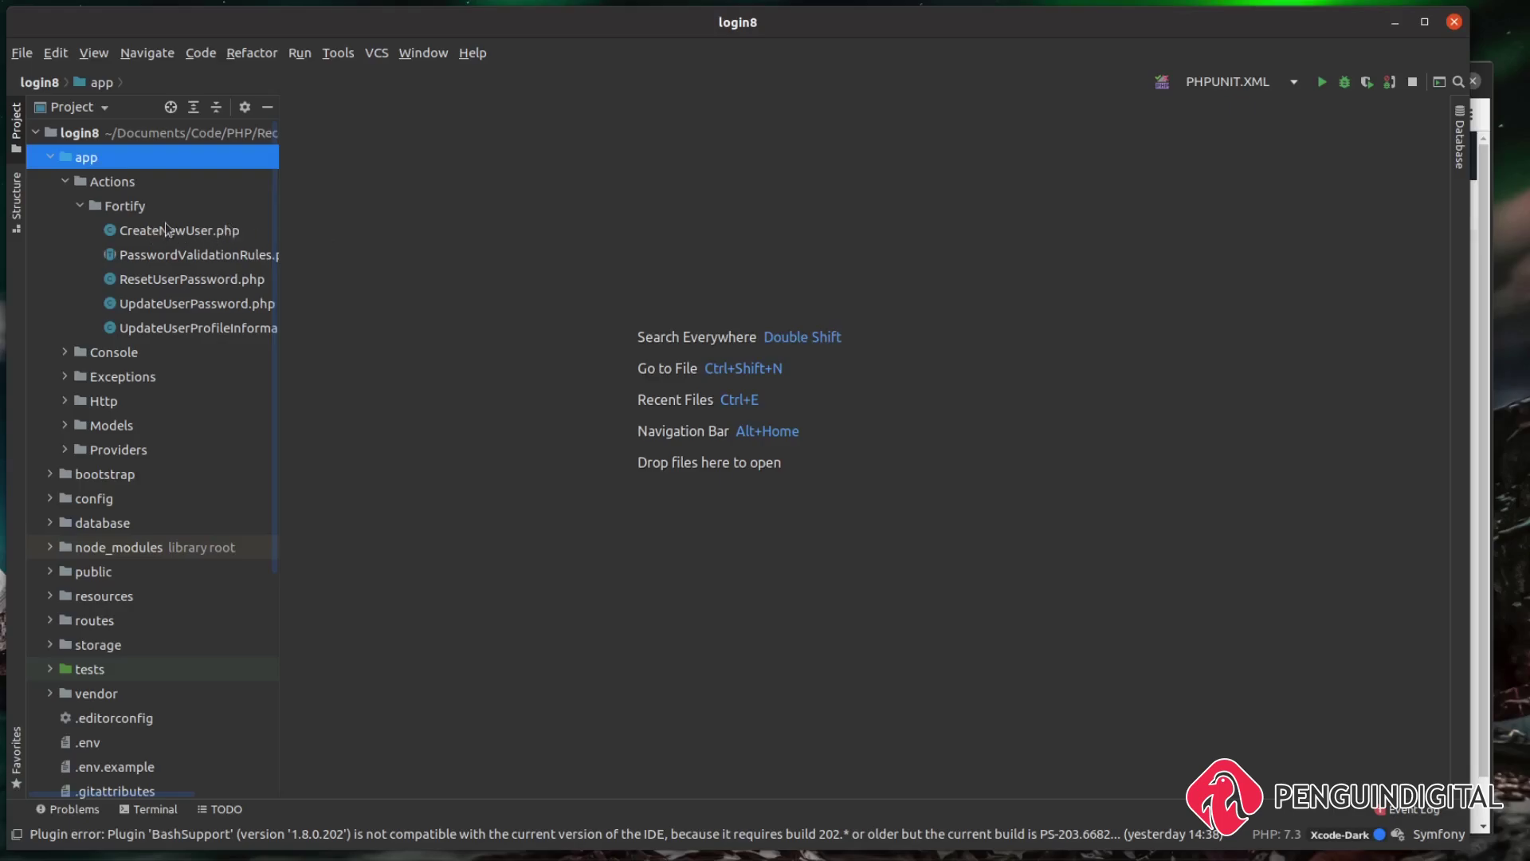
{"action": "mouse_move", "coordinate": [188, 238]}
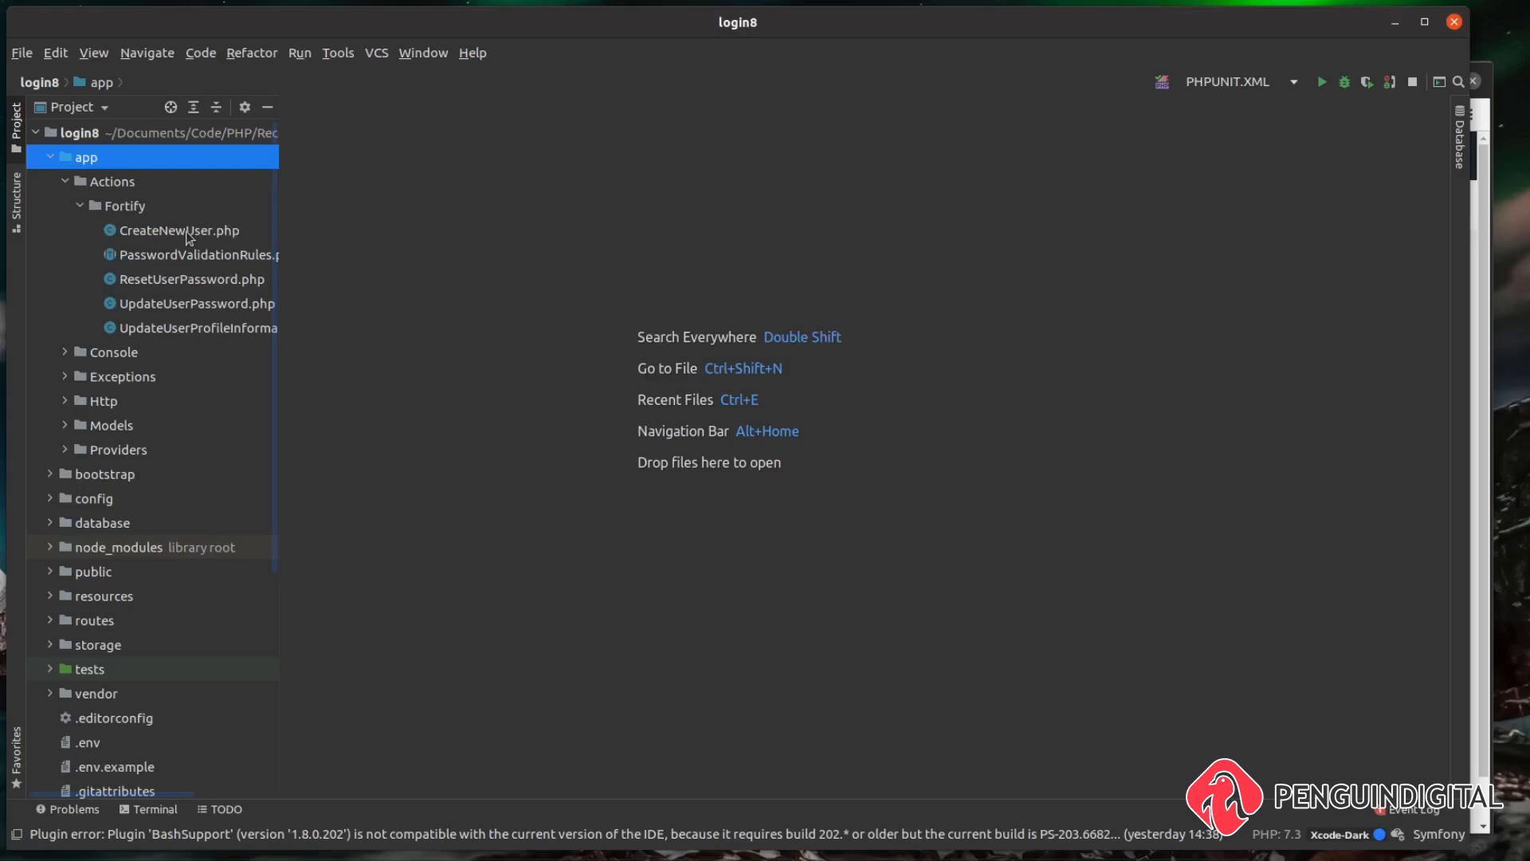
- Review CreateNewUser.php's create() method, highlighting the User::create name, email and password lines
{"action": "double_click", "coordinate": [179, 230]}
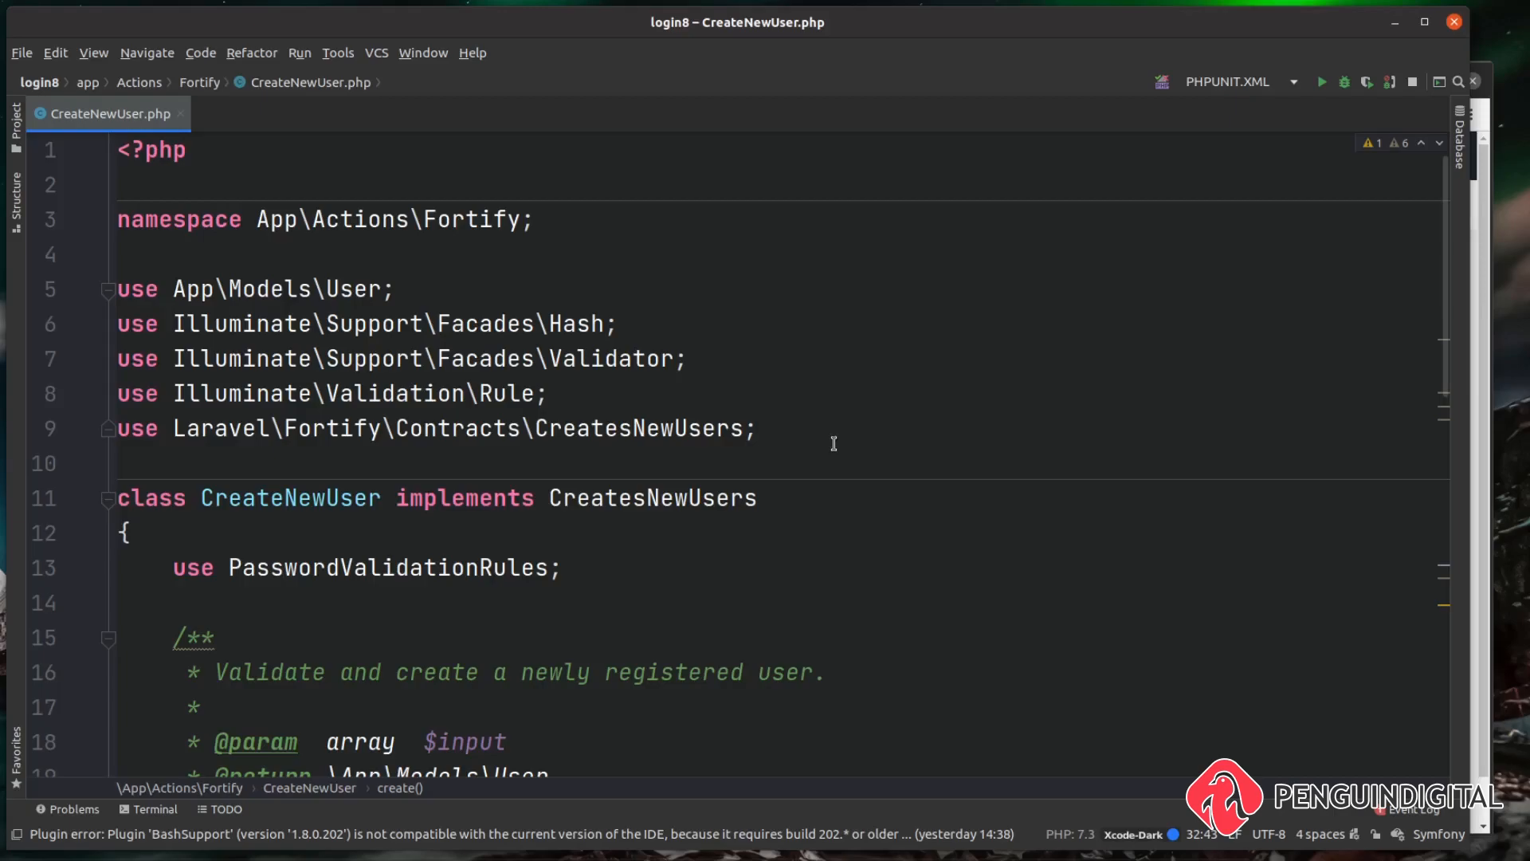
{"action": "scroll", "scroll_direction": "down", "scroll_amount": 3}
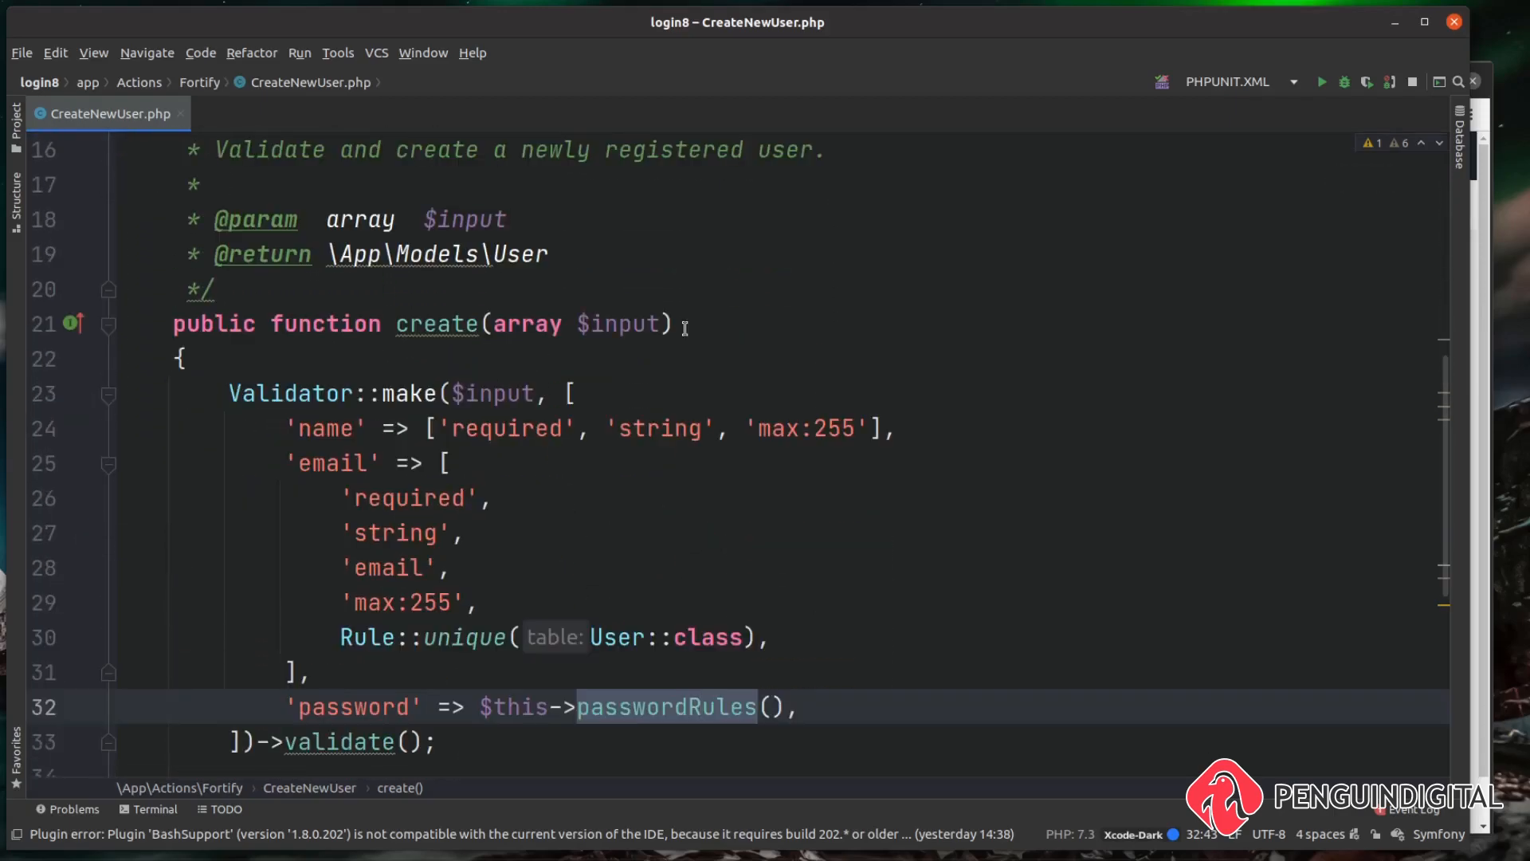
{"action": "scroll", "scroll_direction": "down", "scroll_amount": 3}
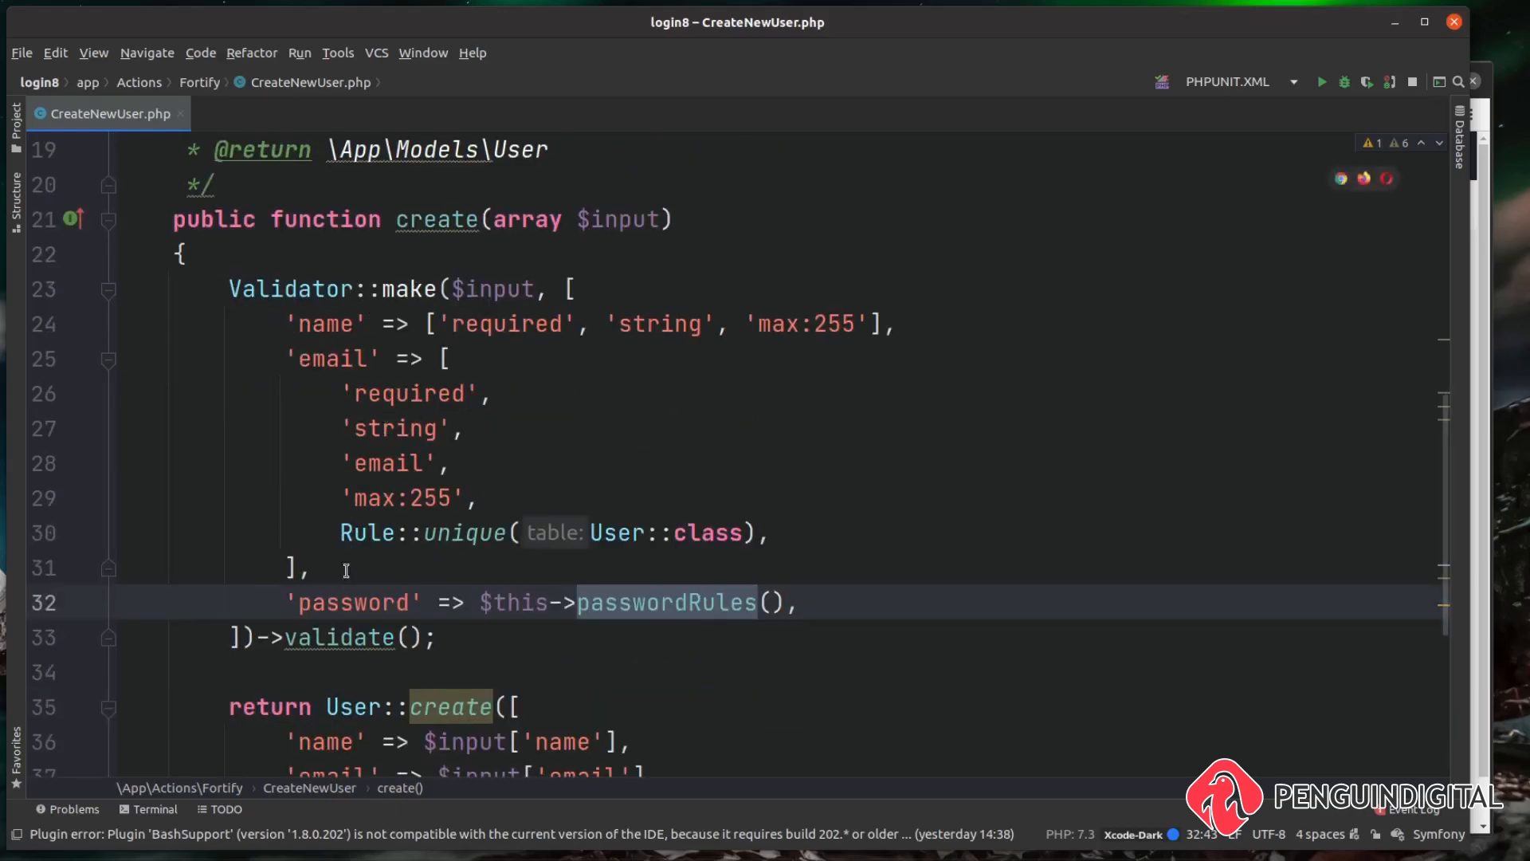
{"action": "scroll", "scroll_direction": "down", "scroll_amount": 3}
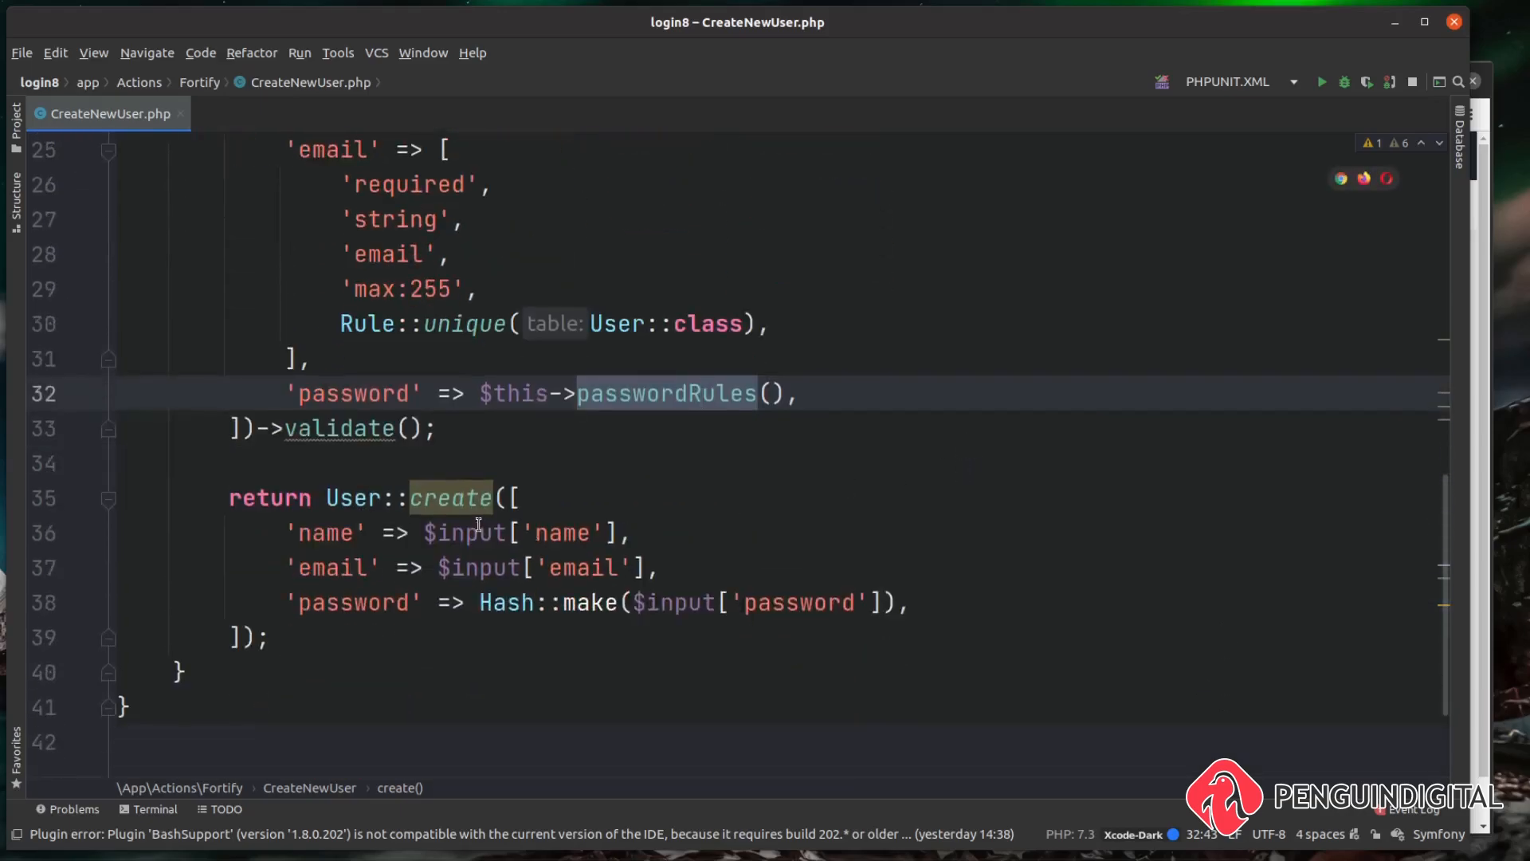
{"action": "left_click_drag", "start_coordinate": [335, 533], "coordinate": [271, 638]}
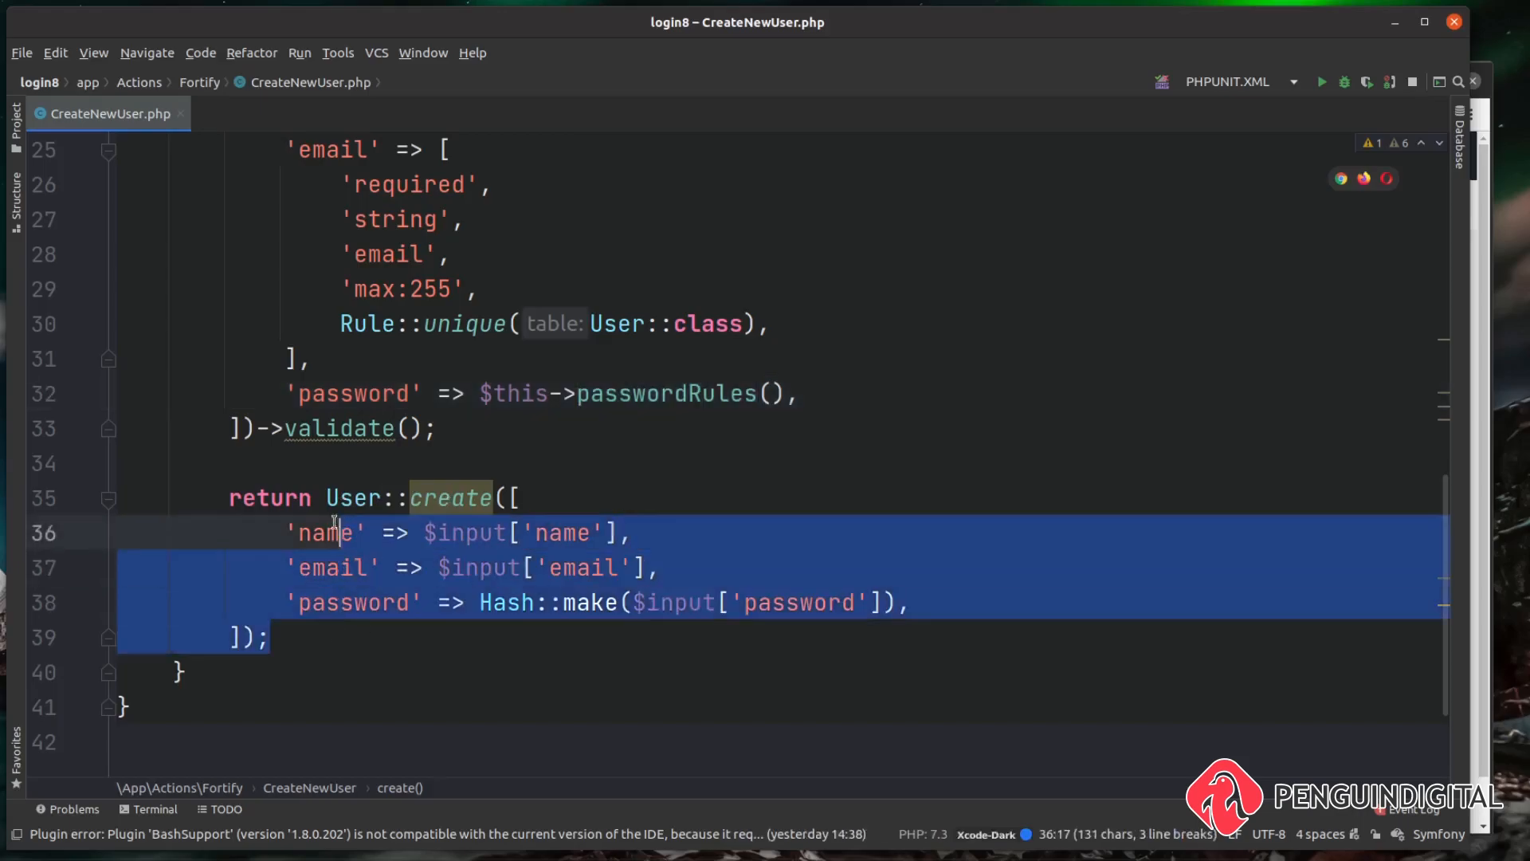
{"action": "left_click", "coordinate": [676, 498]}
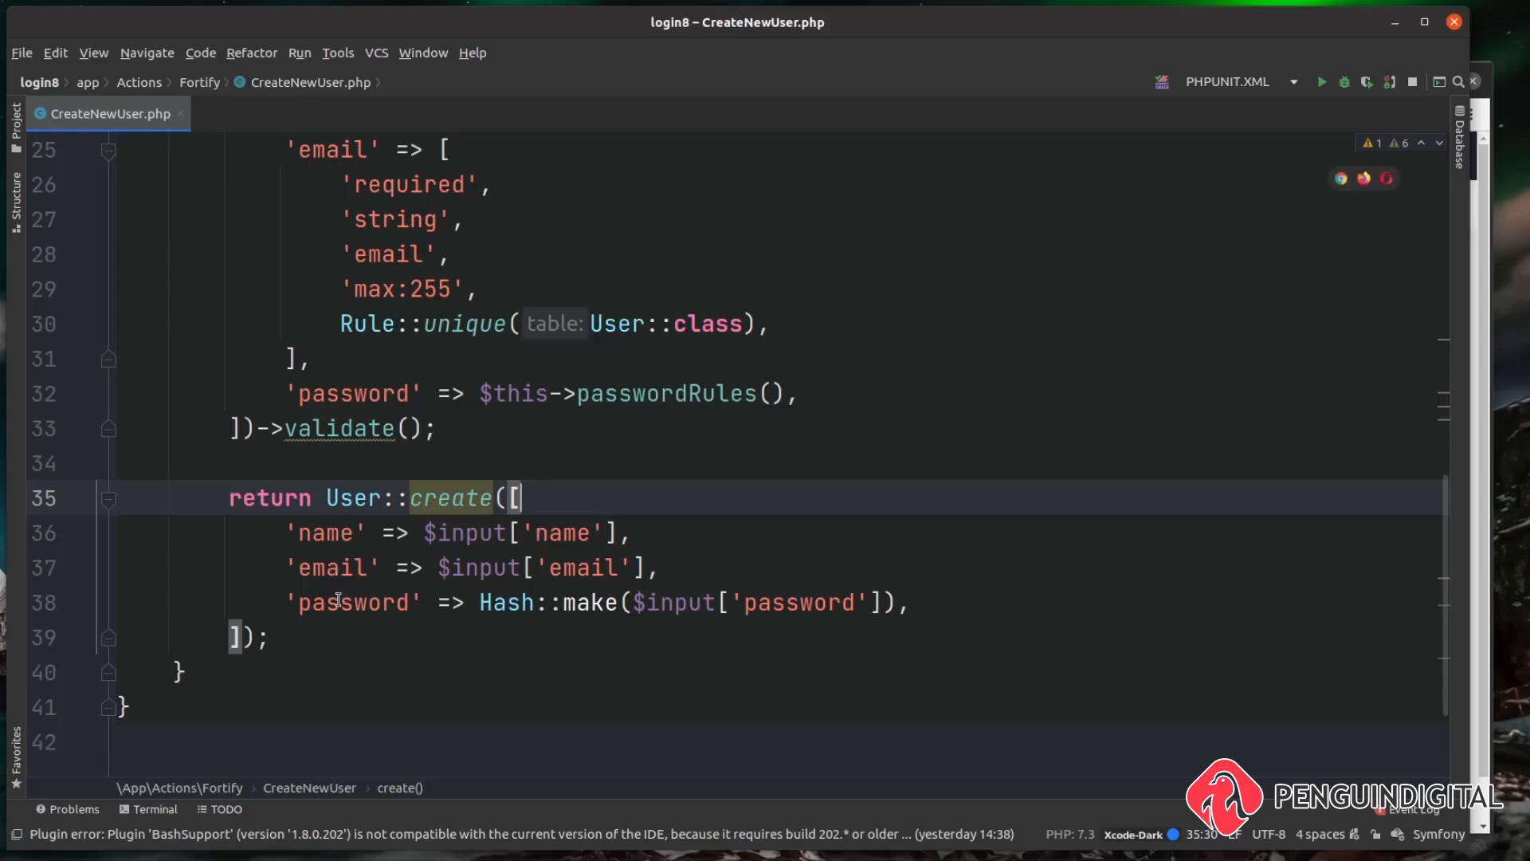
{"action": "mouse_move", "coordinate": [508, 408]}
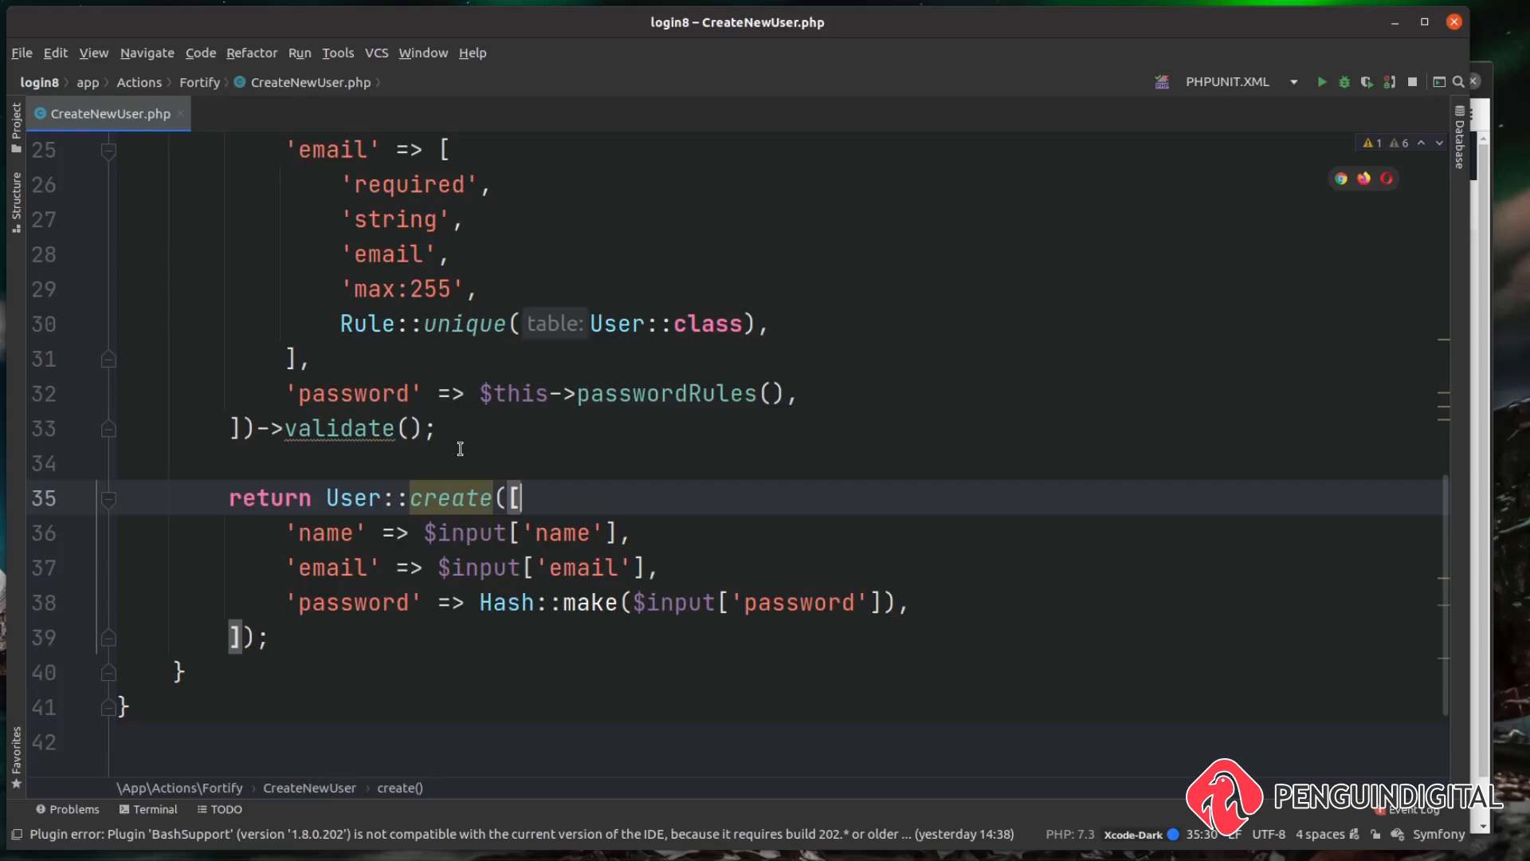
{"action": "mouse_move", "coordinate": [479, 443]}
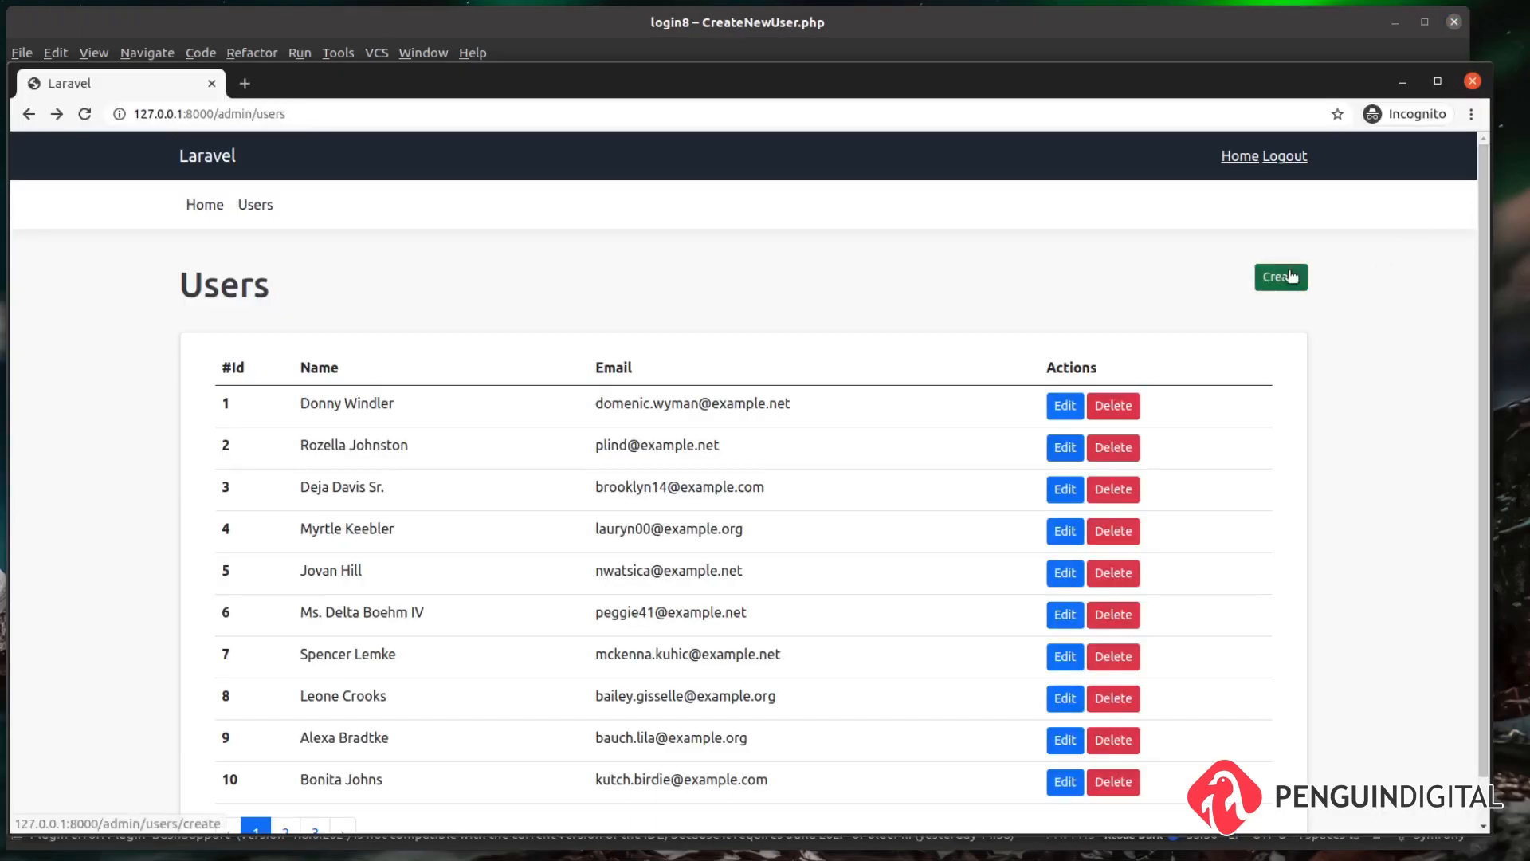
- Go from the Users list to the Create new user form via the Create button
{"action": "left_click", "coordinate": [1282, 277]}
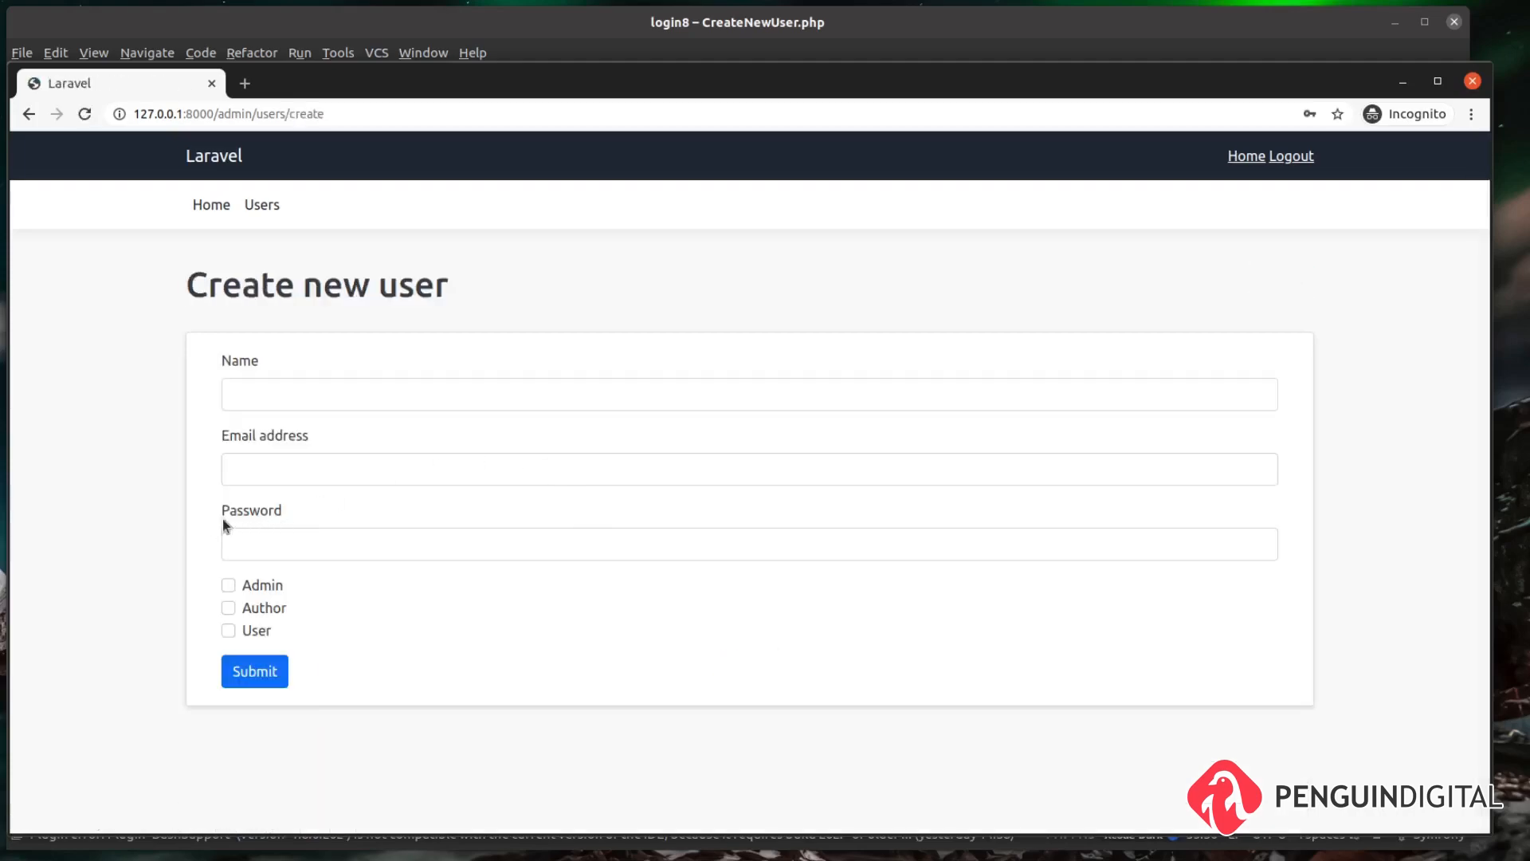
{"action": "mouse_move", "coordinate": [159, 482]}
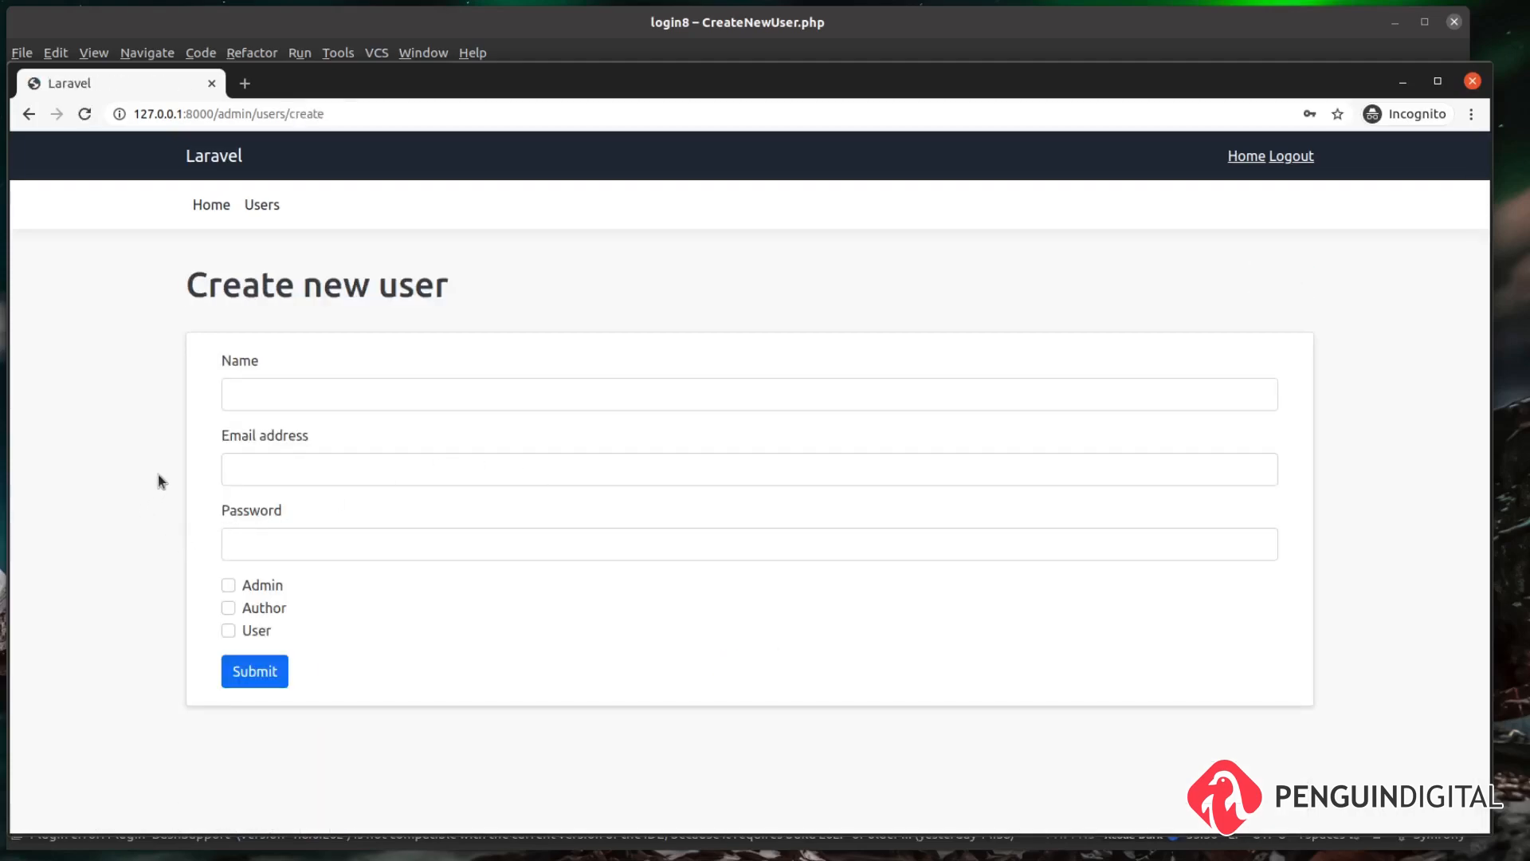
{"action": "mouse_move", "coordinate": [271, 513]}
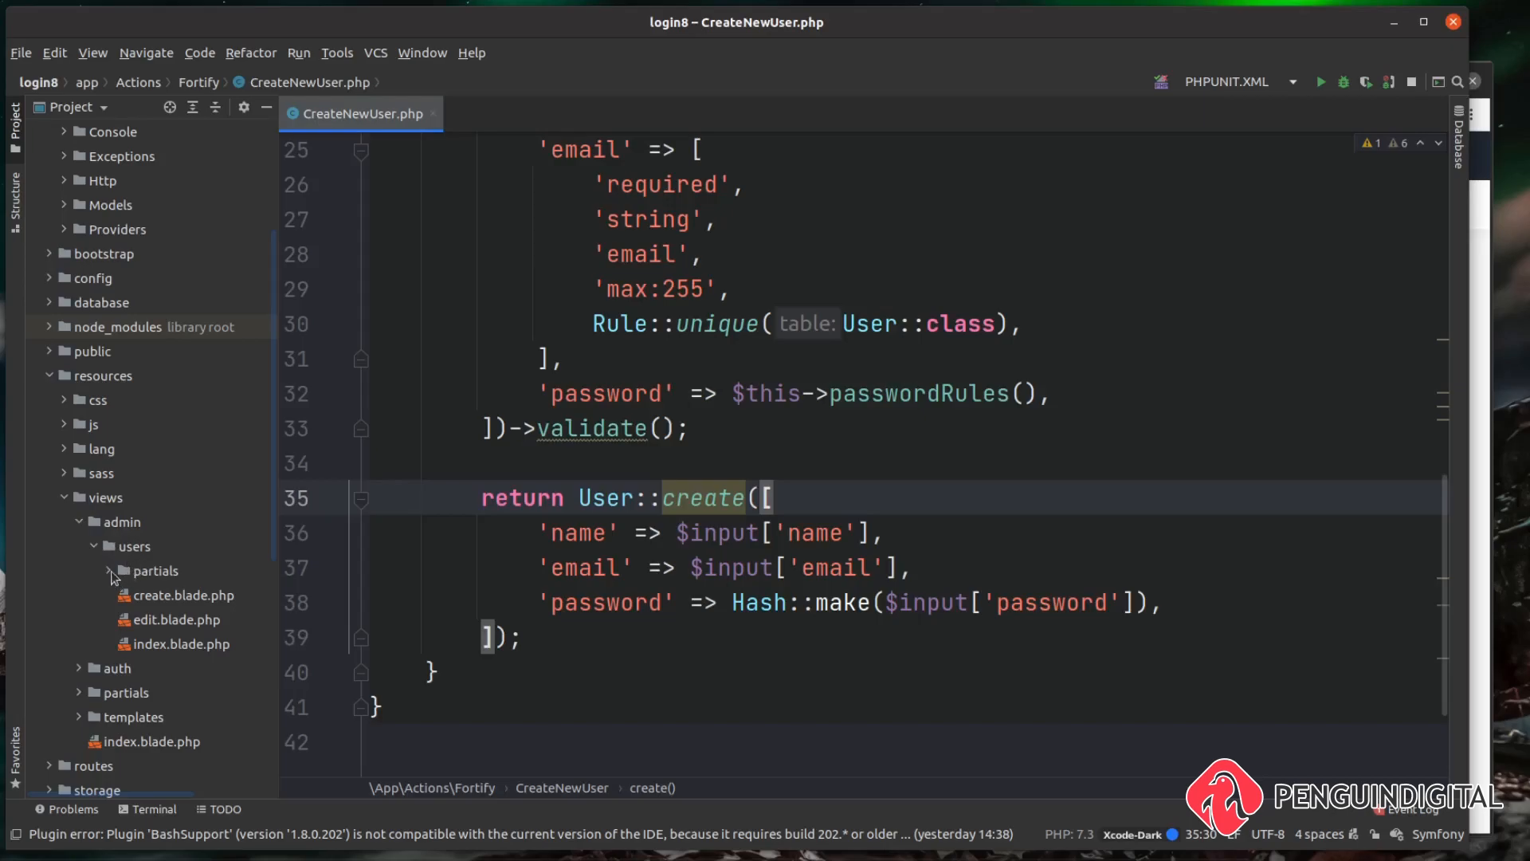
- Show users/partials/form.blade.php and select the password field div for duplication
{"action": "left_click", "coordinate": [108, 571]}
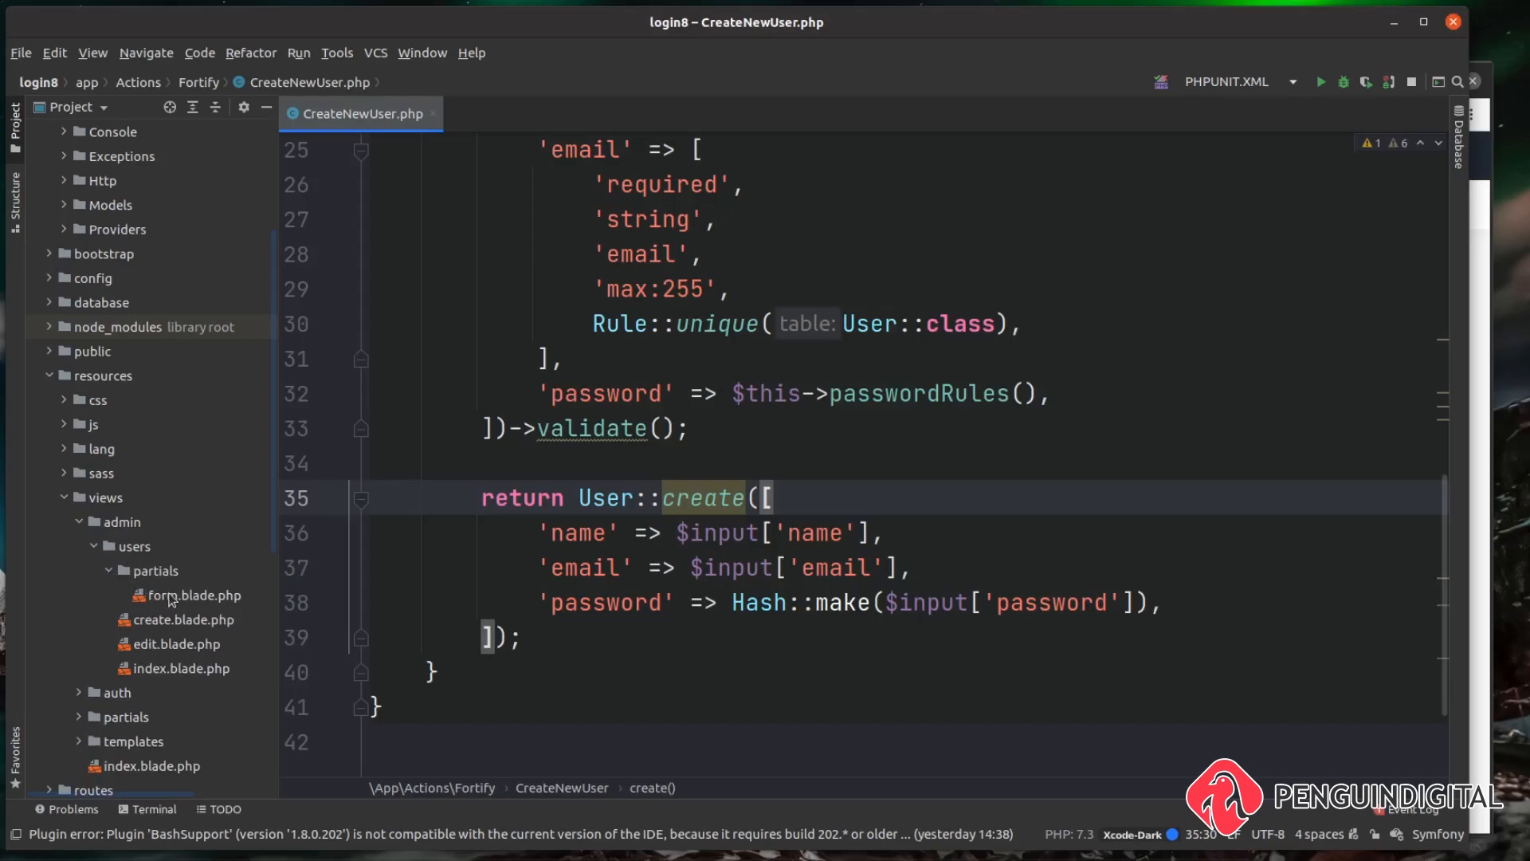
{"action": "mouse_move", "coordinate": [199, 614]}
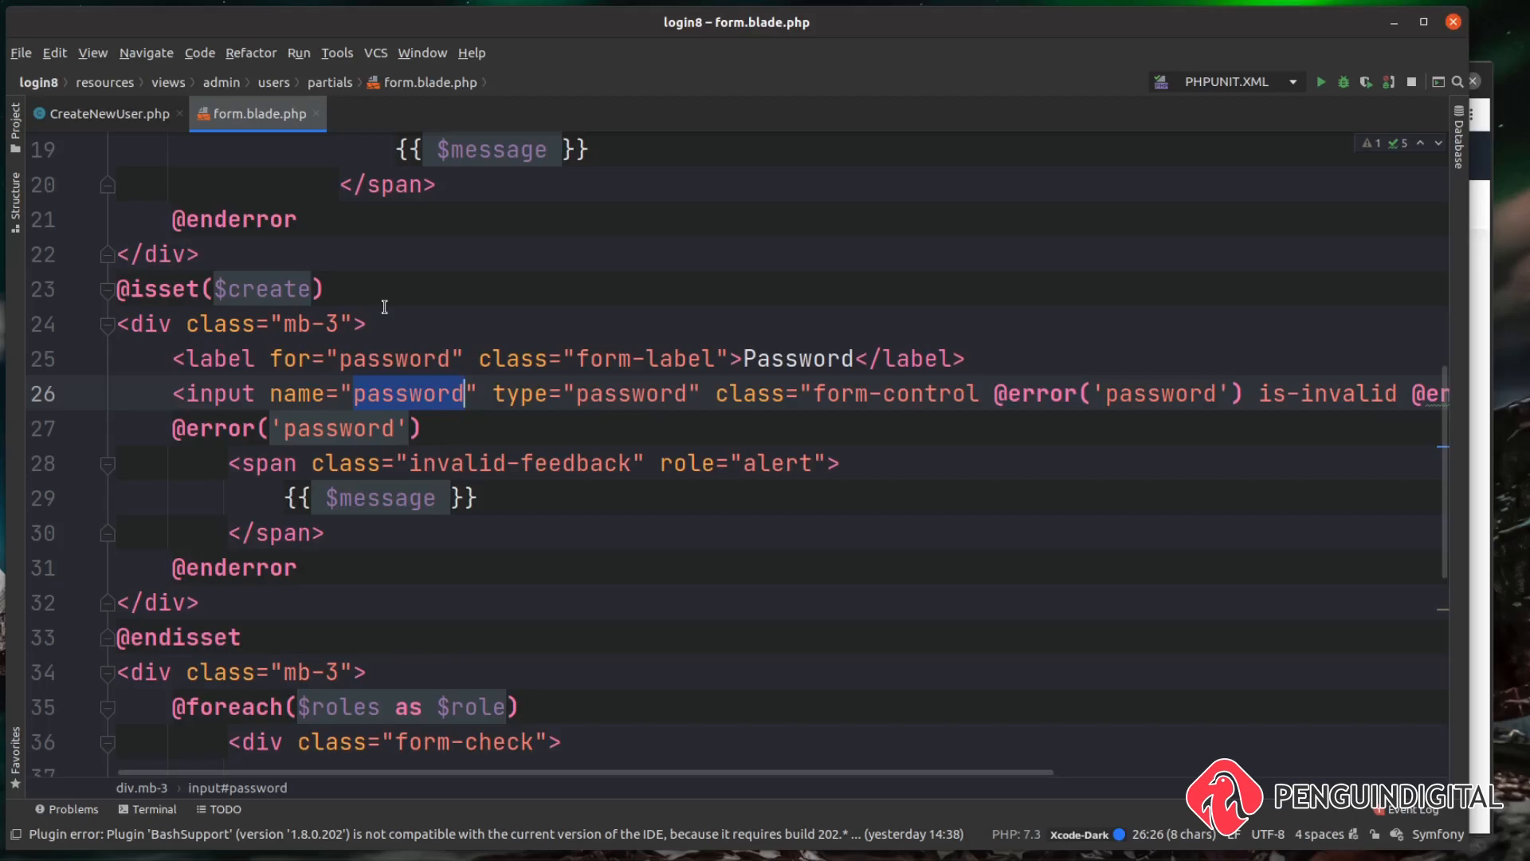
{"action": "scroll", "scroll_direction": "down", "scroll_amount": 3}
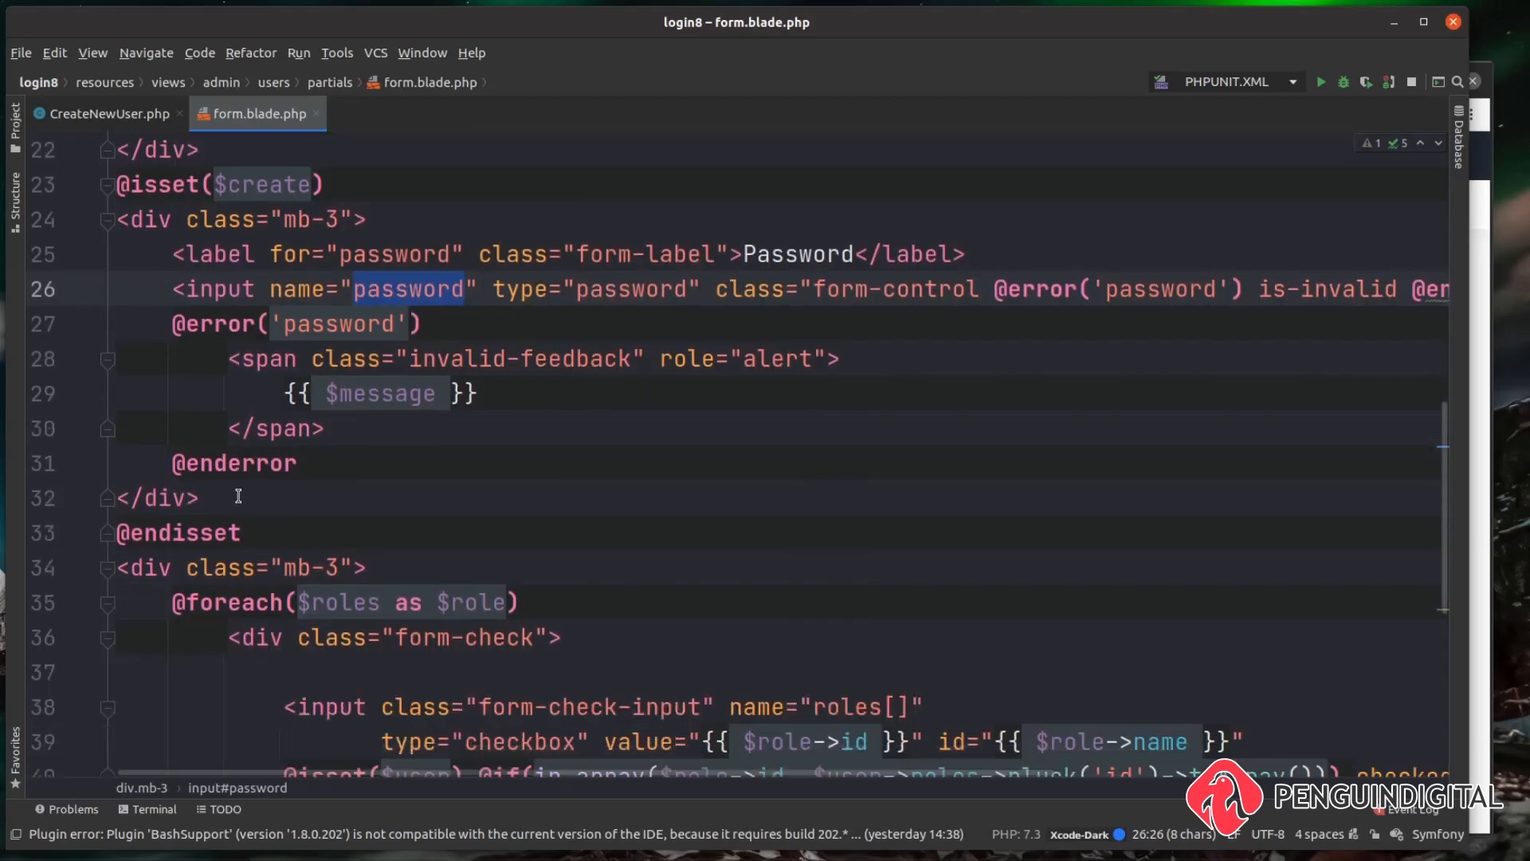
{"action": "left_click_drag", "start_coordinate": [115, 218], "coordinate": [200, 497]}
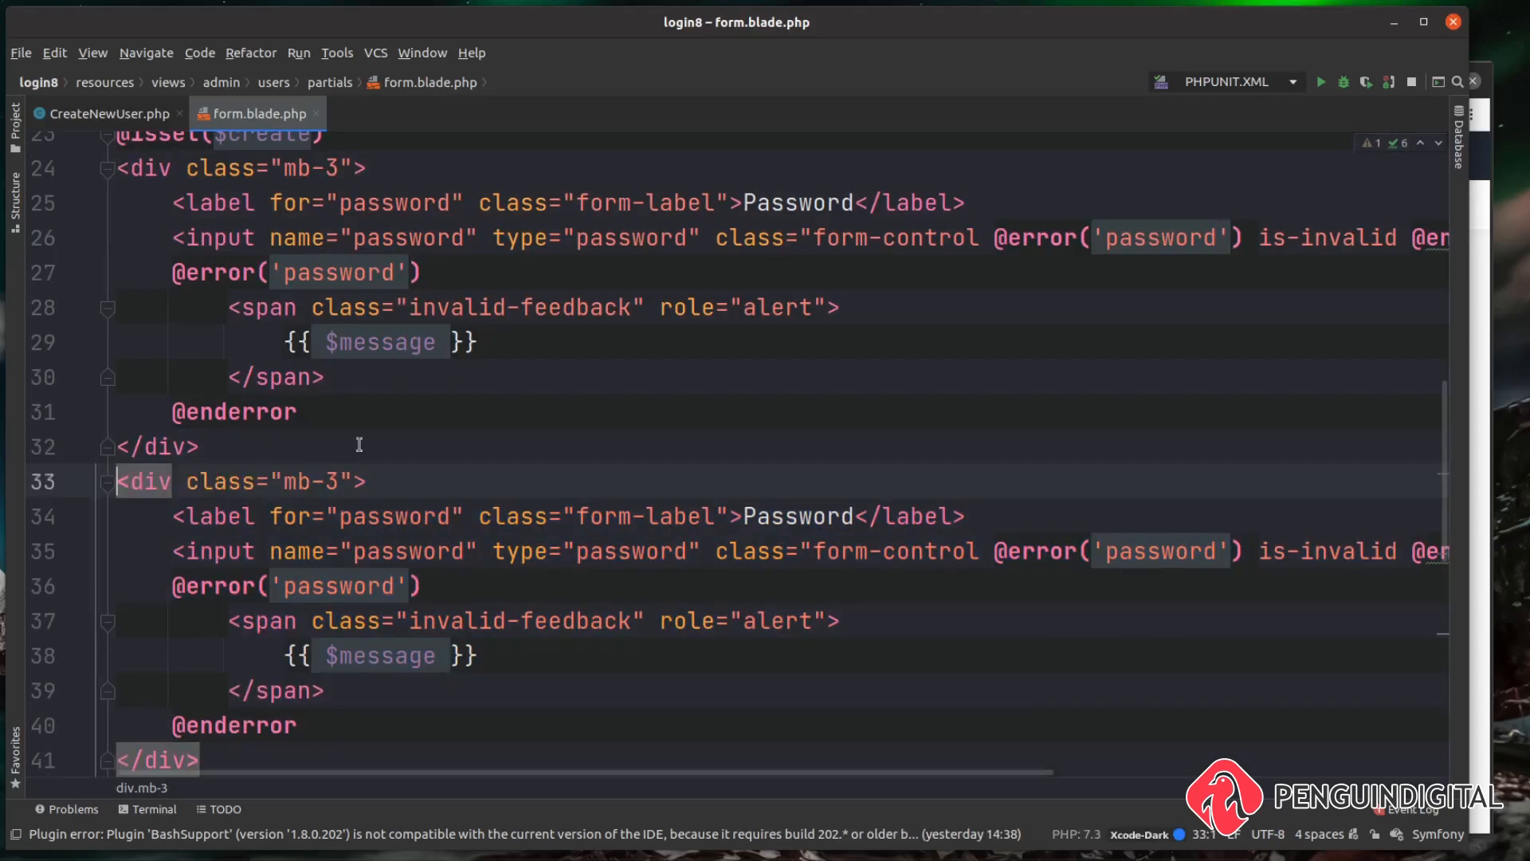
{"action": "scroll", "scroll_direction": "down", "scroll_amount": 3}
{"action": "type", "text": " C"}
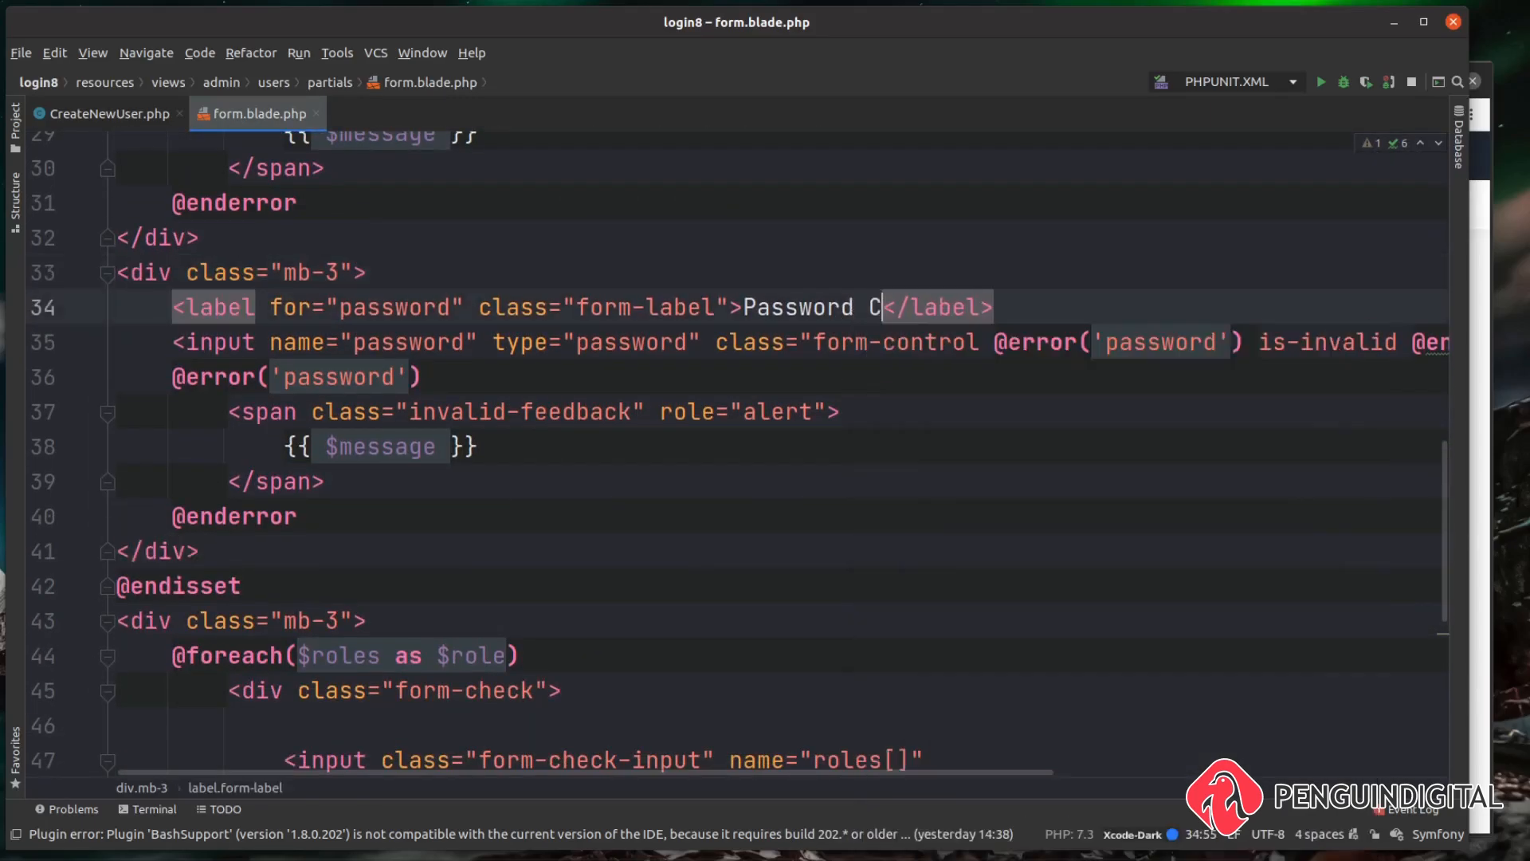
{"action": "type", "text": "onfirm"}
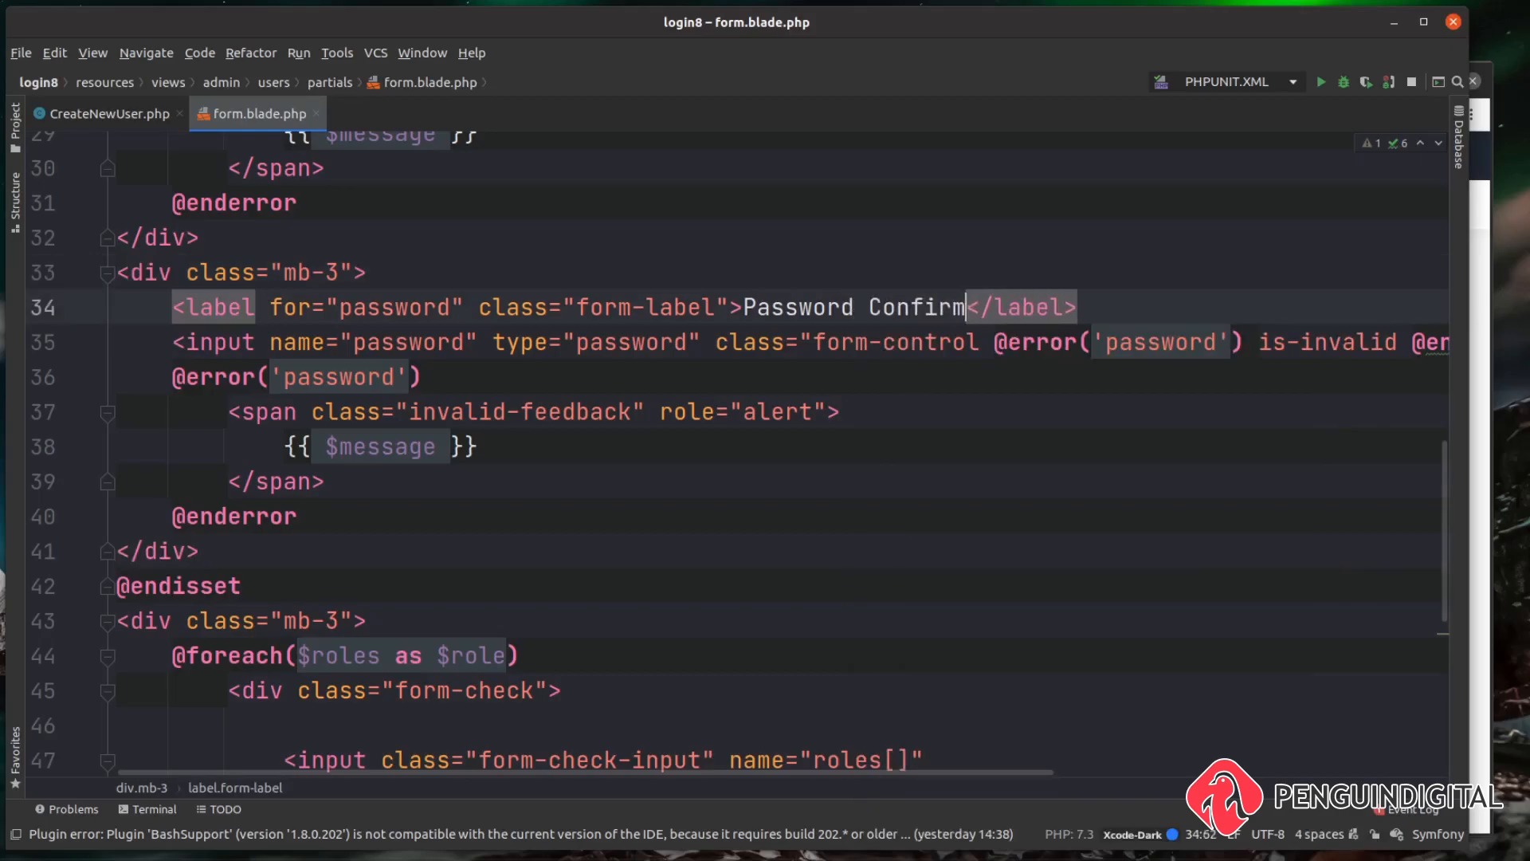
{"action": "double_click", "coordinate": [407, 341]}
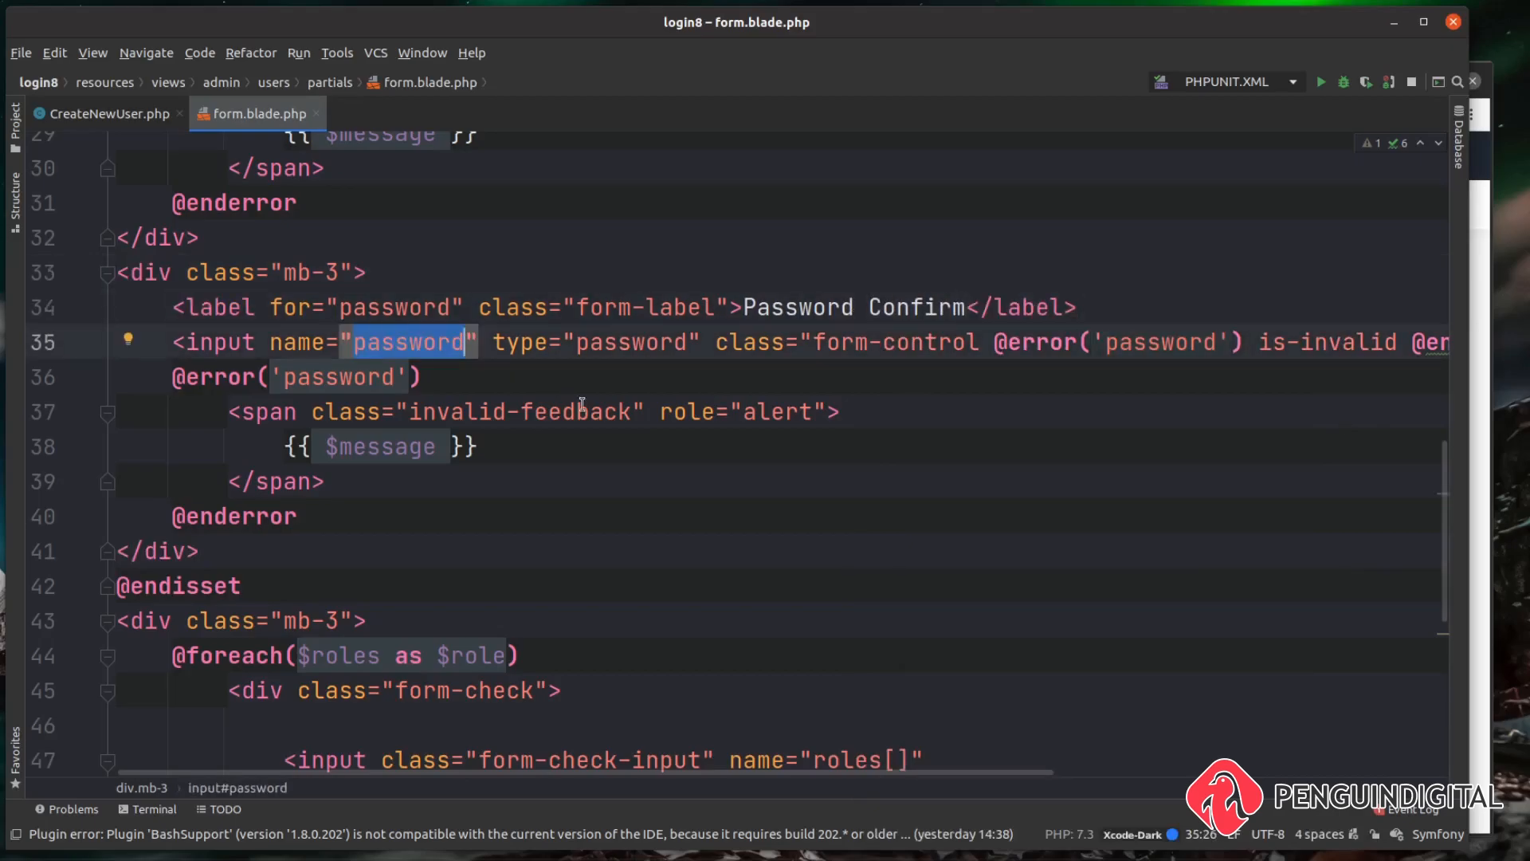
{"action": "type", "text": "_confirmation"}
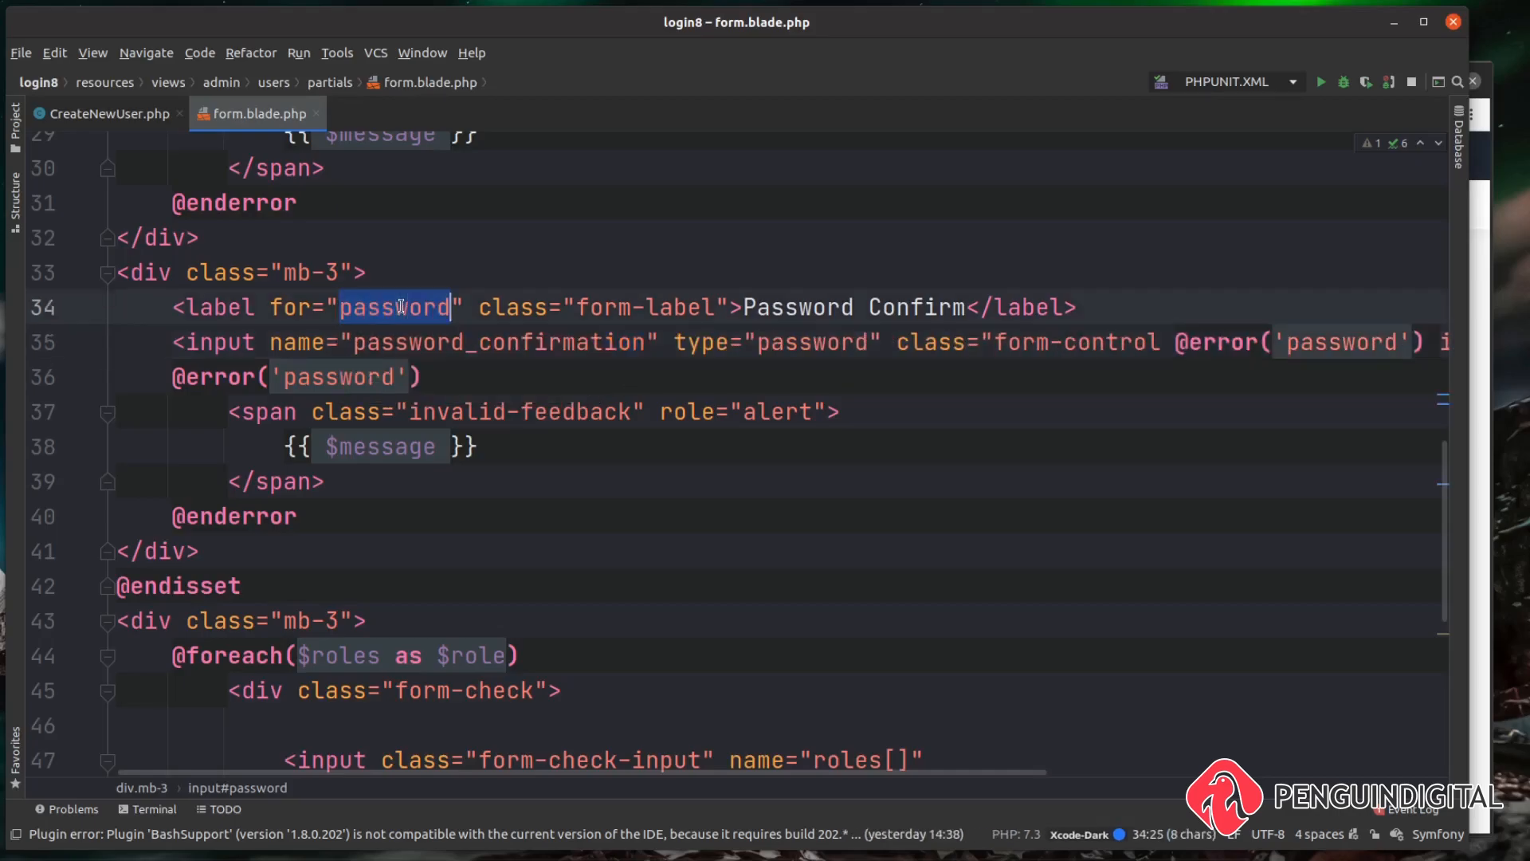
{"action": "type", "text": "password_confirmation"}
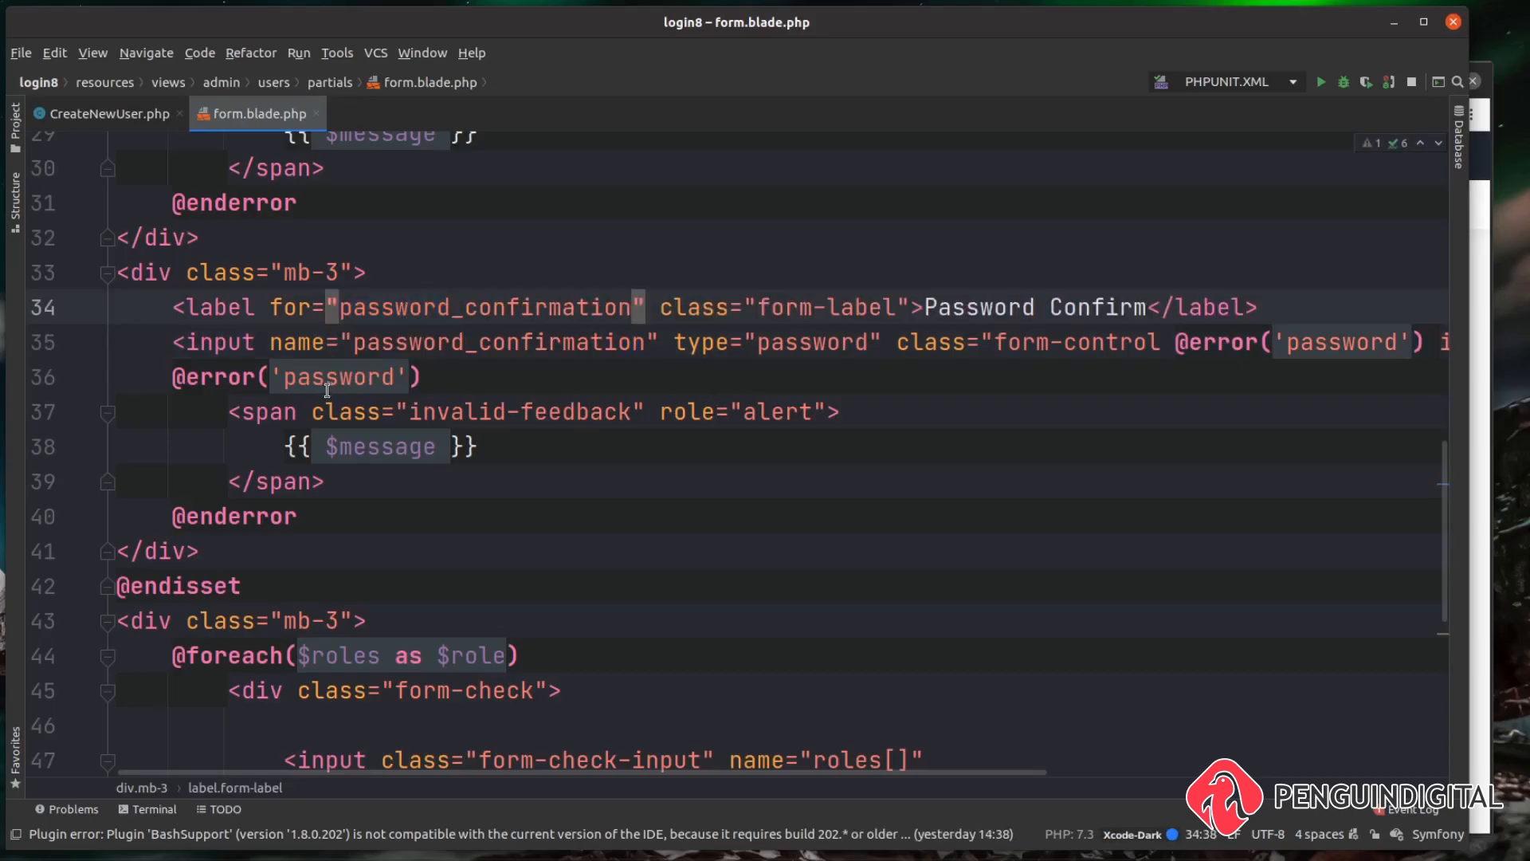
{"action": "type", "text": "_confirmation"}
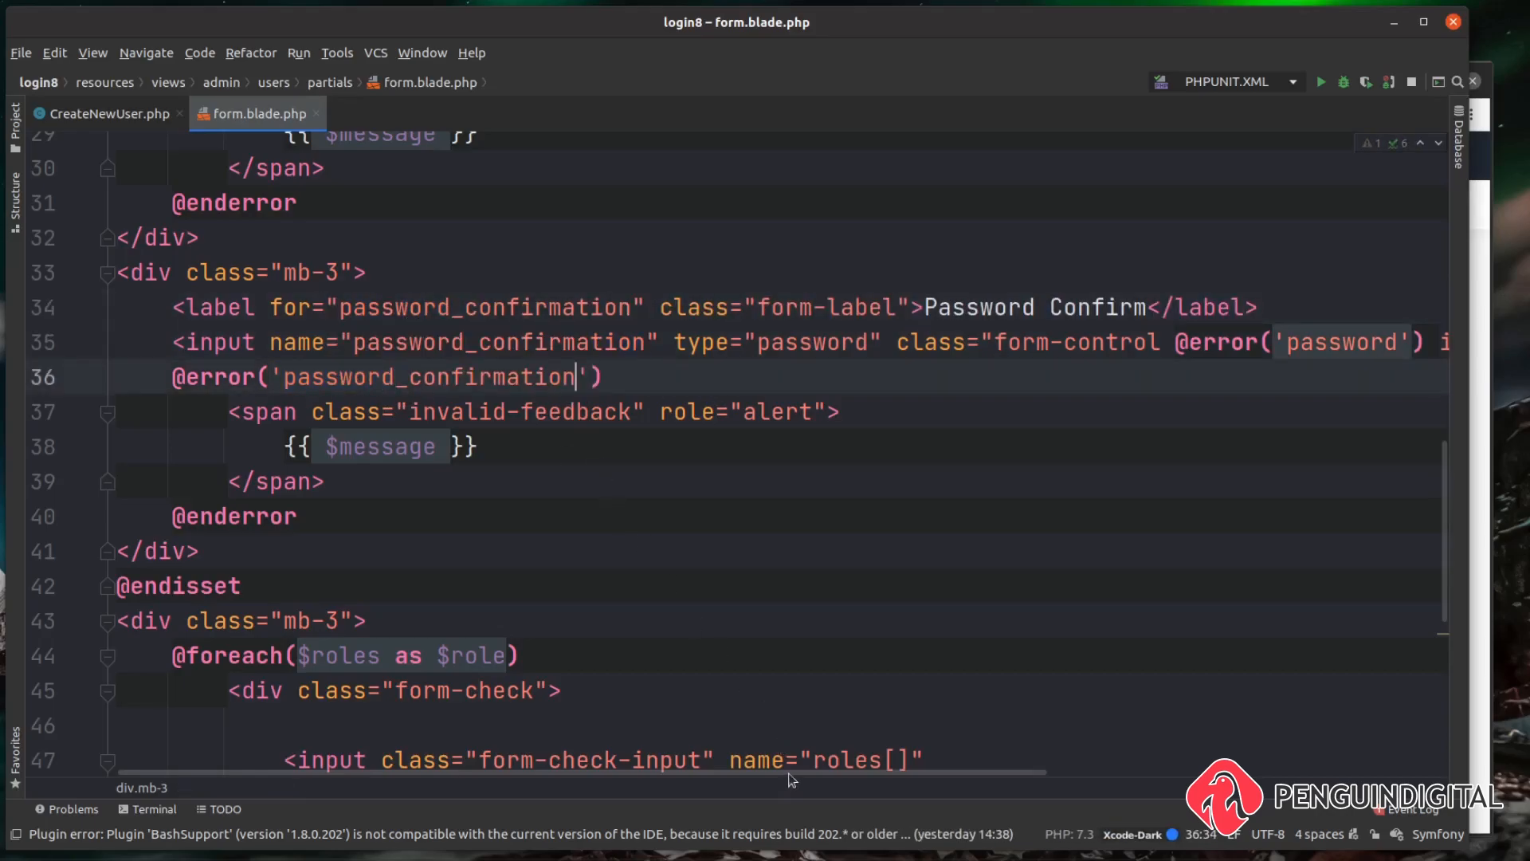
{"action": "scroll", "scroll_direction": "right", "scroll_amount": 3}
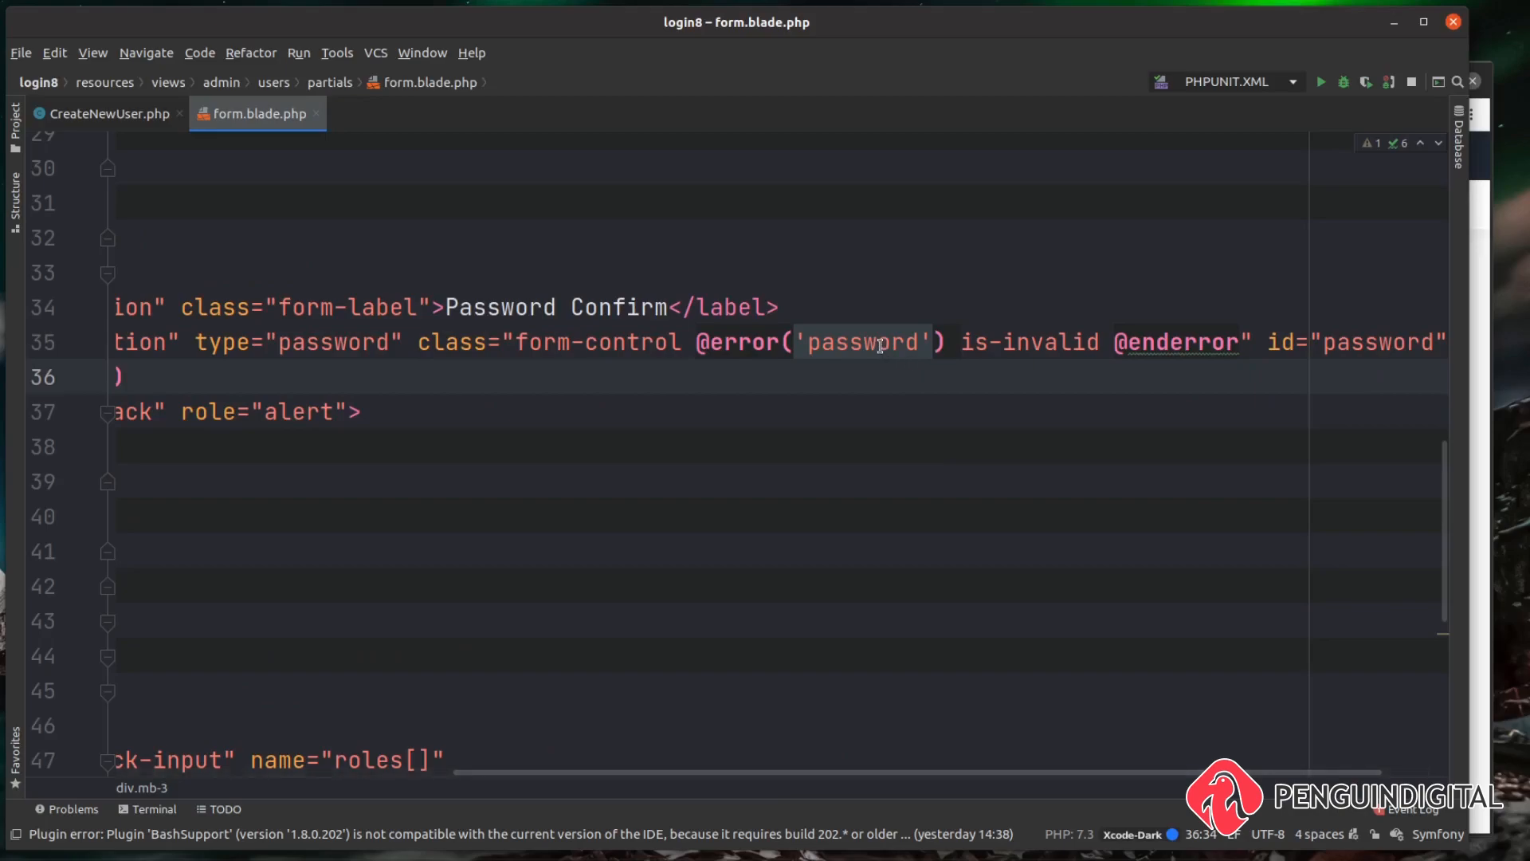
{"action": "type", "text": "_confirmation"}
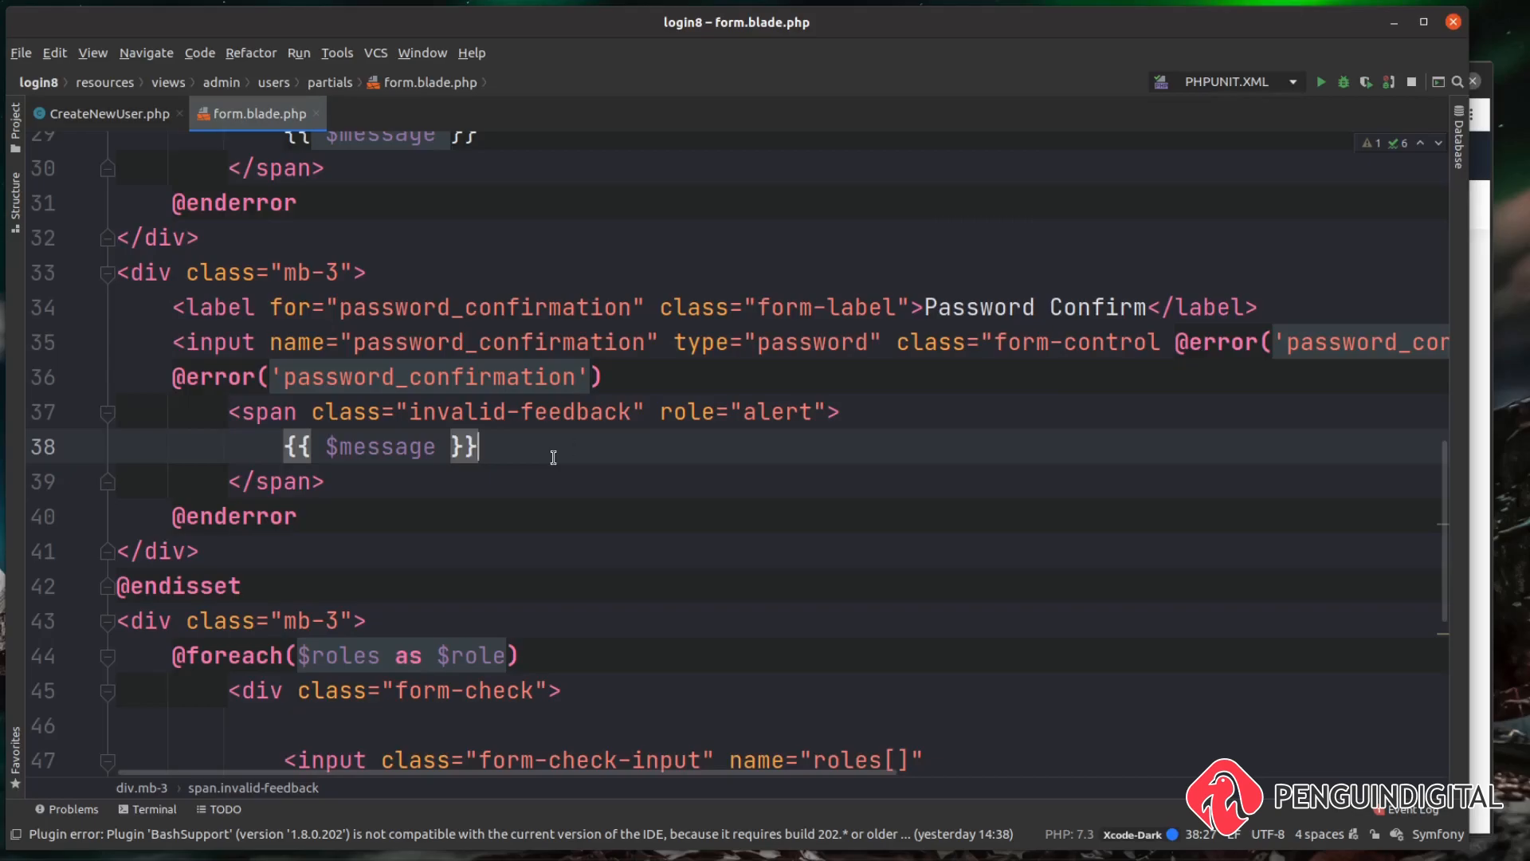
{"action": "mouse_move", "coordinate": [1462, 414]}
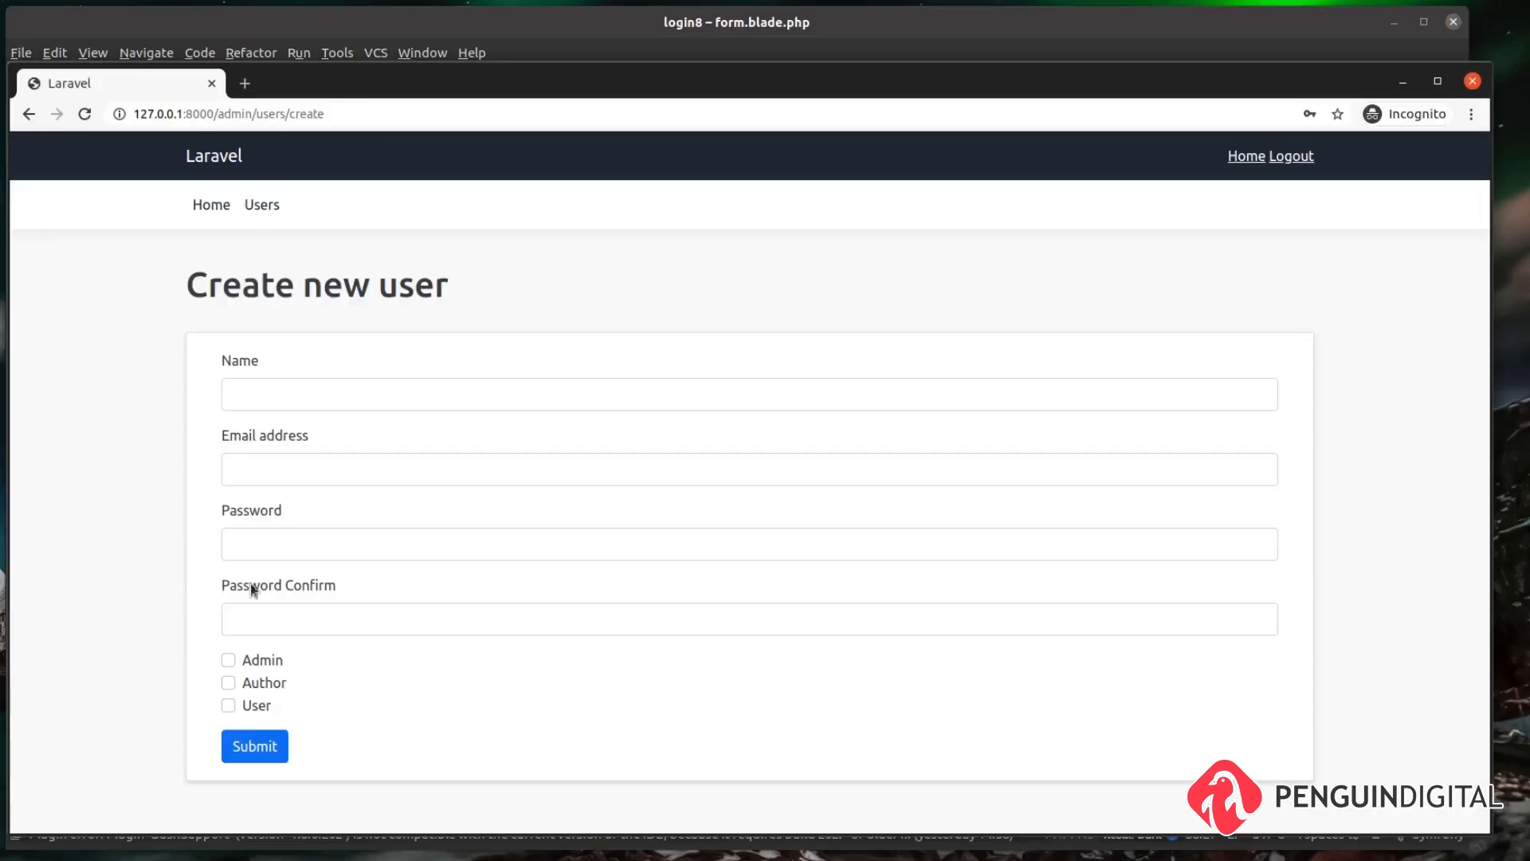
{"action": "mouse_move", "coordinate": [144, 521]}
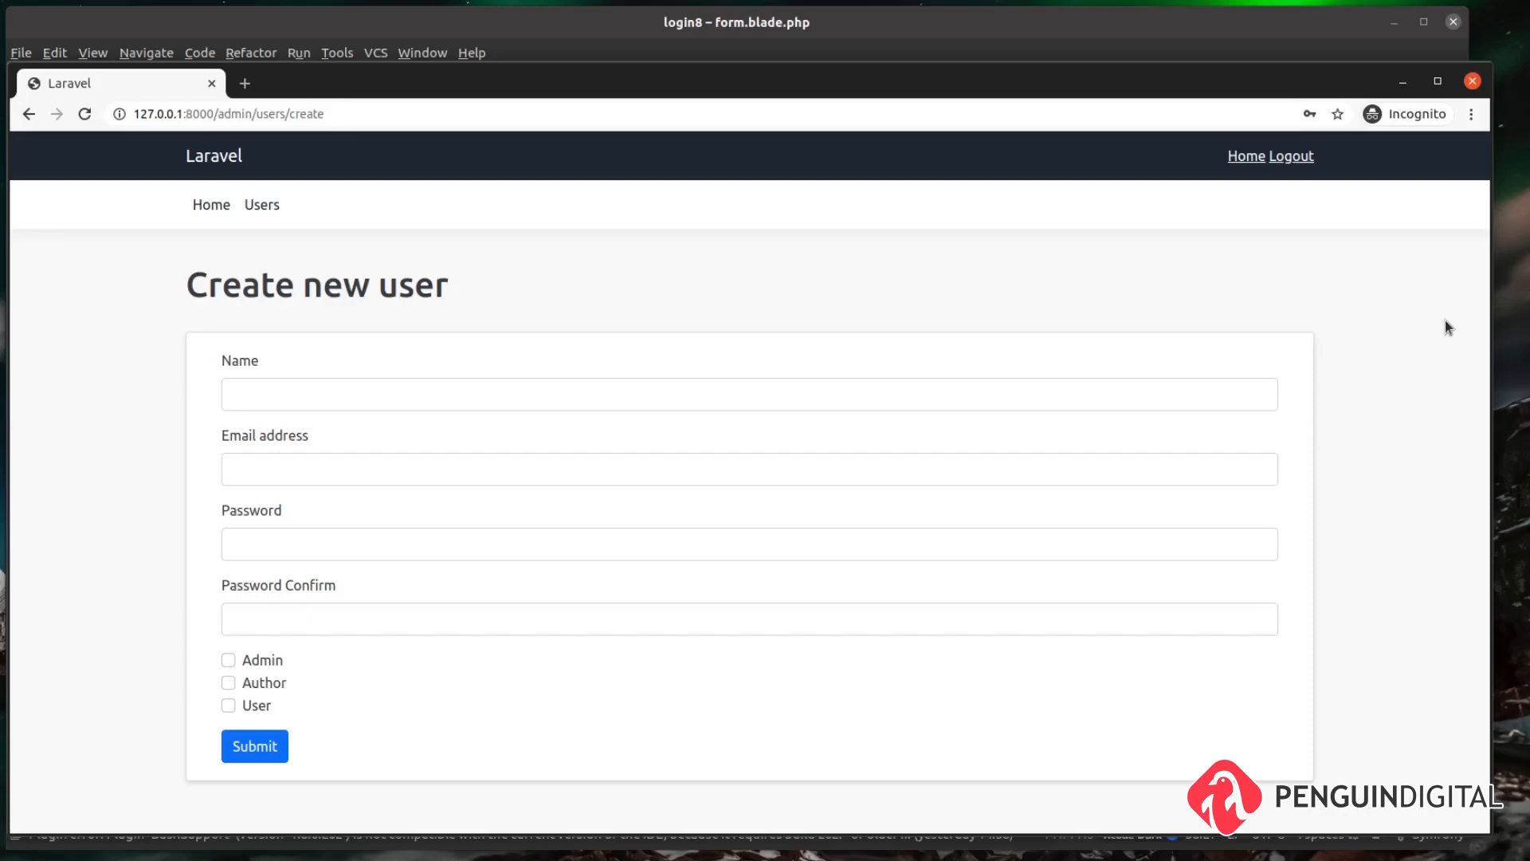
{"action": "mouse_move", "coordinate": [755, 29]}
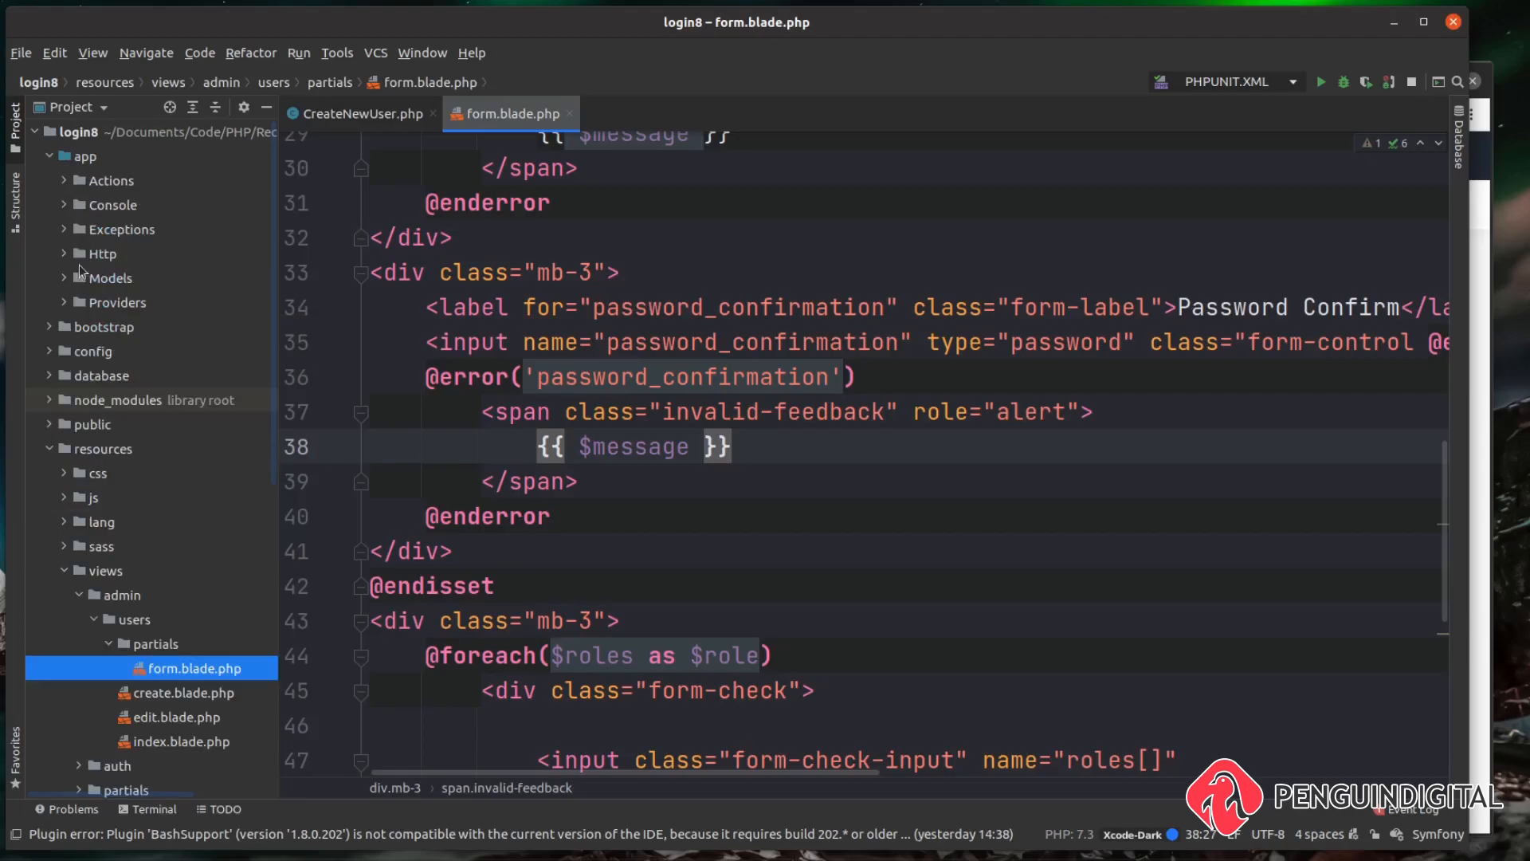
- Reach Admin UserController.php and comment out store()'s old $validatedData and User::create lines
{"action": "left_click", "coordinate": [66, 254]}
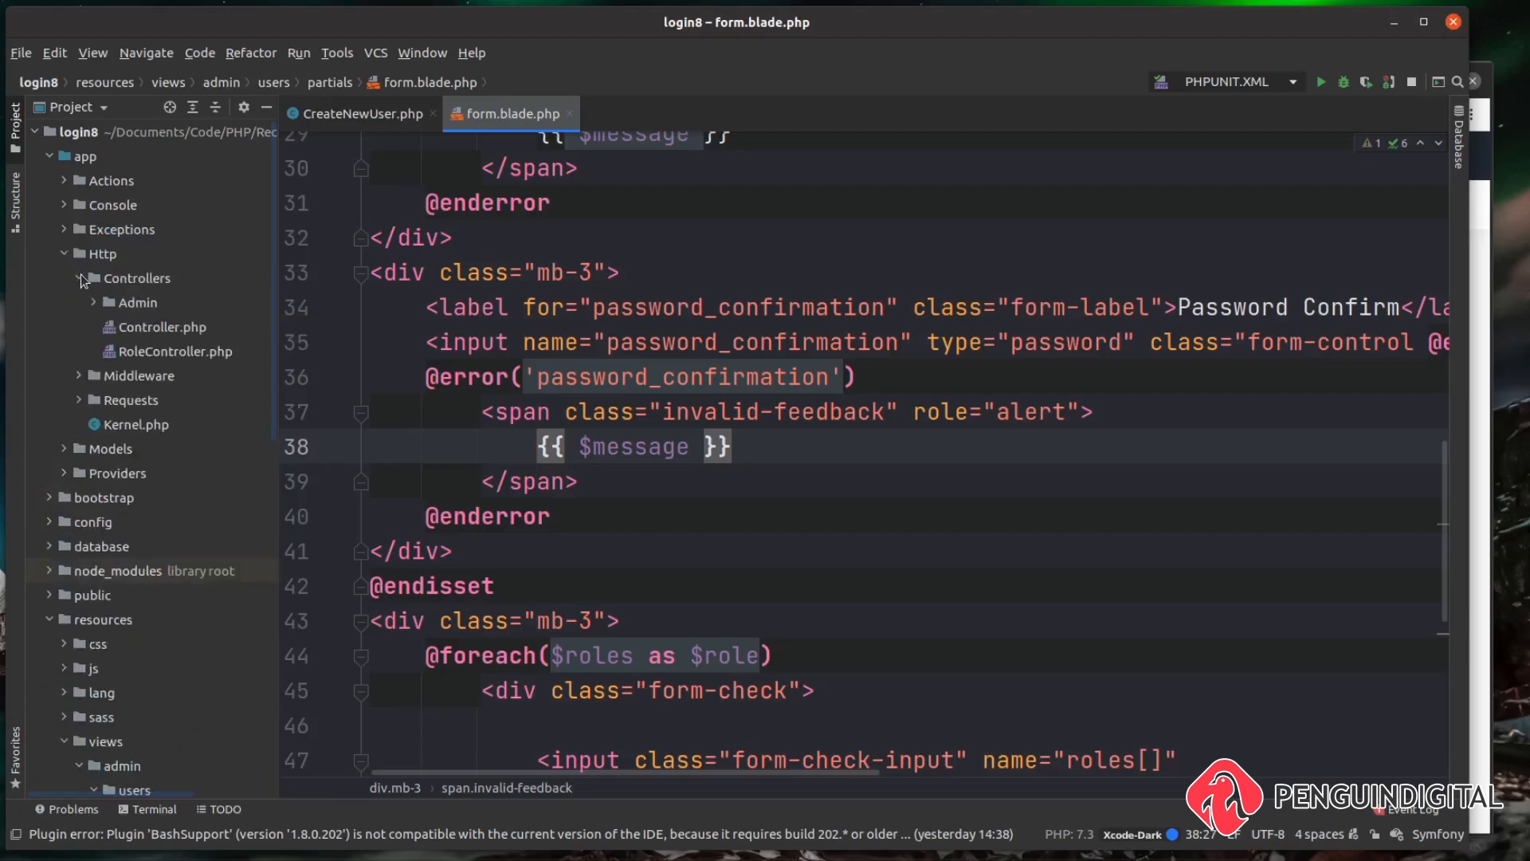
{"action": "left_click", "coordinate": [94, 303]}
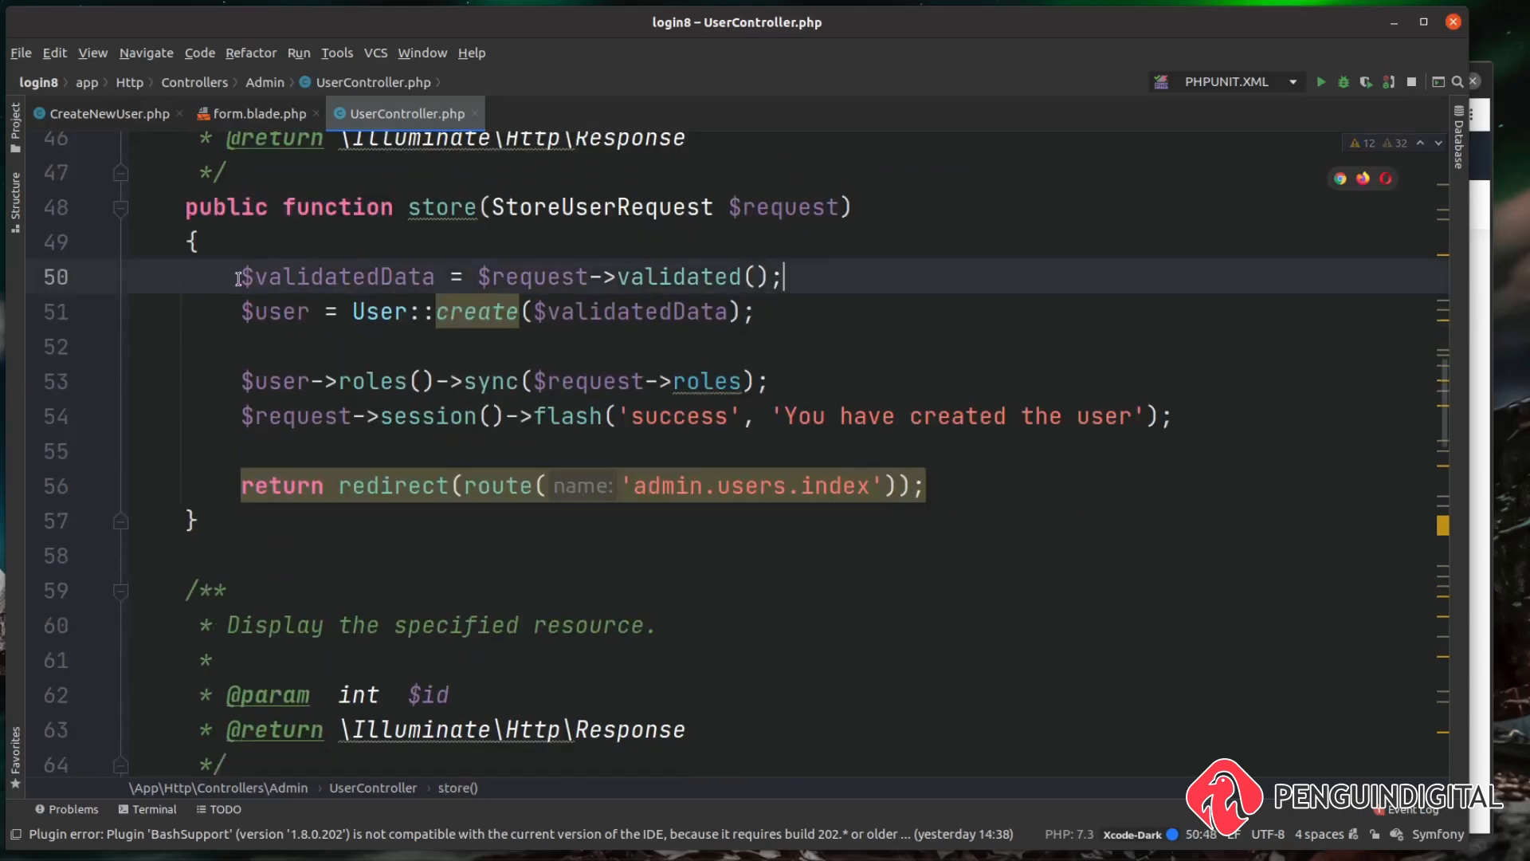
{"action": "double_click", "coordinate": [336, 277]}
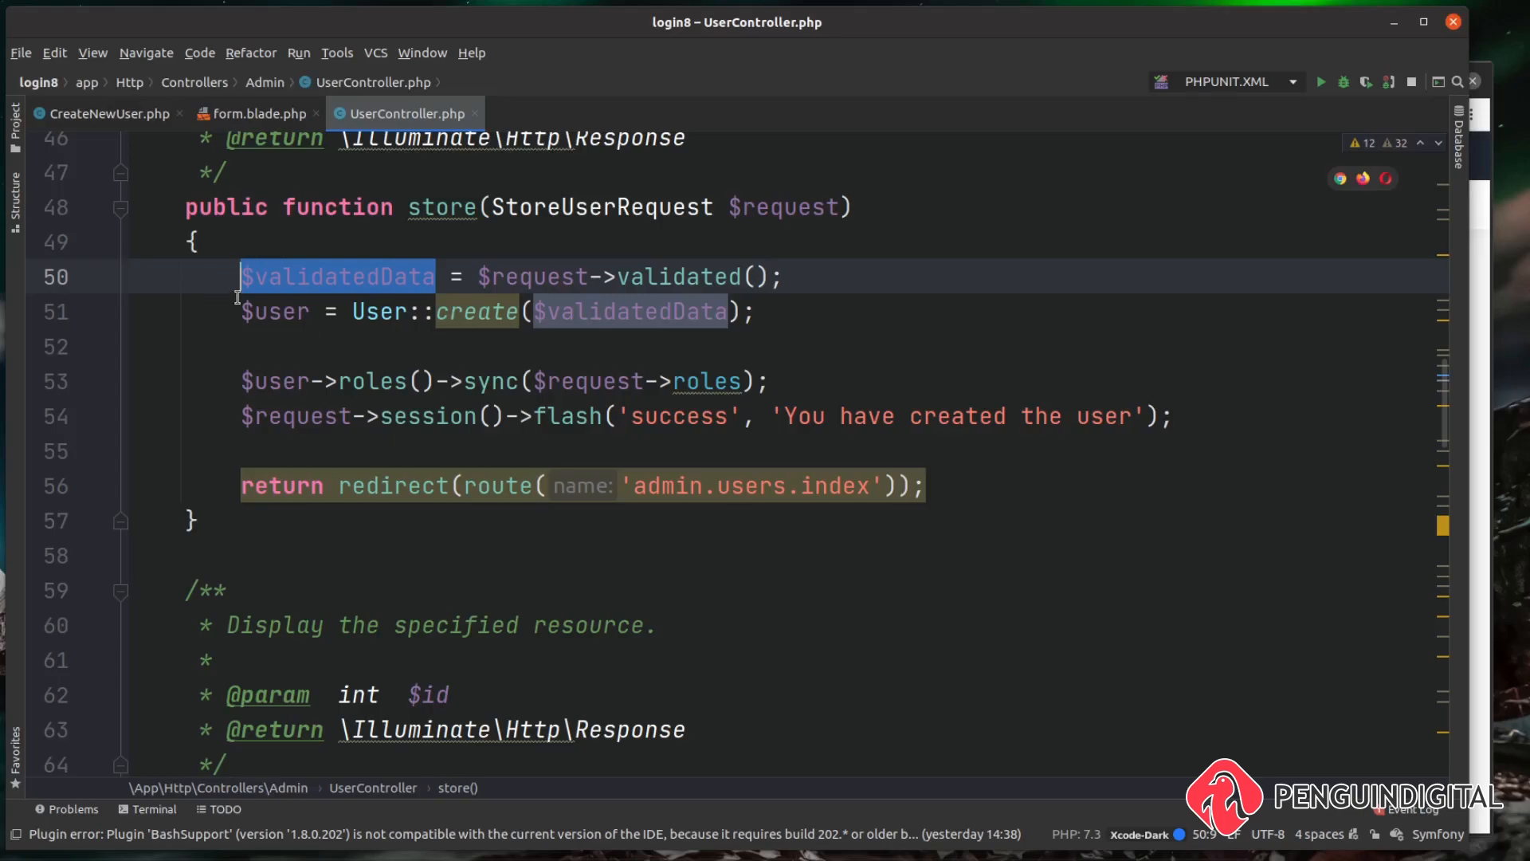
{"action": "mouse_move", "coordinate": [229, 316]}
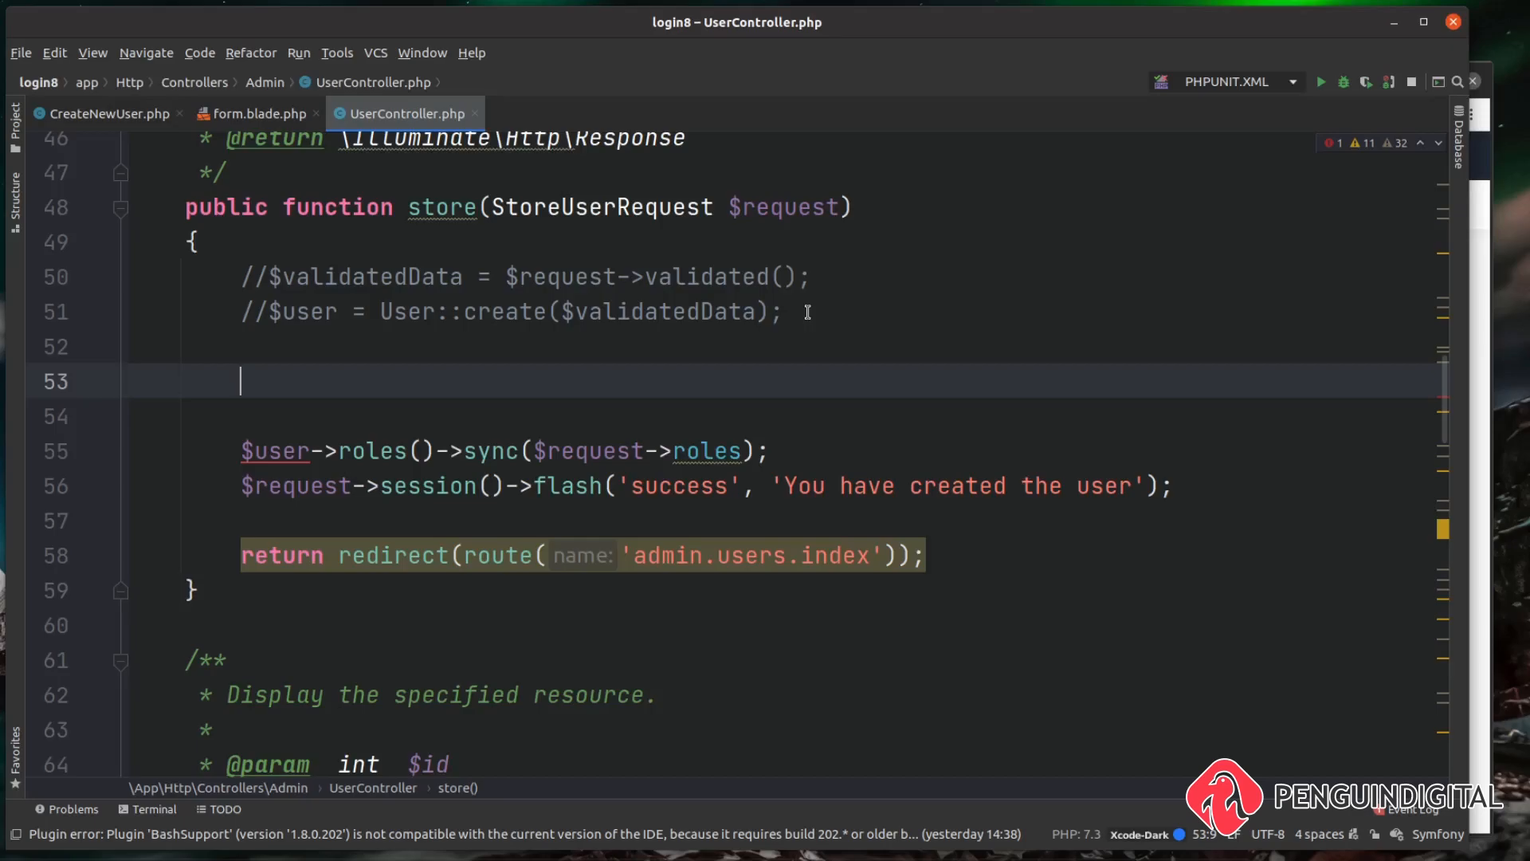
- Add $newUser = new CreateNewUser(); in store() with the class auto-imported
{"action": "type", "text": "$new_"}
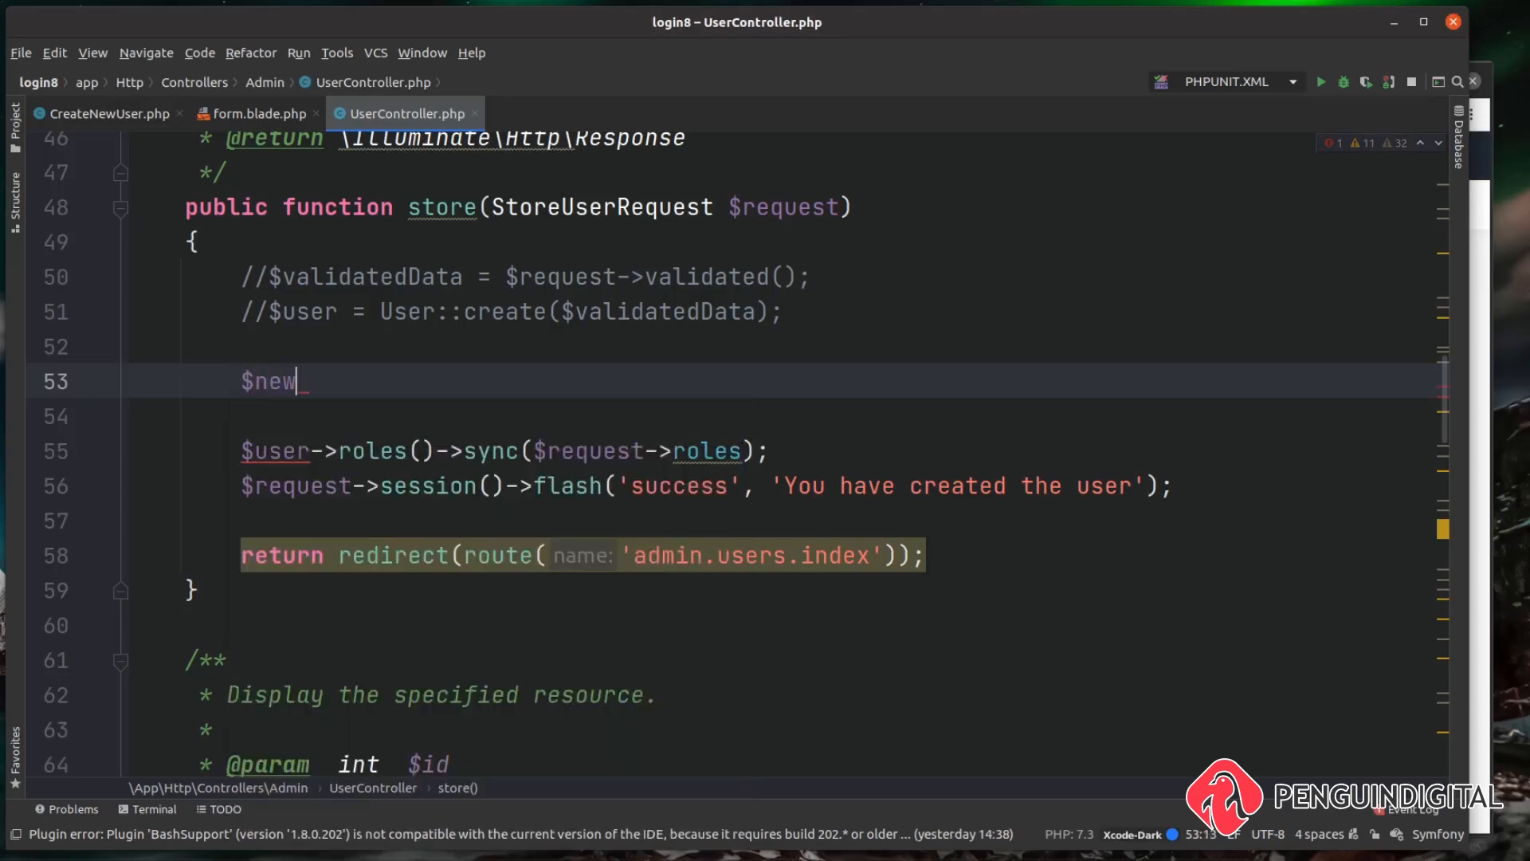
{"action": "type", "text": "User"}
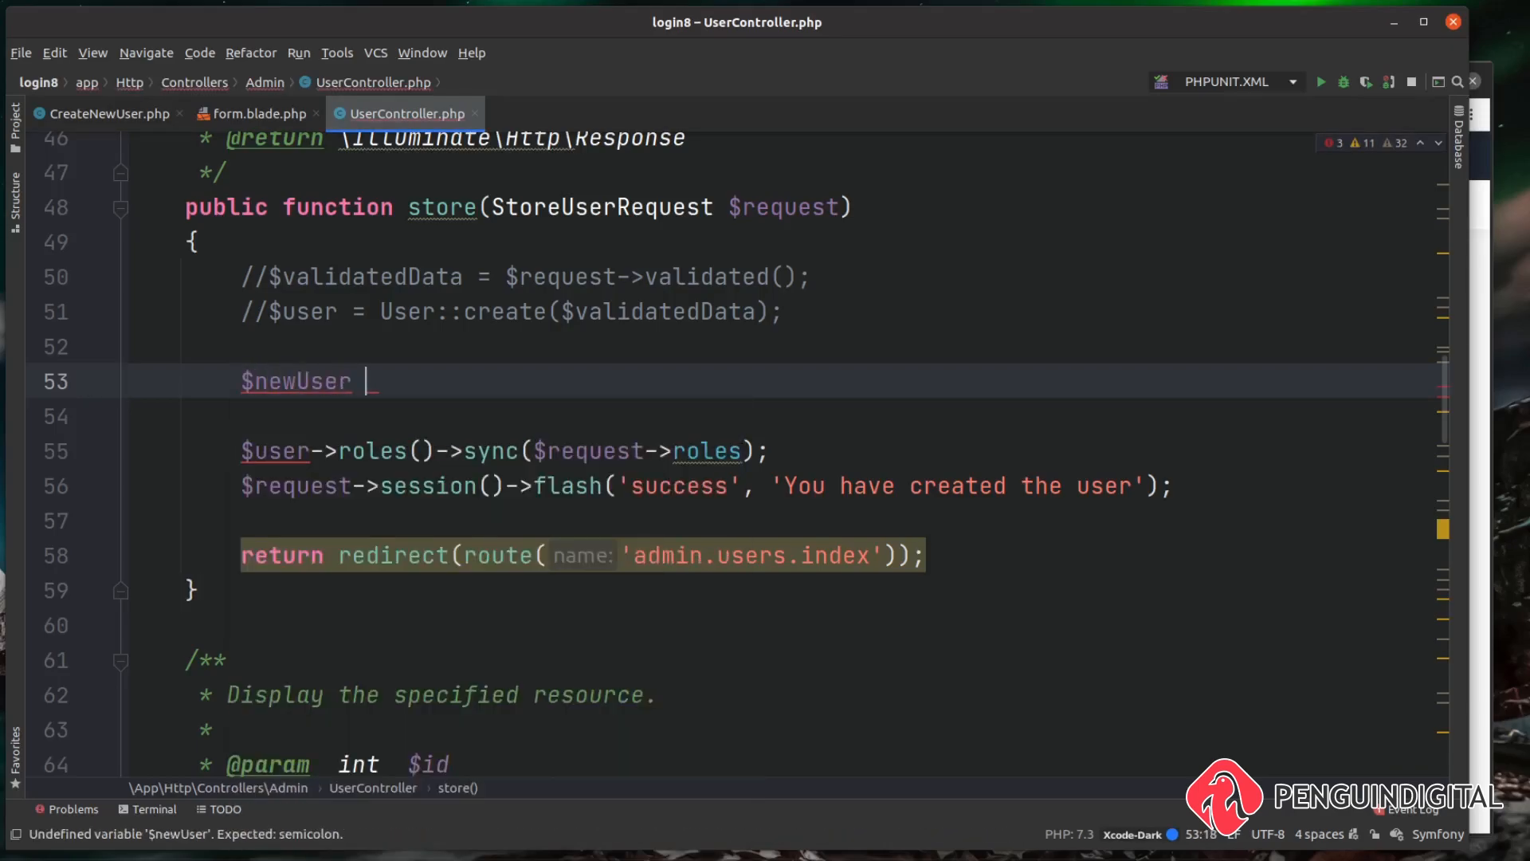
{"action": "type", "text": "= new CreateNewUser("}
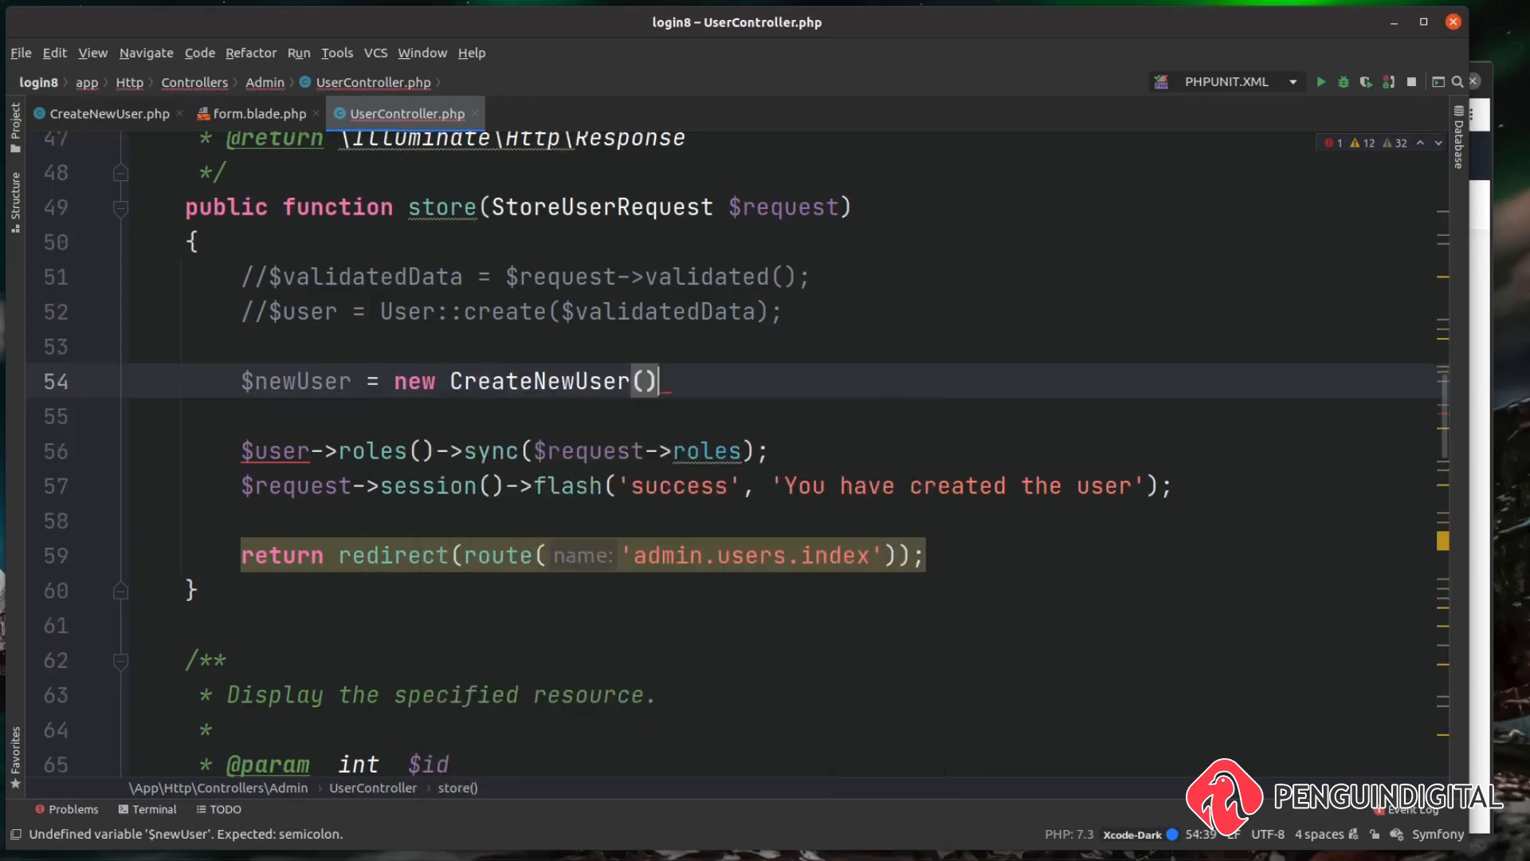
{"action": "type", "text": ";"}
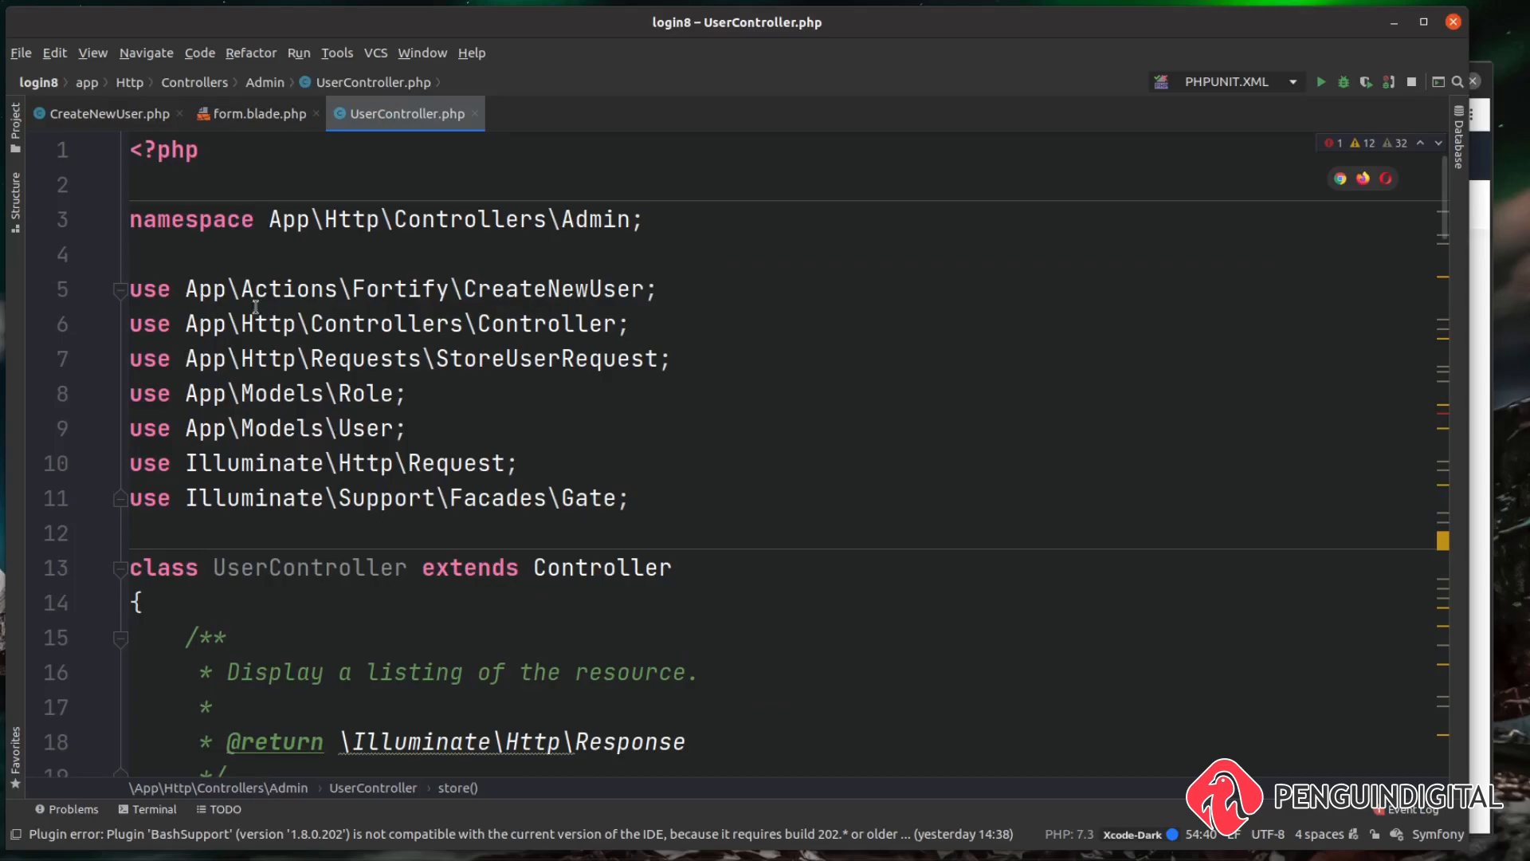
{"action": "mouse_move", "coordinate": [529, 287]}
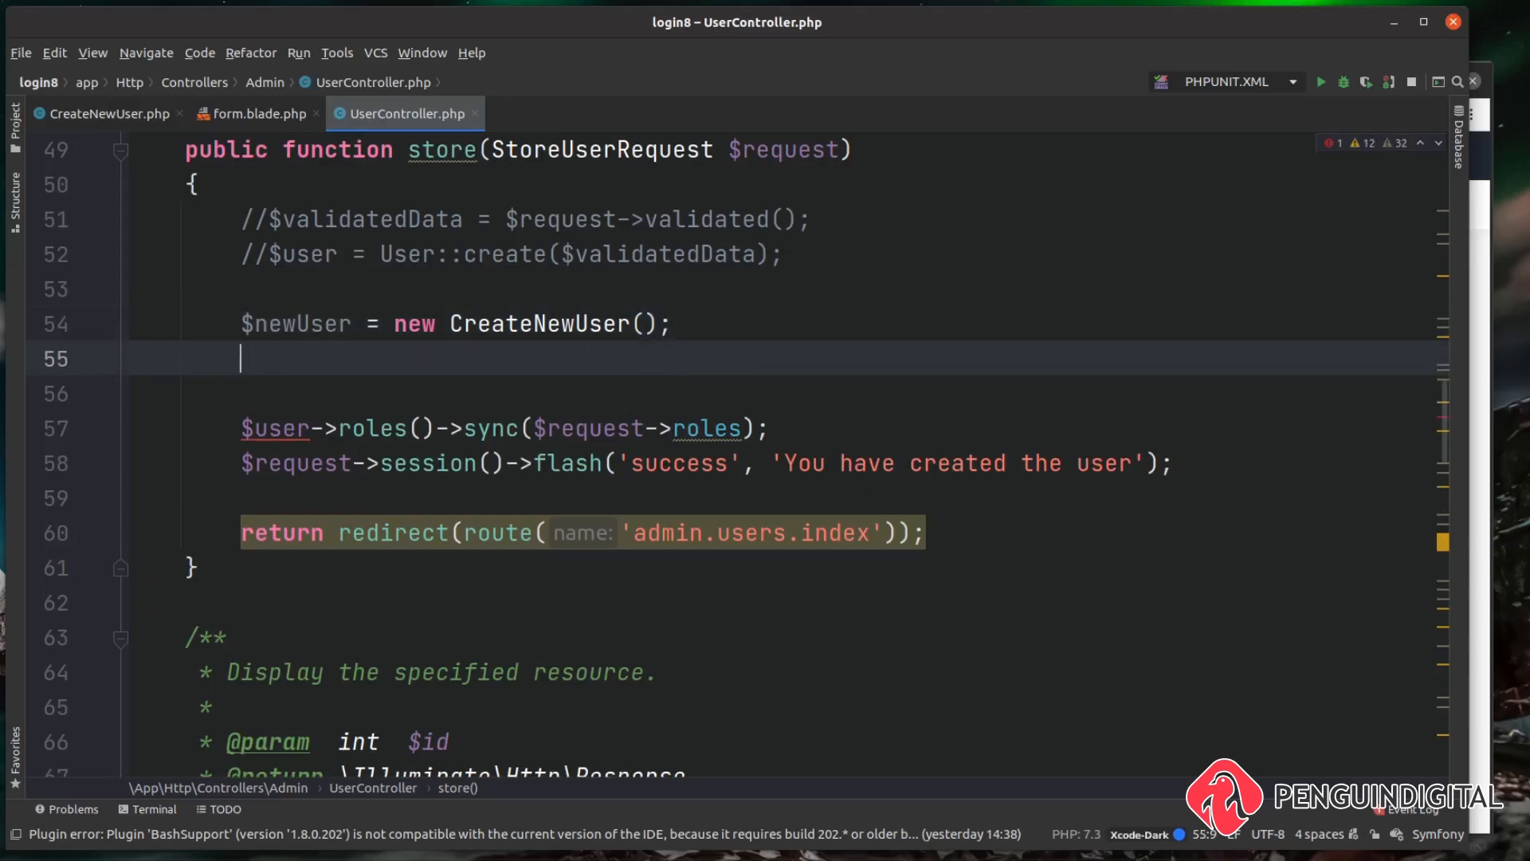
- Assign $user = $newUser->create(); using the suggested create method
{"action": "type", "text": "$"}
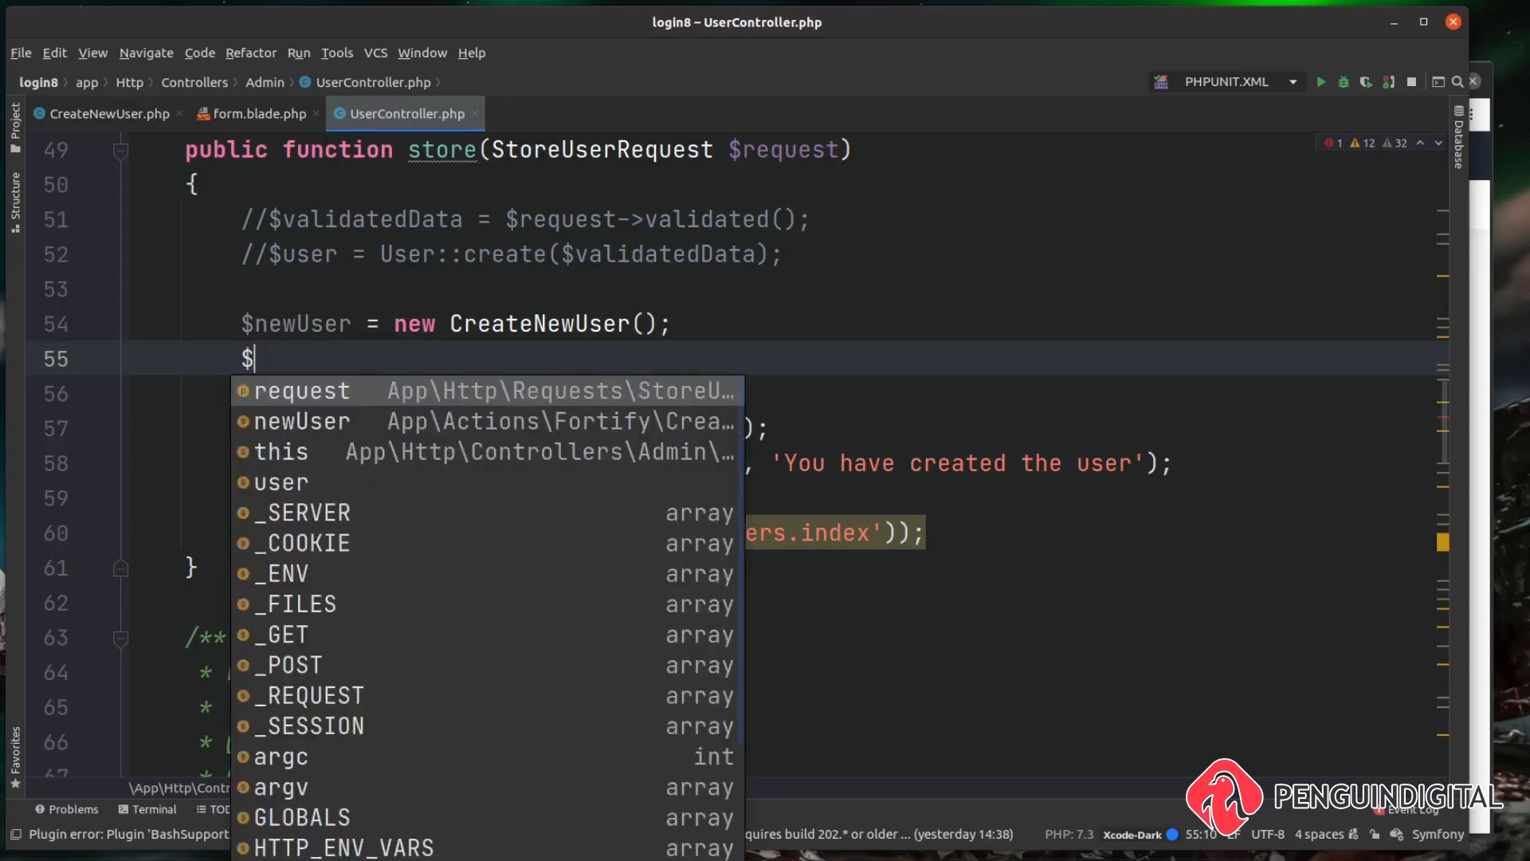
{"action": "type", "text": "user"}
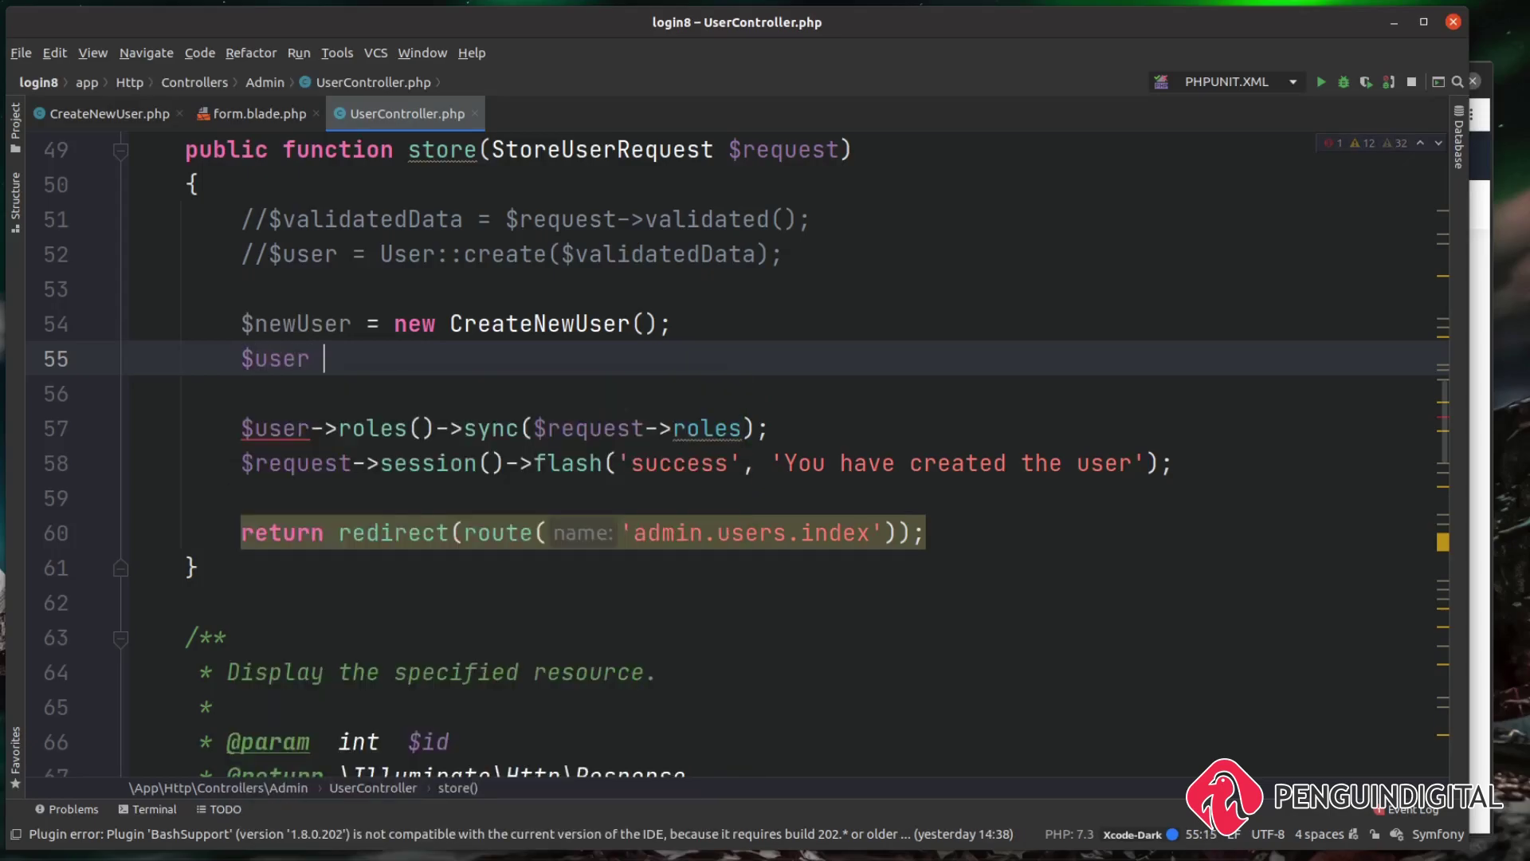
{"action": "type", "text": "= $n"}
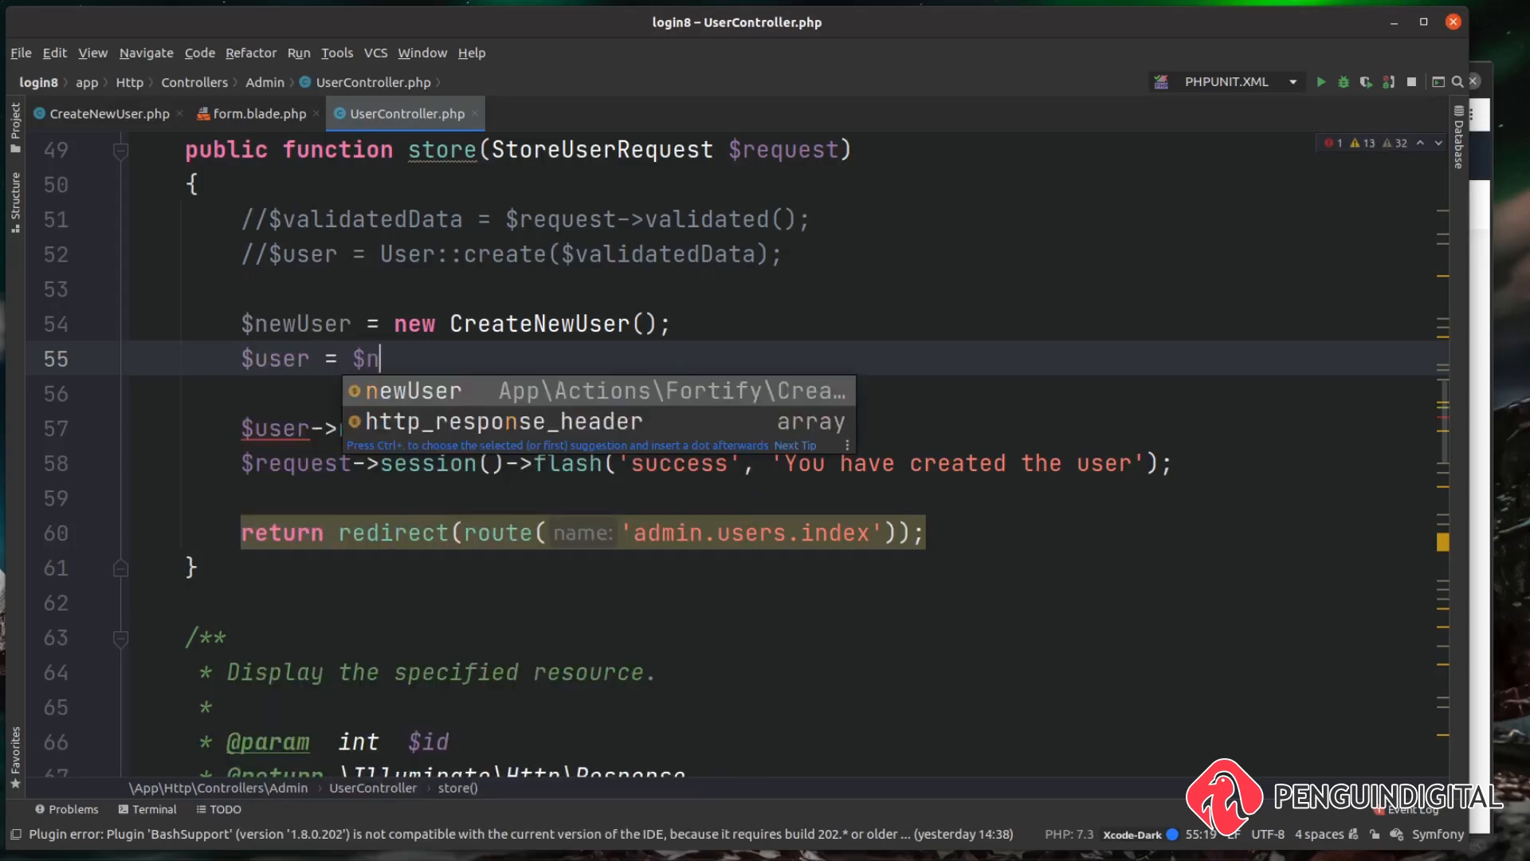
{"action": "type", "text": "ewUser->"}
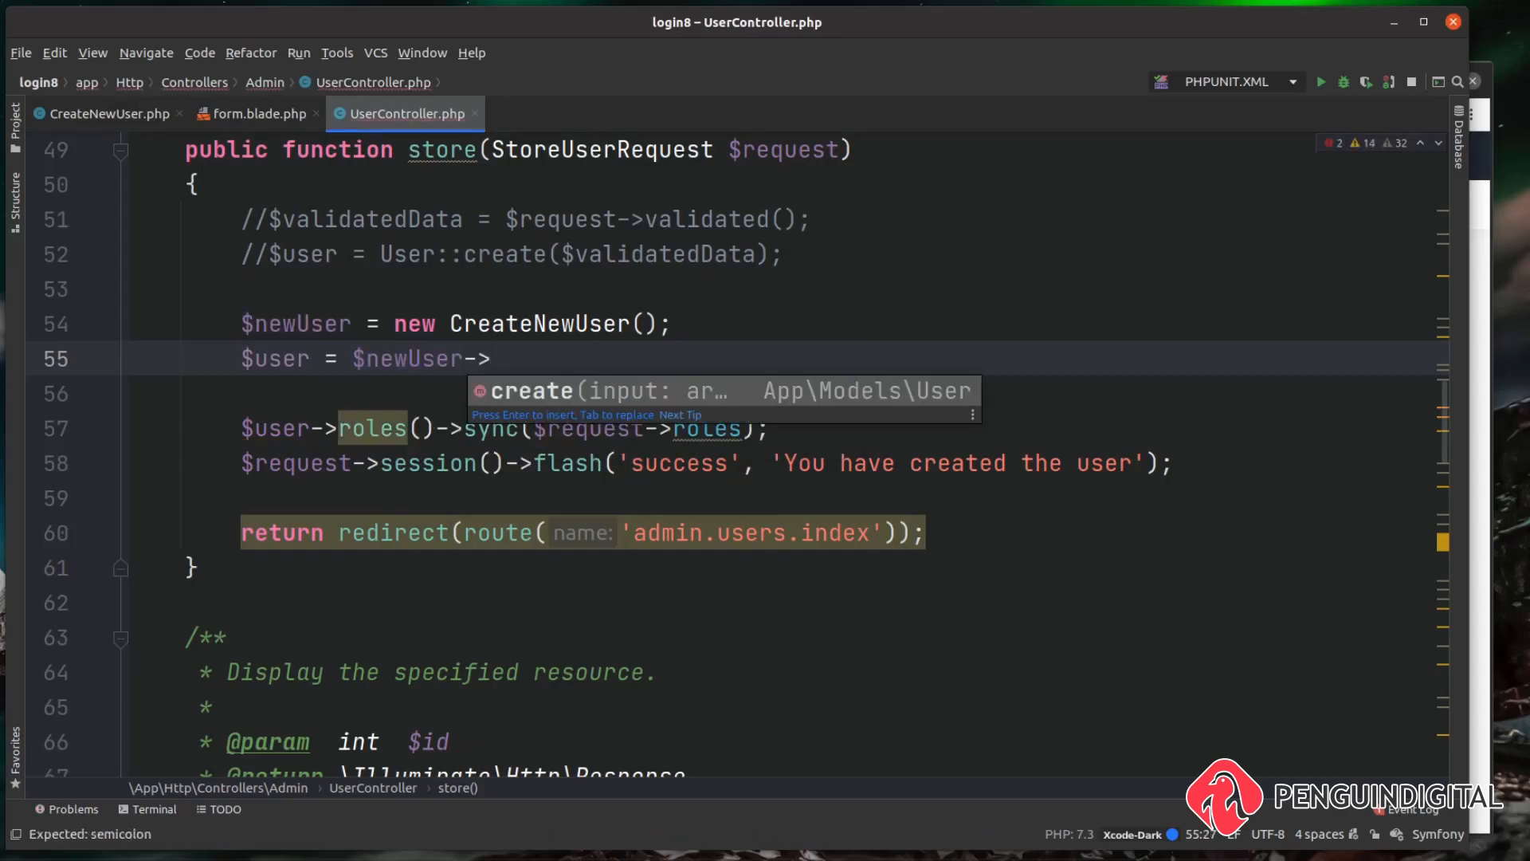
{"action": "key", "text": "Enter"}
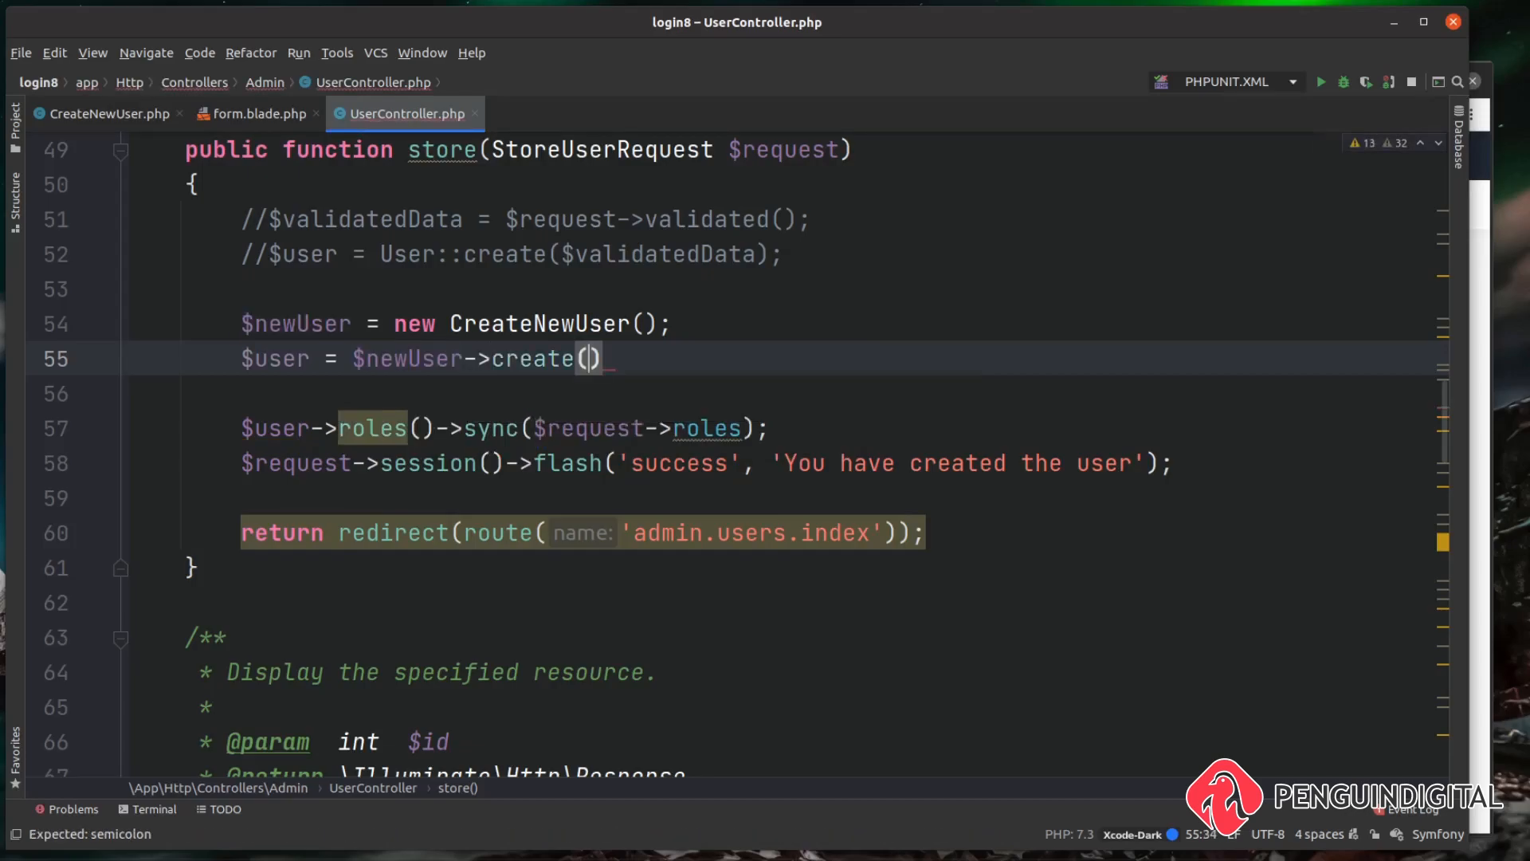
{"action": "type", "text": ";"}
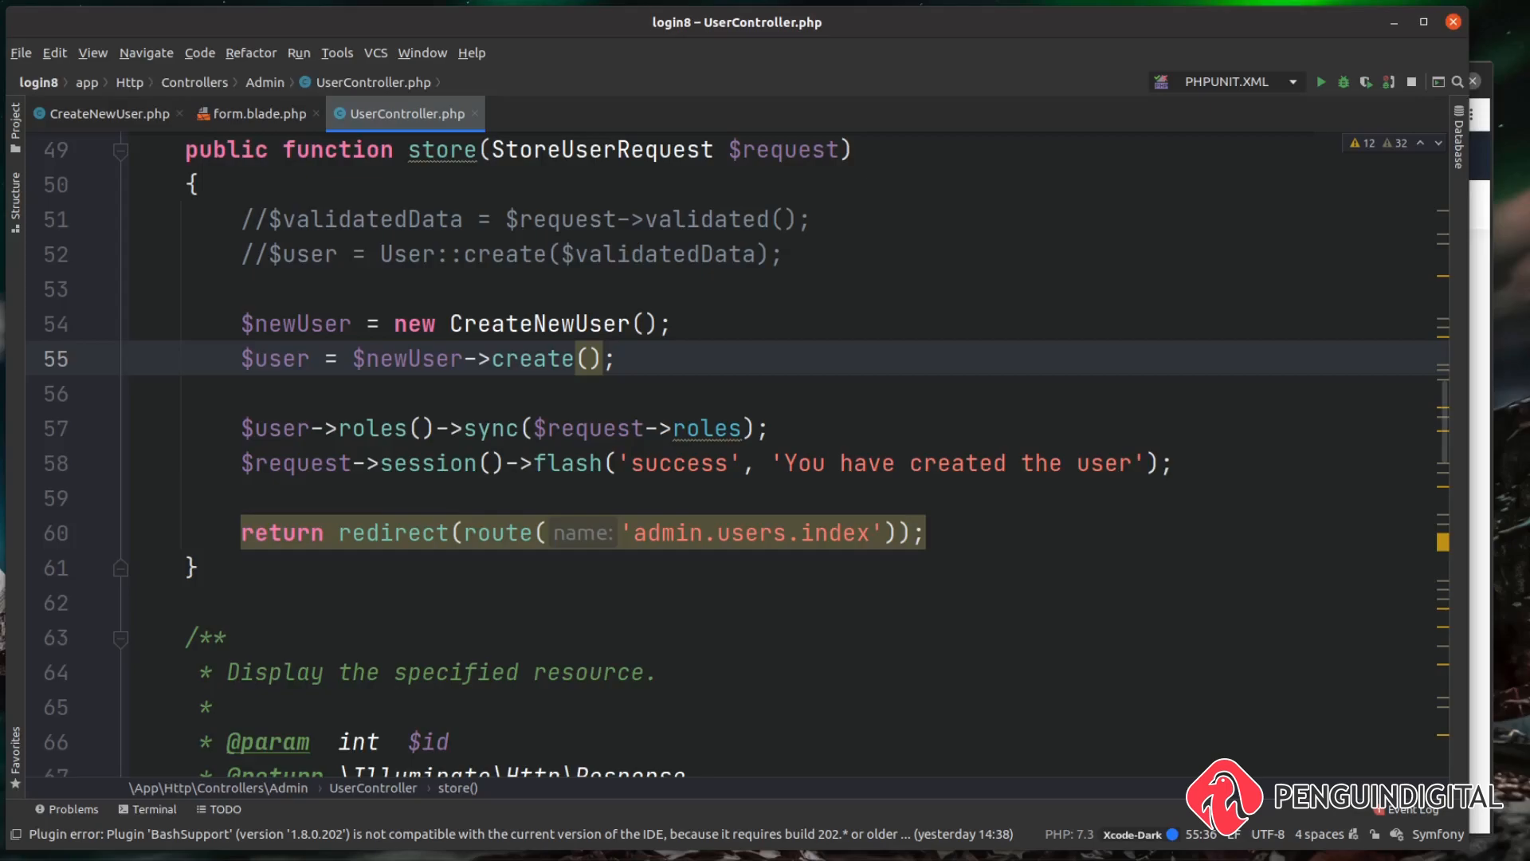
- Pass $request->only(['name', 'email', 'password', 'password_confirmation']) into create()
{"action": "type", "text": "$request->all("}
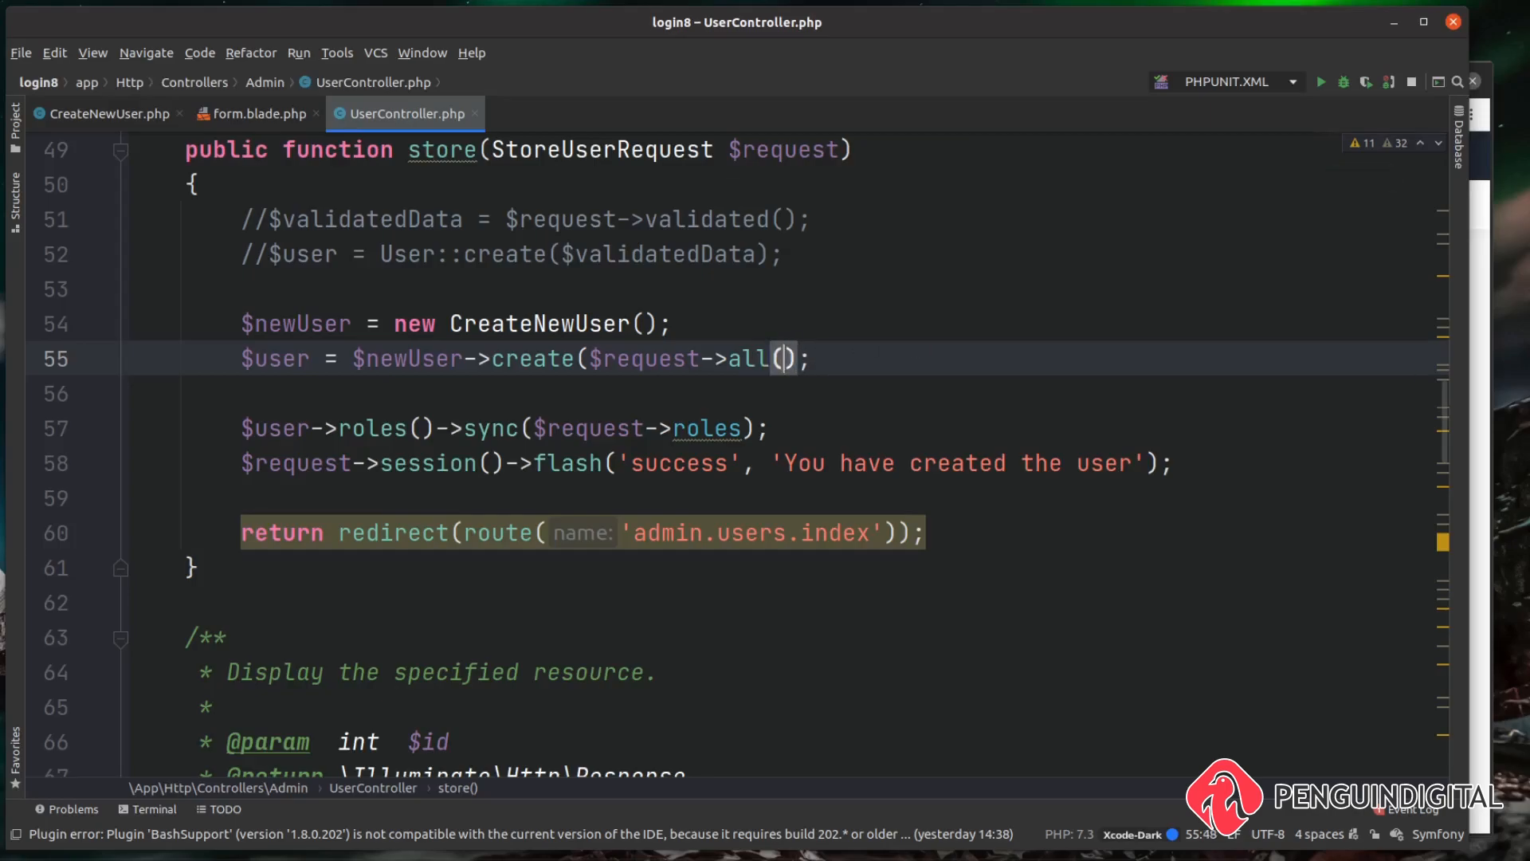
{"action": "type", "text": "only(['name',"}
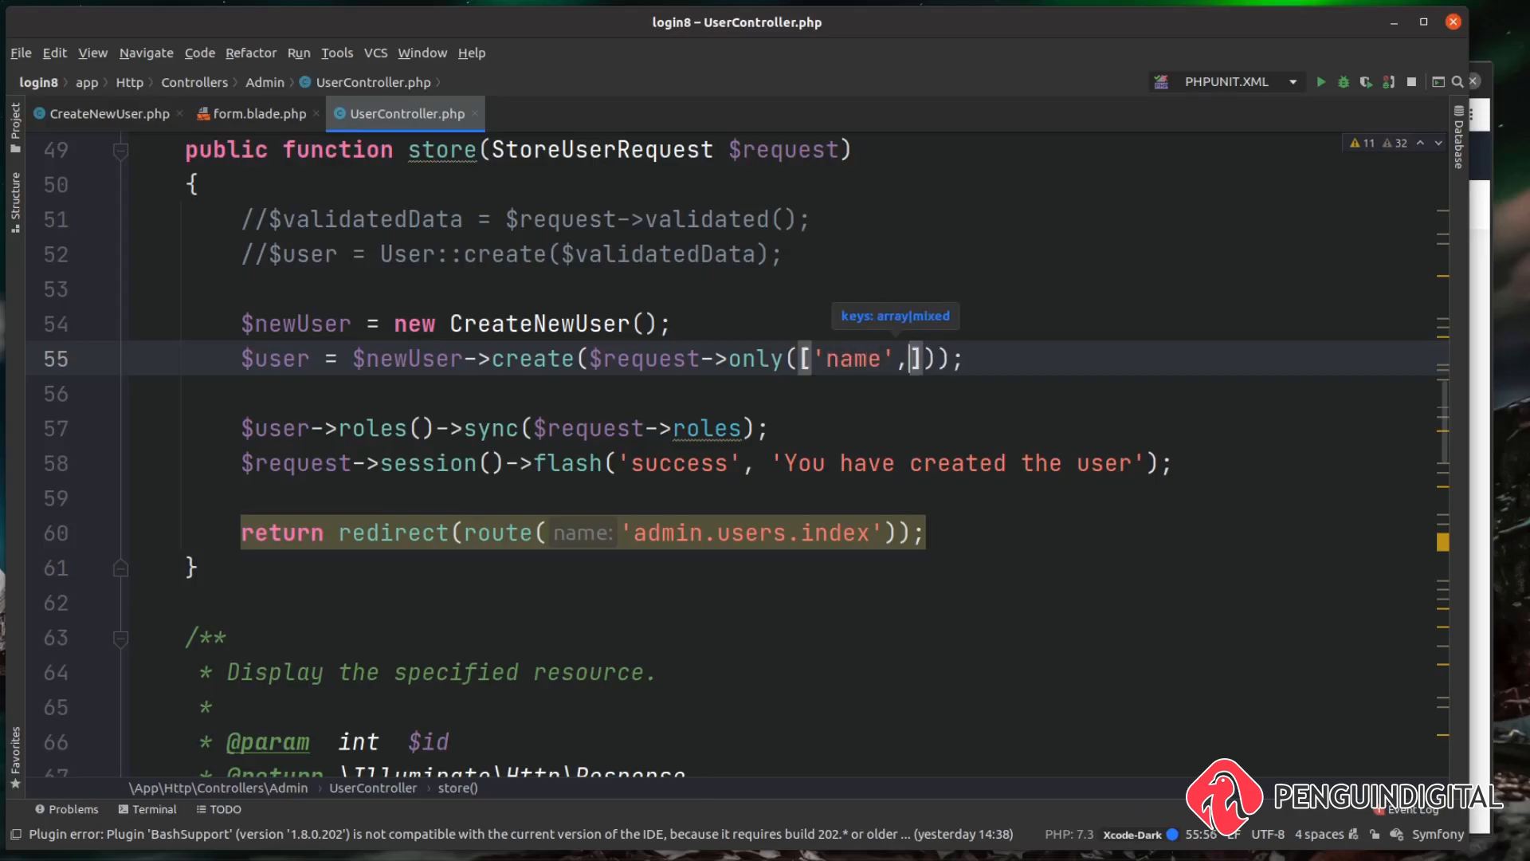
{"action": "type", "text": "'email'"}
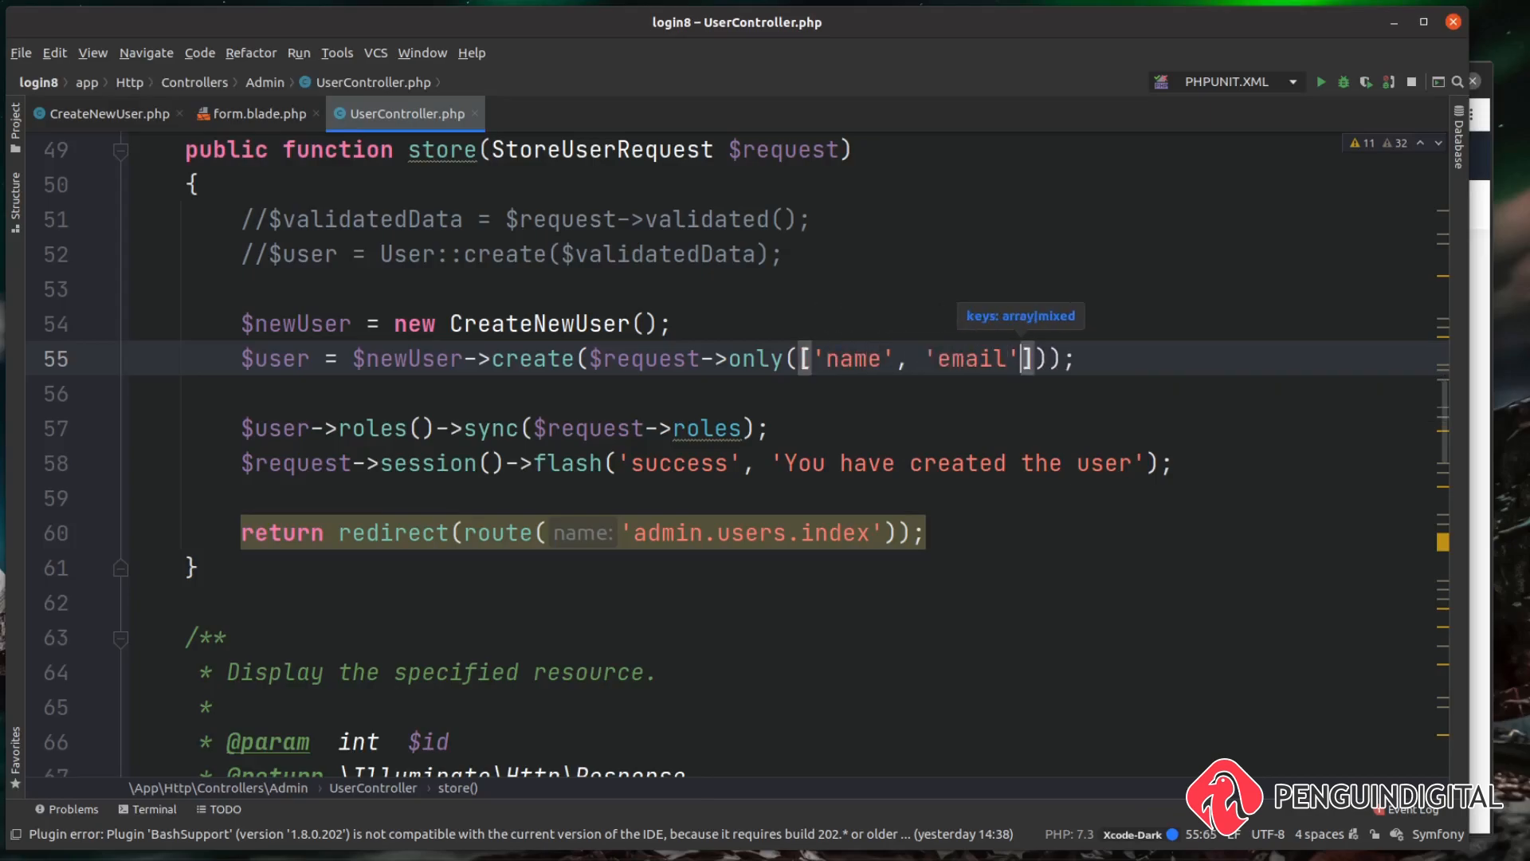
{"action": "type", "text": ", 'pas"}
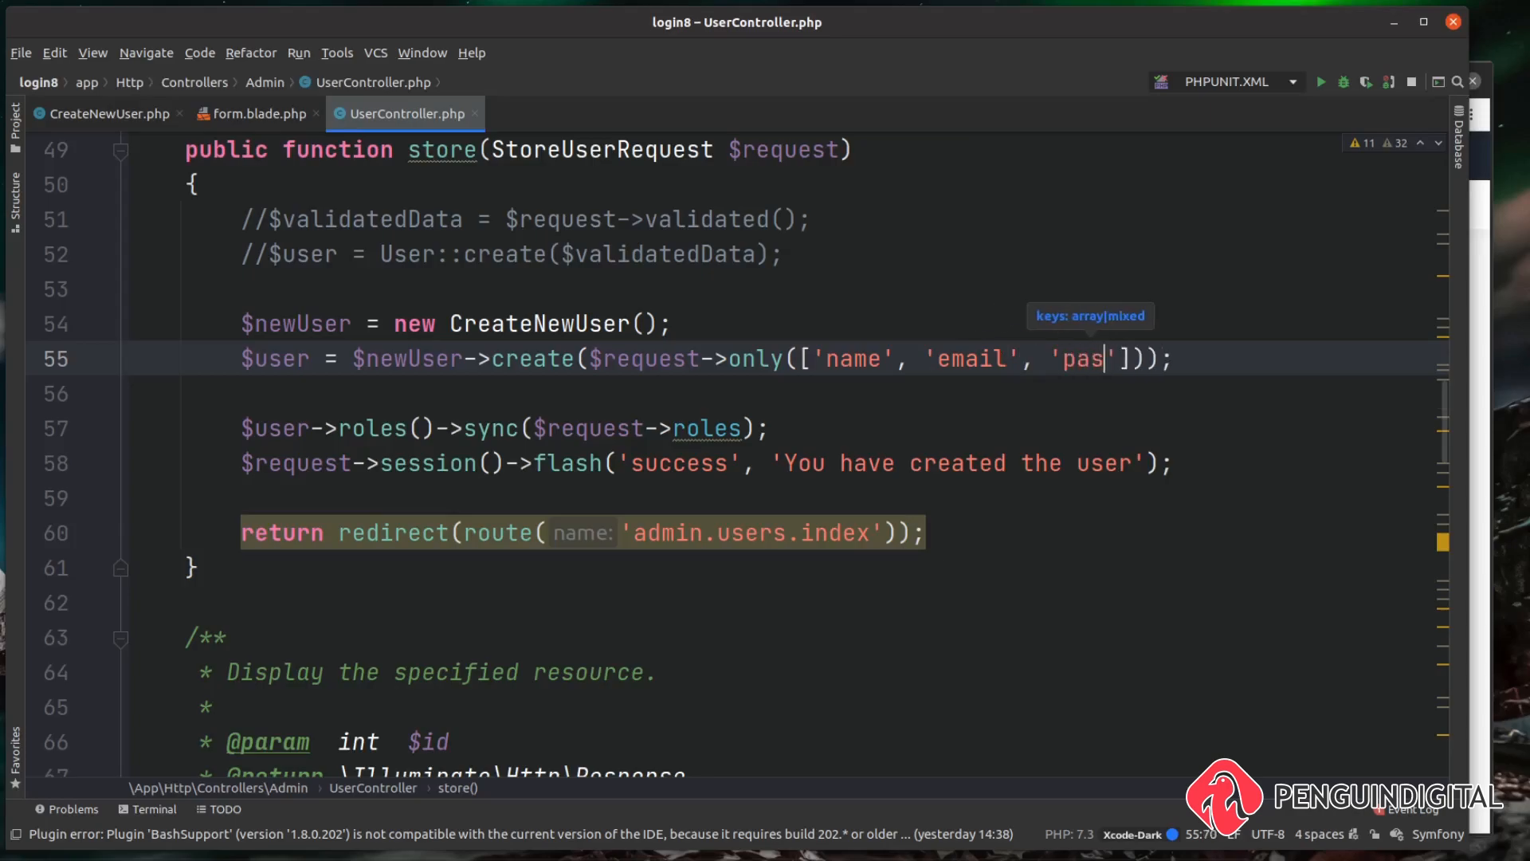
{"action": "type", "text": "sword', 'password_confirmation"}
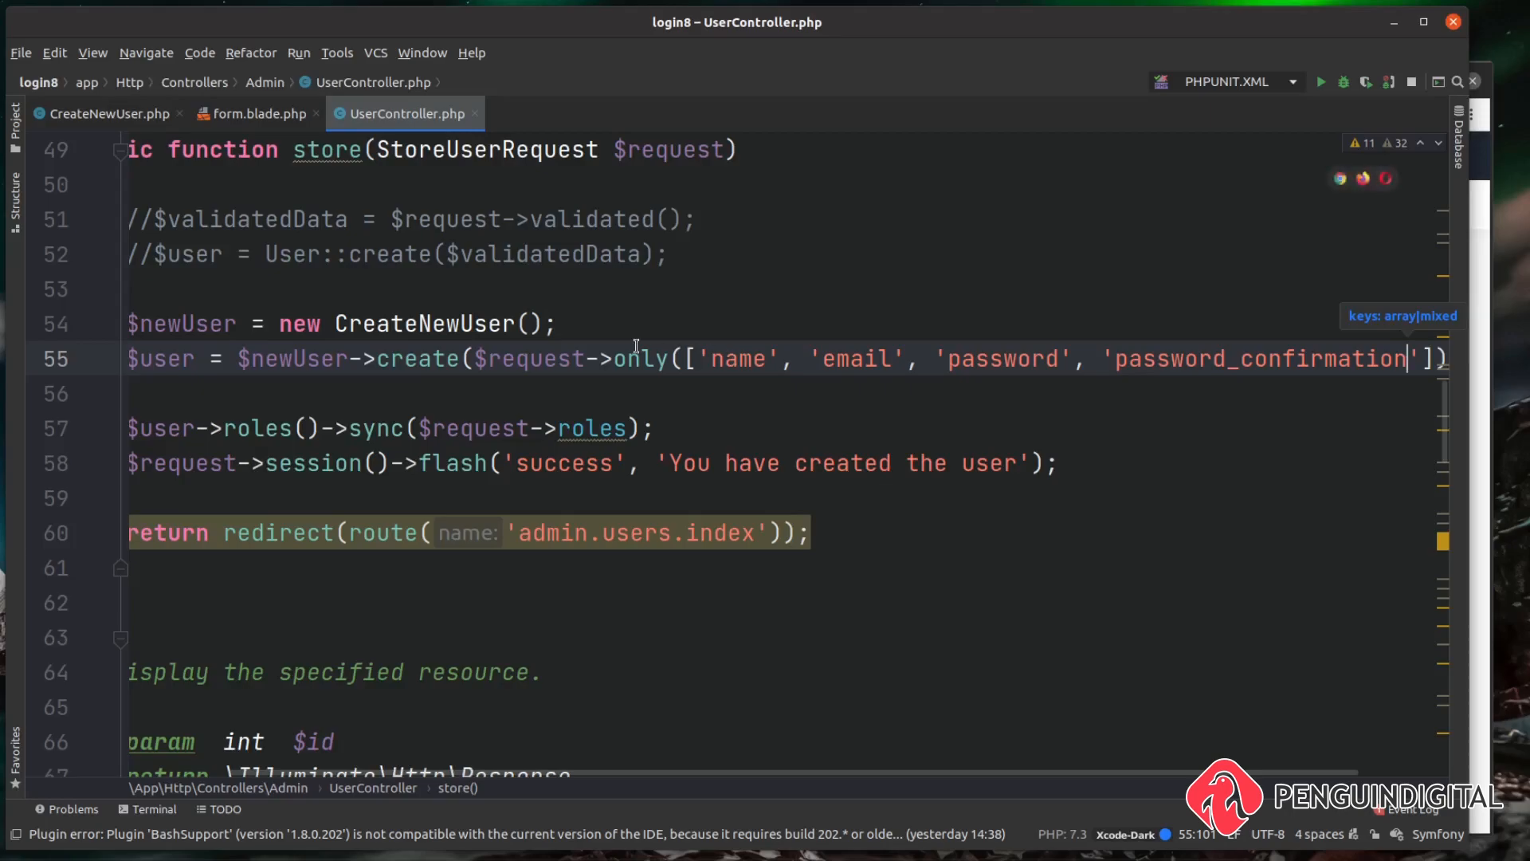
{"action": "mouse_move", "coordinate": [848, 411]}
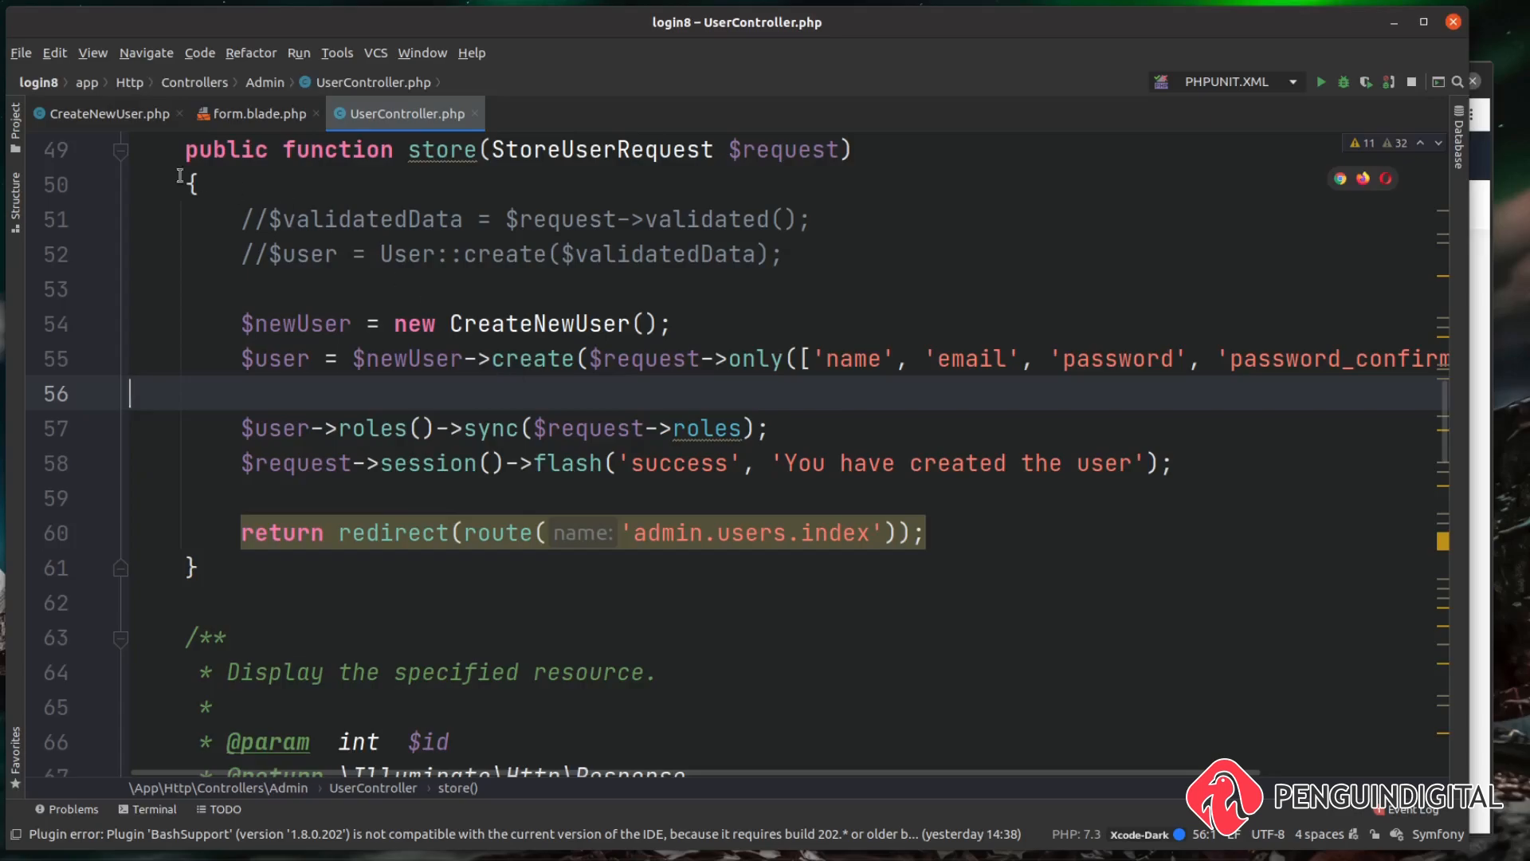
{"action": "left_click", "coordinate": [109, 113]}
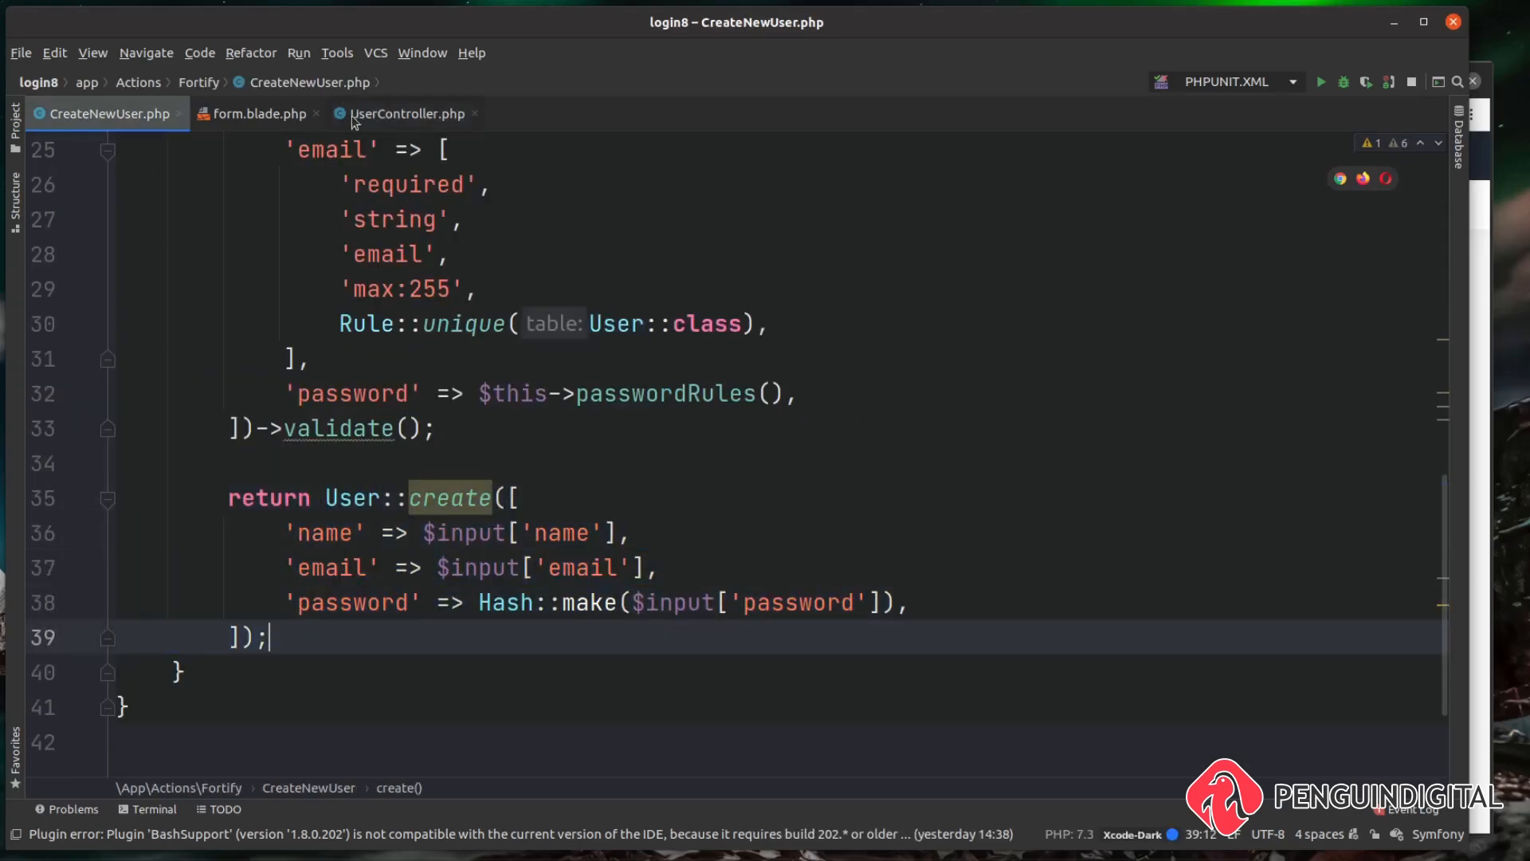
{"action": "left_click", "coordinate": [408, 113]}
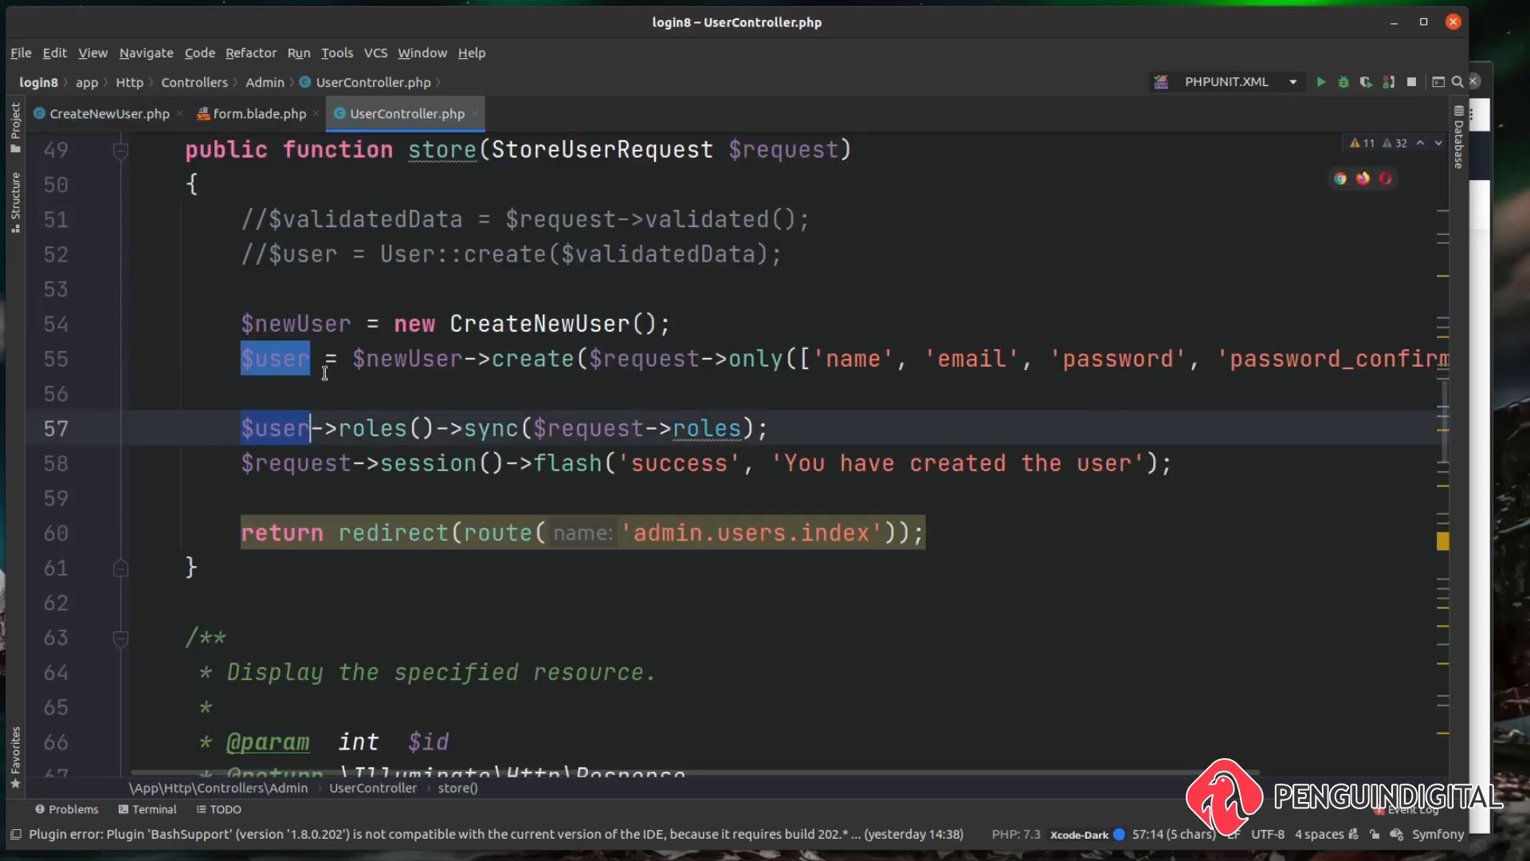
{"action": "mouse_move", "coordinate": [368, 399]}
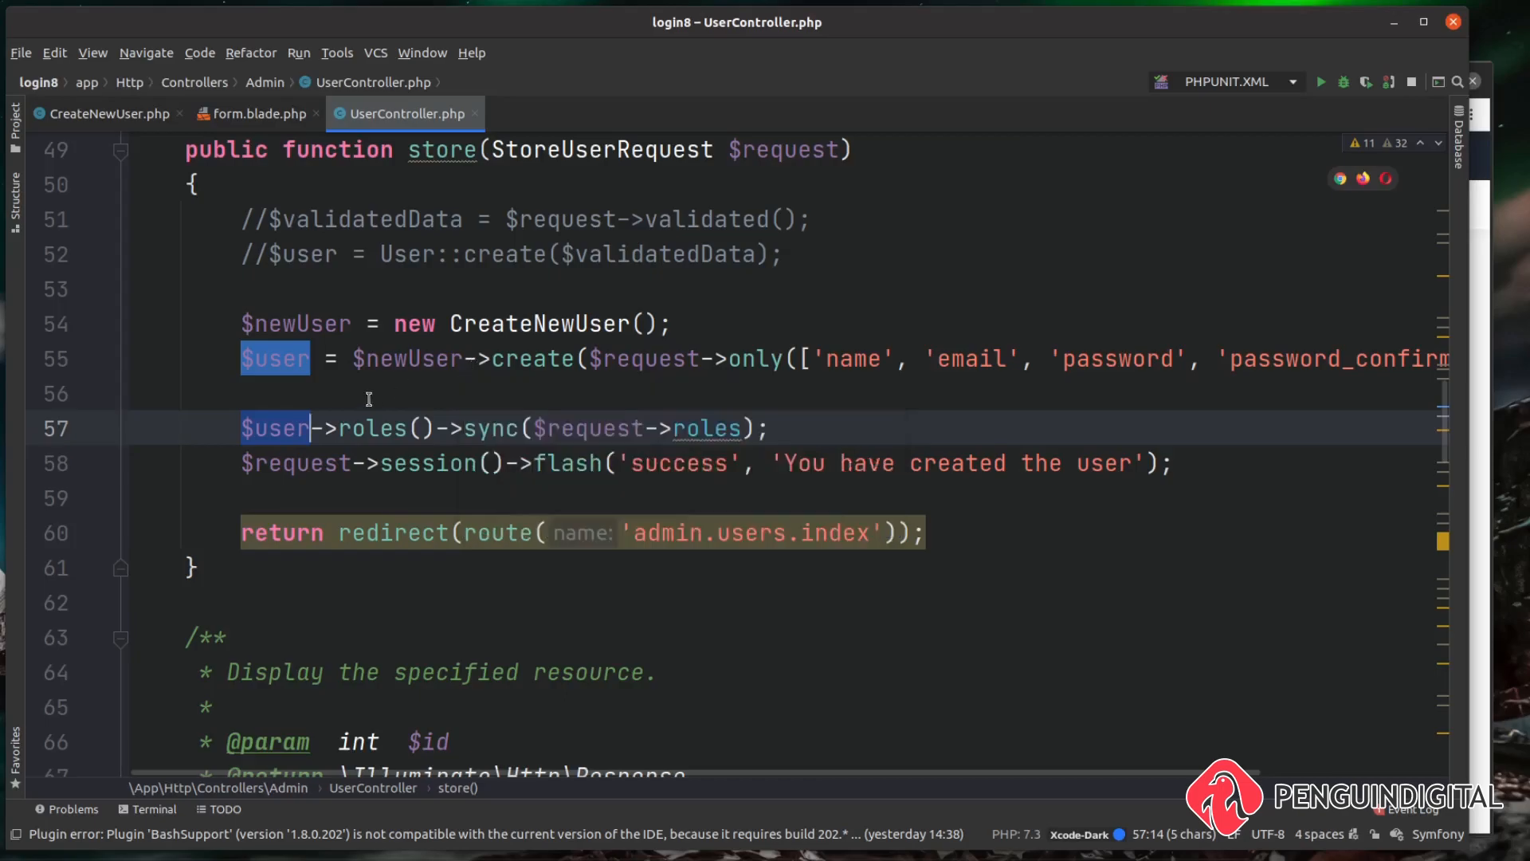
{"action": "mouse_move", "coordinate": [329, 427]}
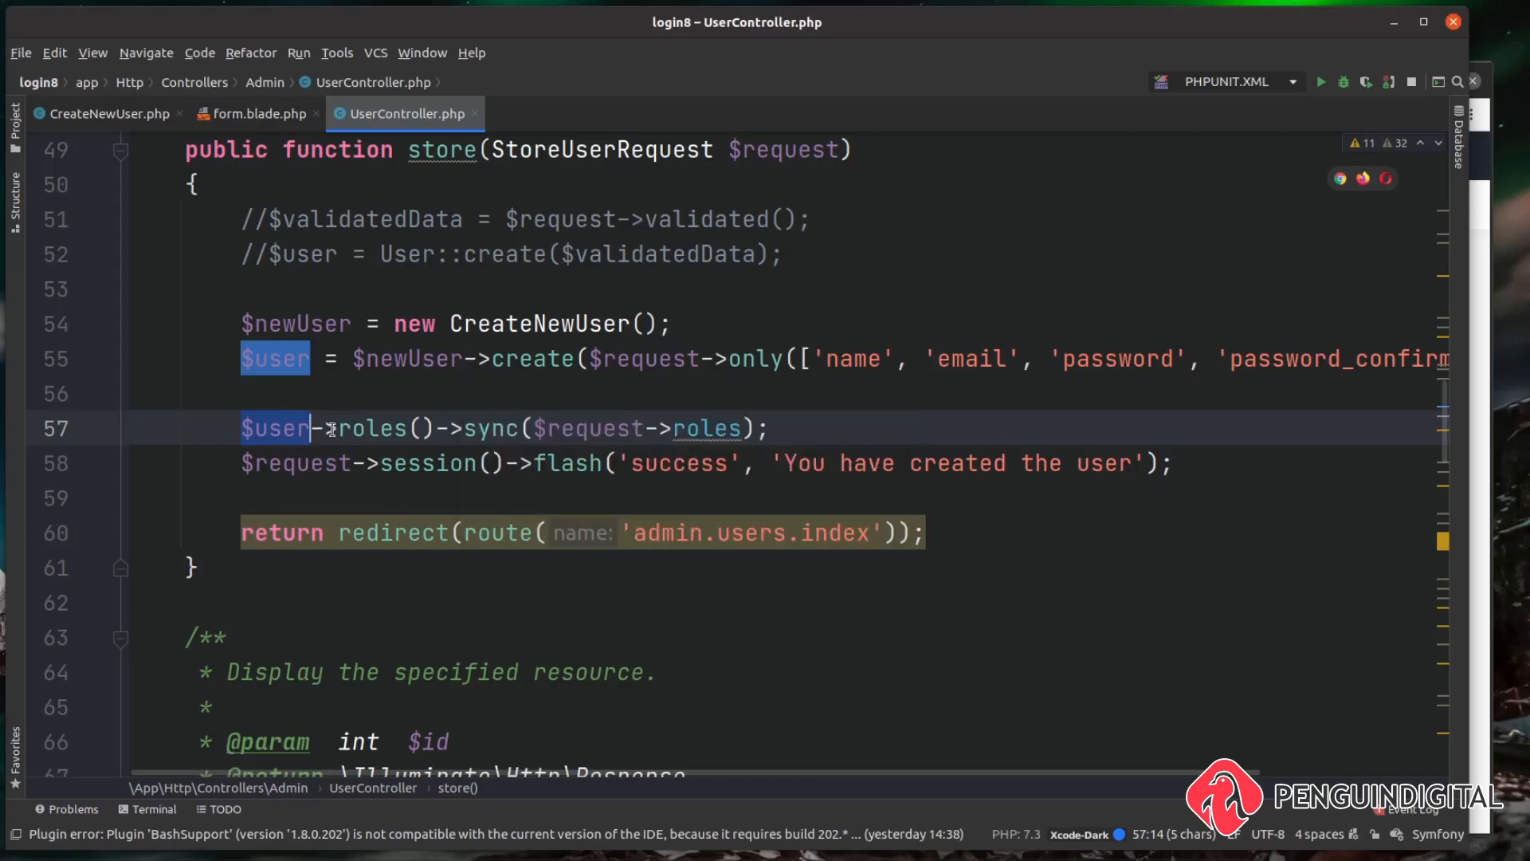
{"action": "left_click", "coordinate": [131, 394]}
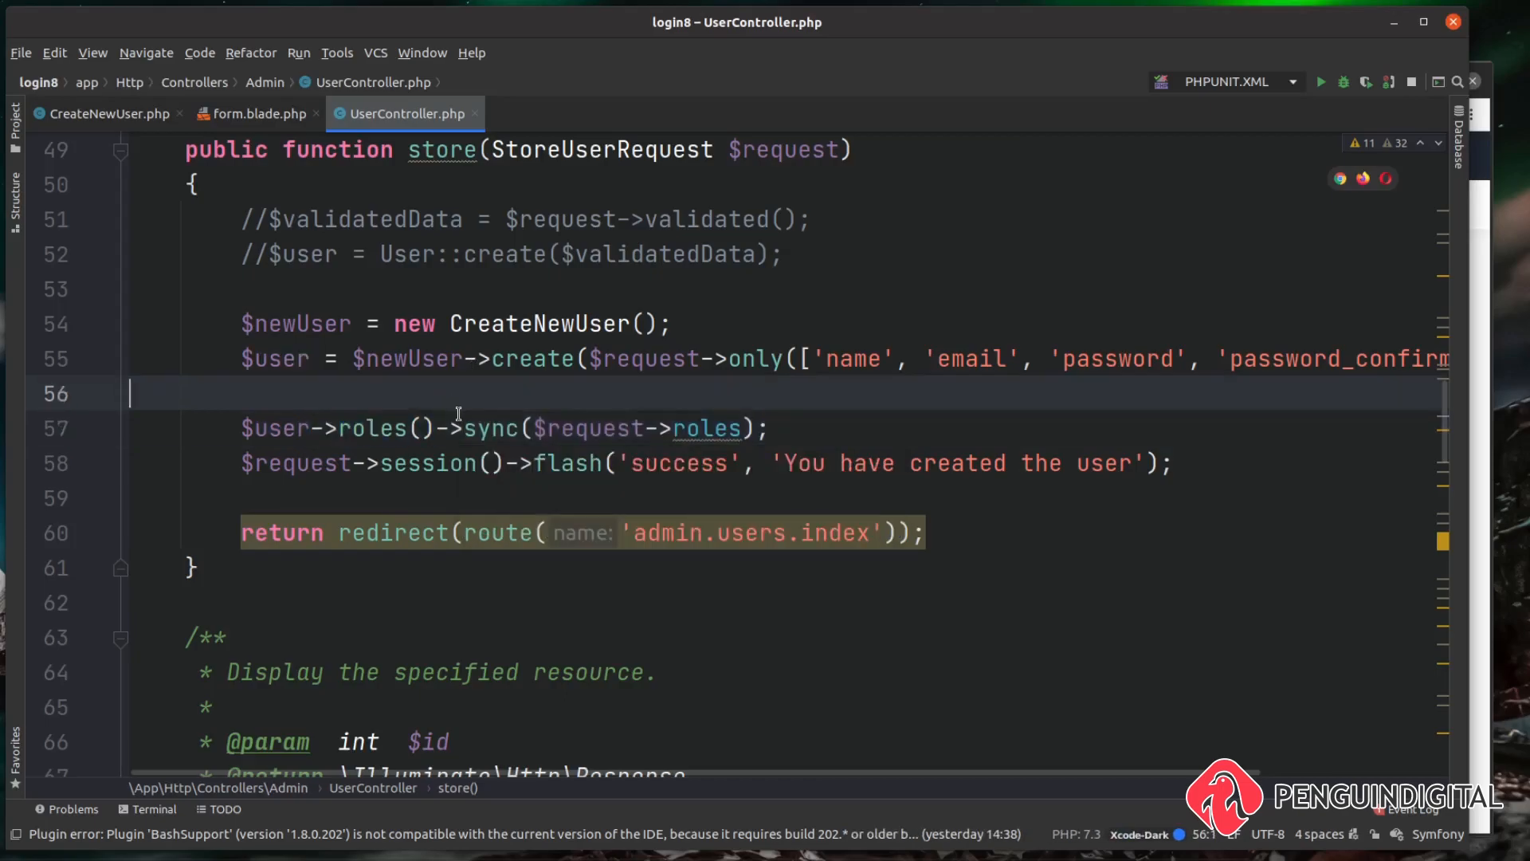
{"action": "left_click_drag", "start_coordinate": [451, 427], "coordinate": [741, 427]}
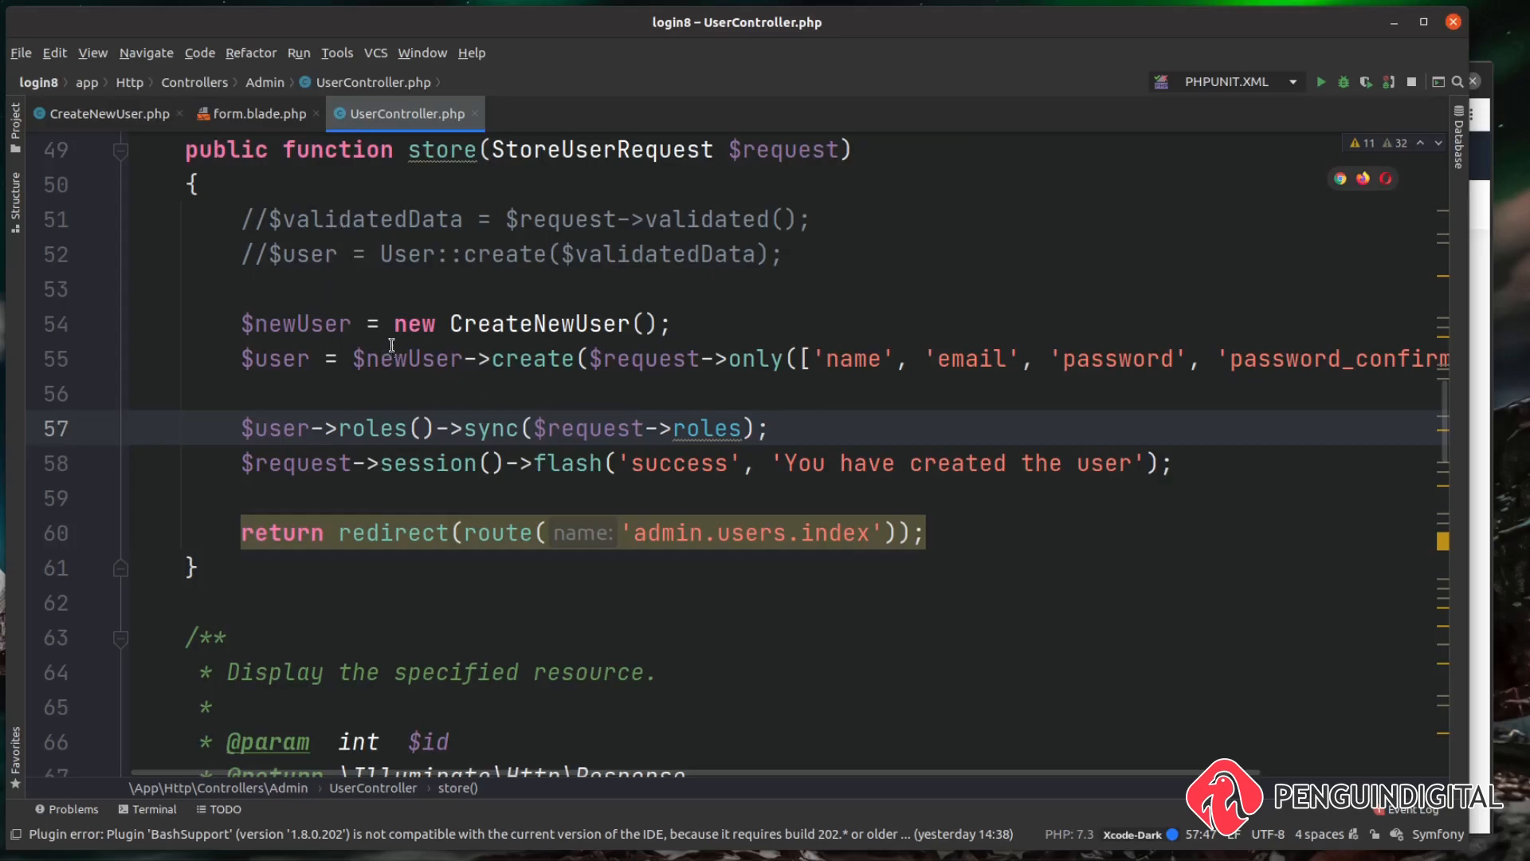
{"action": "mouse_move", "coordinate": [370, 278]}
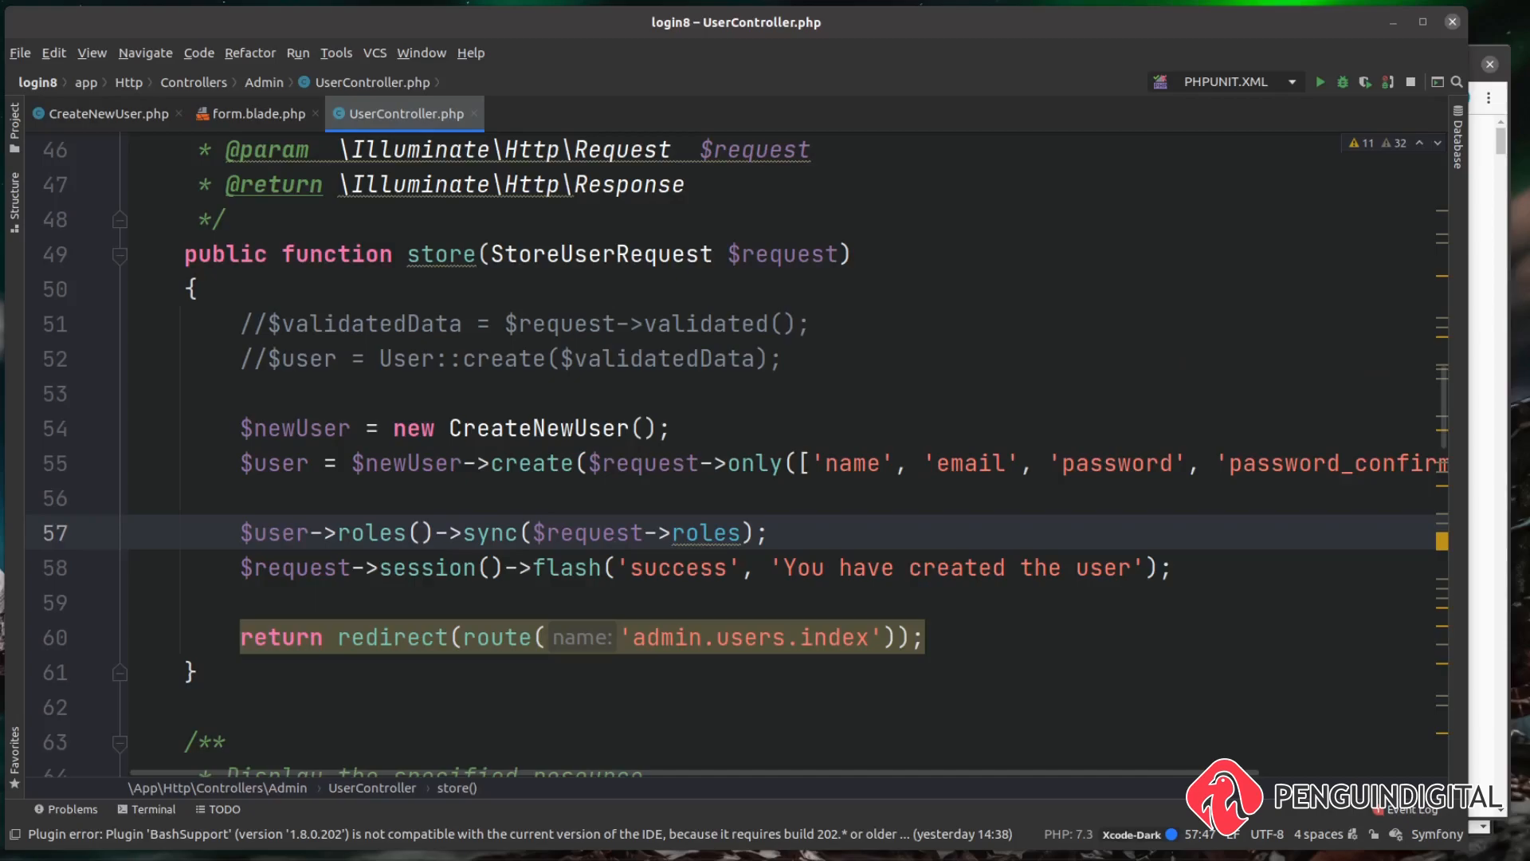
{"action": "left_click", "coordinate": [10, 108]}
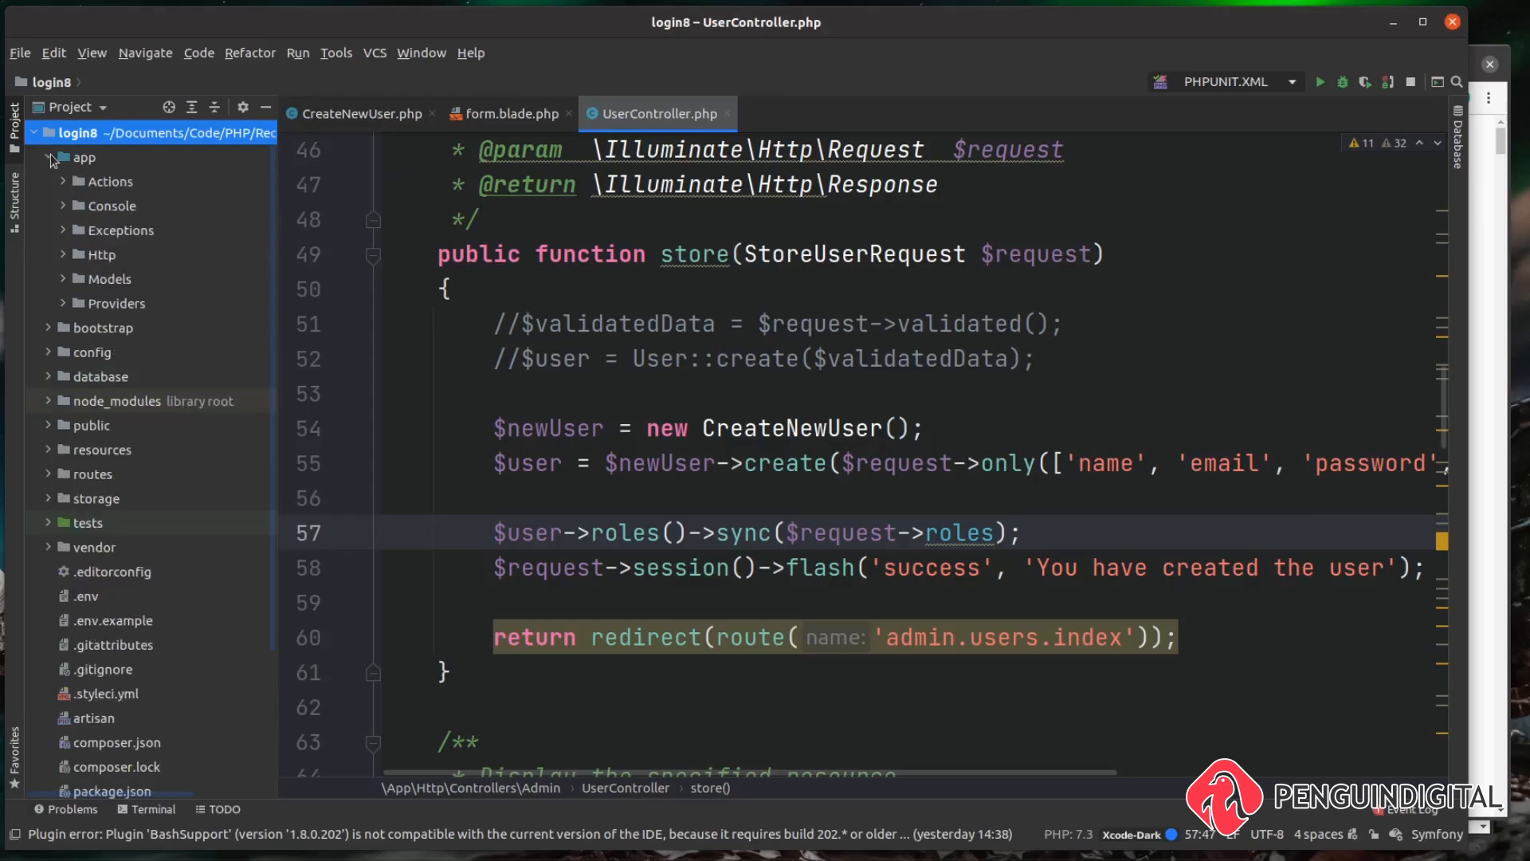
{"action": "left_click", "coordinate": [64, 279]}
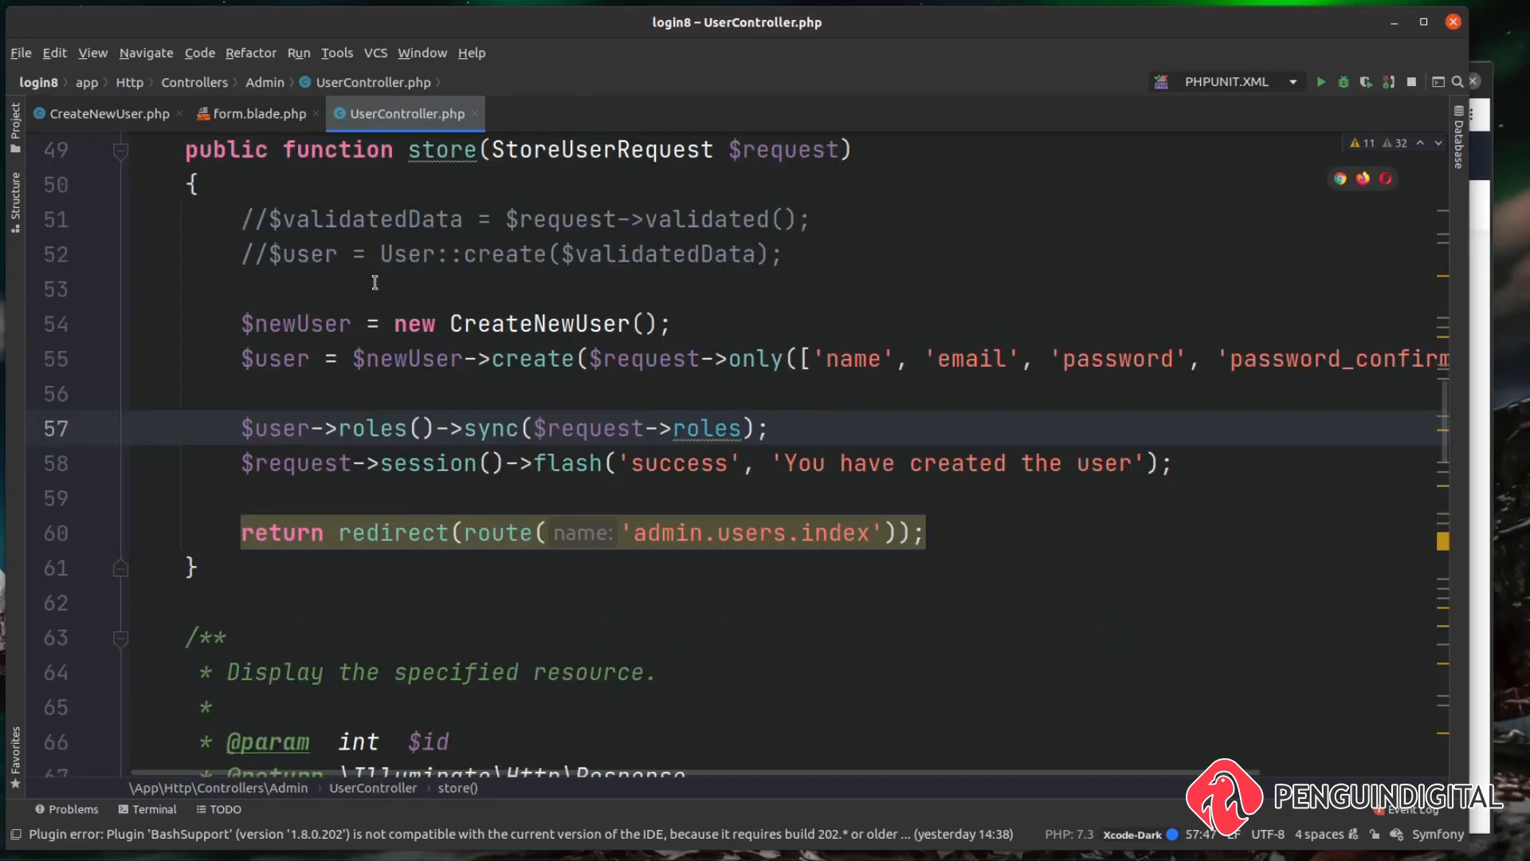
{"action": "mouse_move", "coordinate": [723, 328]}
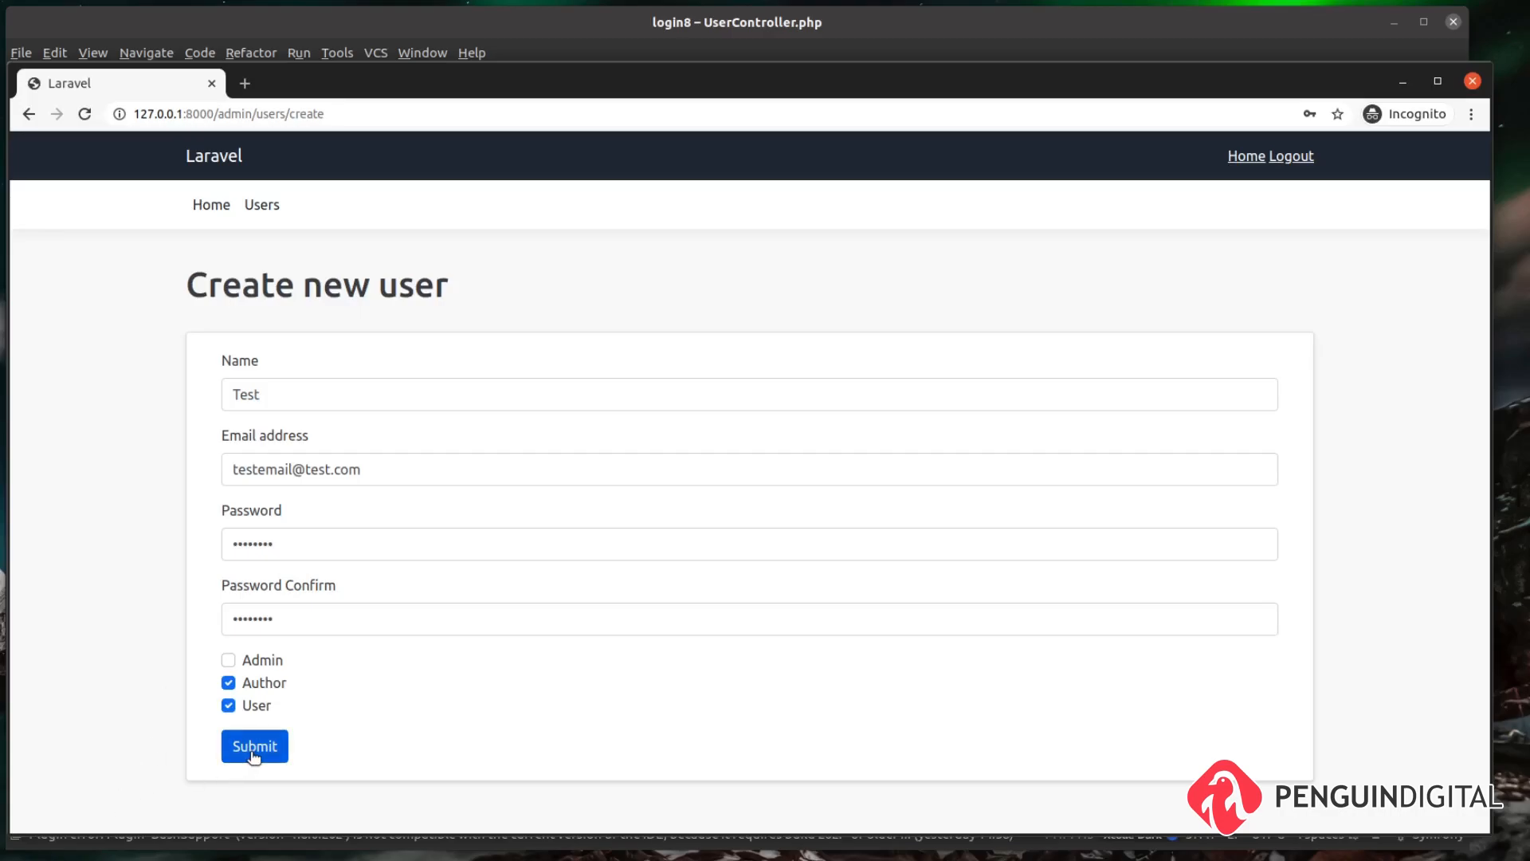
- Submit the Test user form, landing on the Users list with 'You have created the user'
{"action": "left_click", "coordinate": [254, 745]}
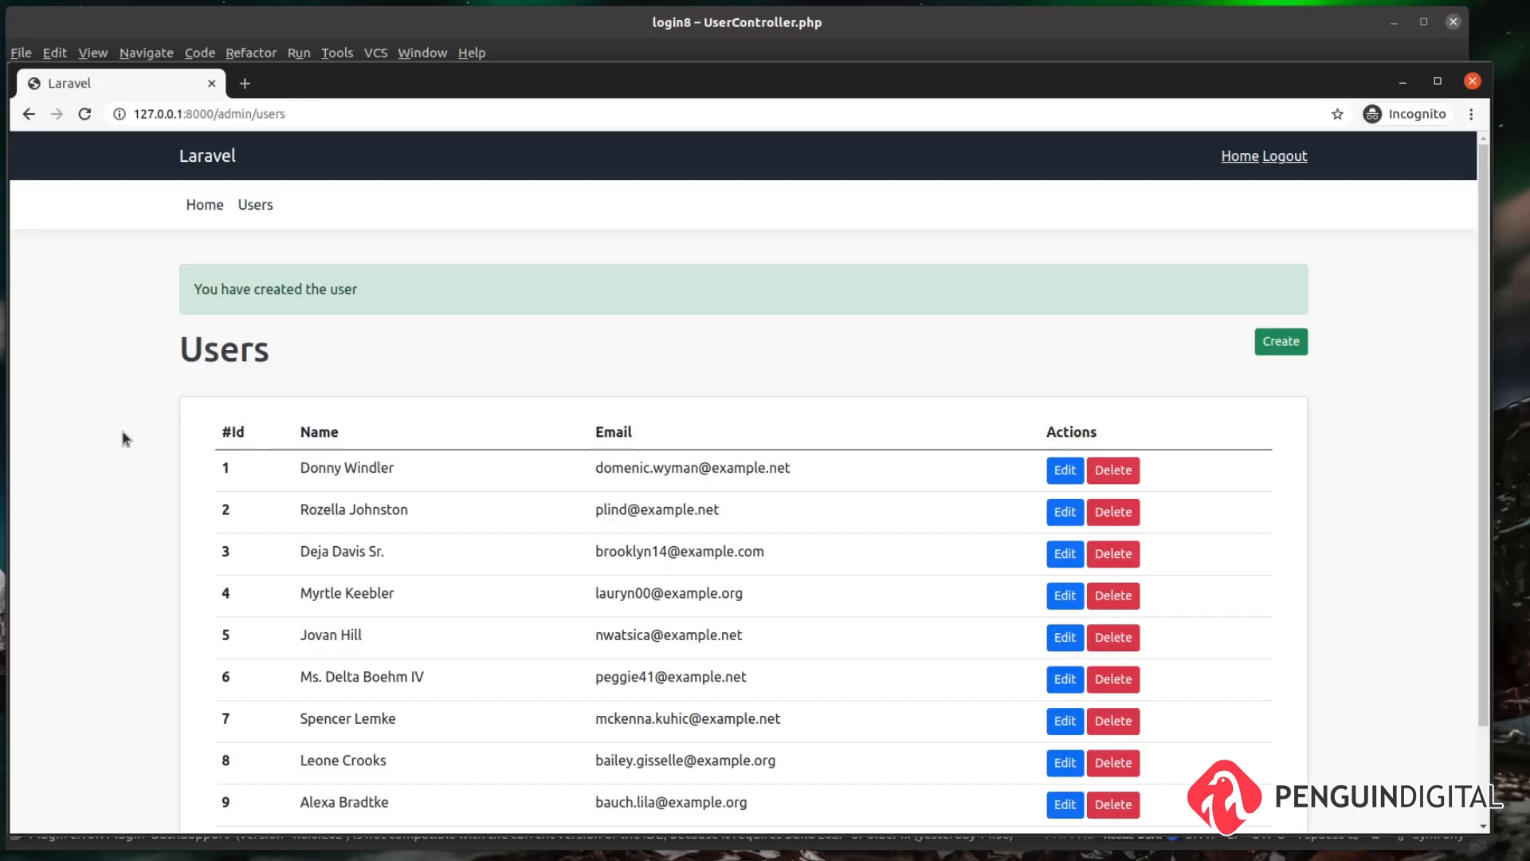
{"action": "mouse_move", "coordinate": [1226, 360]}
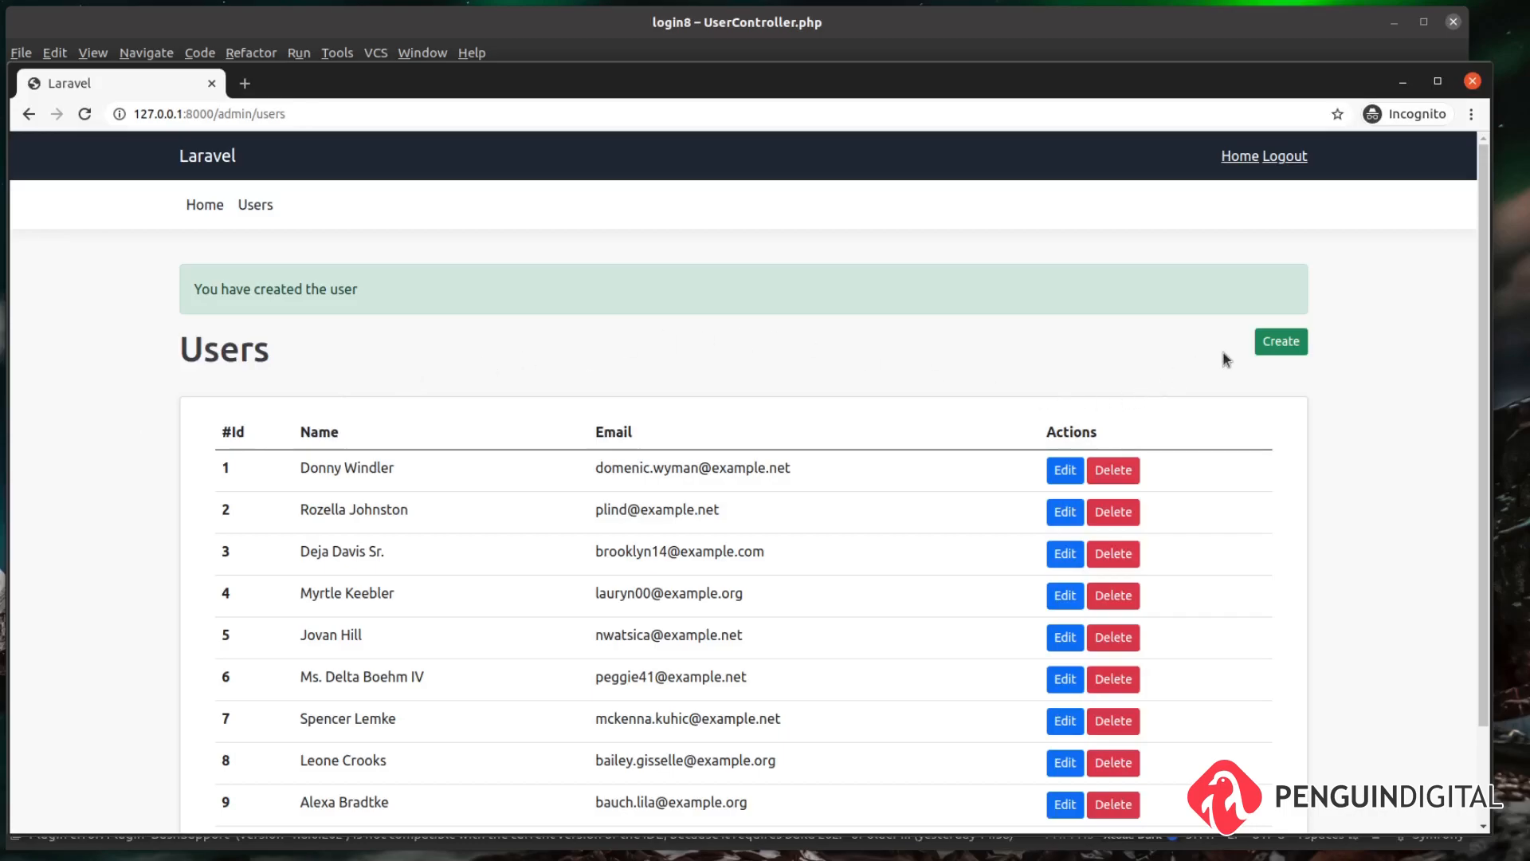
- Bring up a blank Create new user form and submit it empty to trigger validation errors
{"action": "left_click", "coordinate": [1282, 341]}
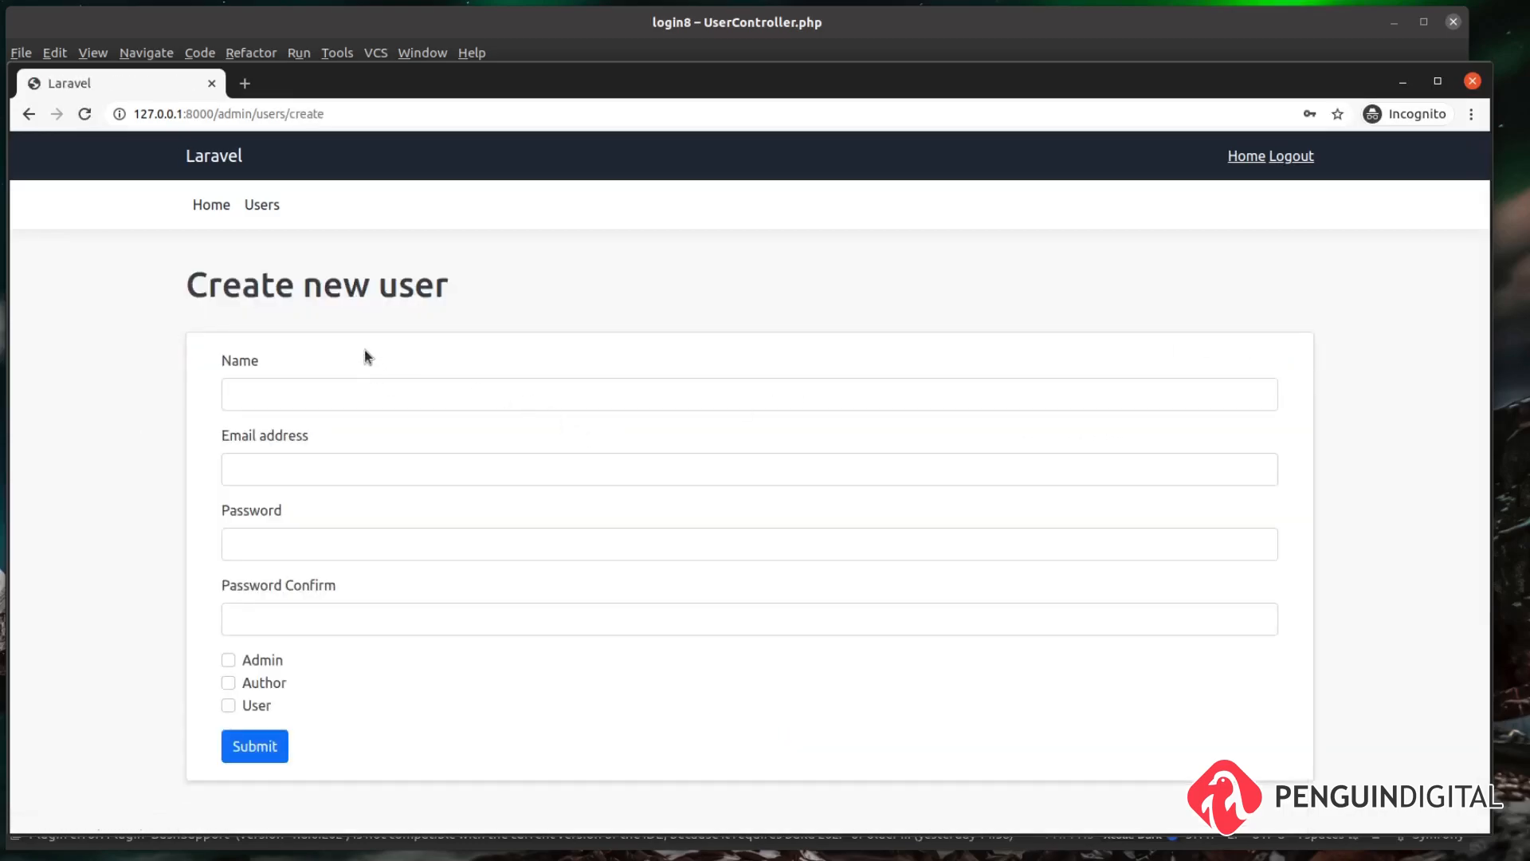
{"action": "mouse_move", "coordinate": [255, 745]}
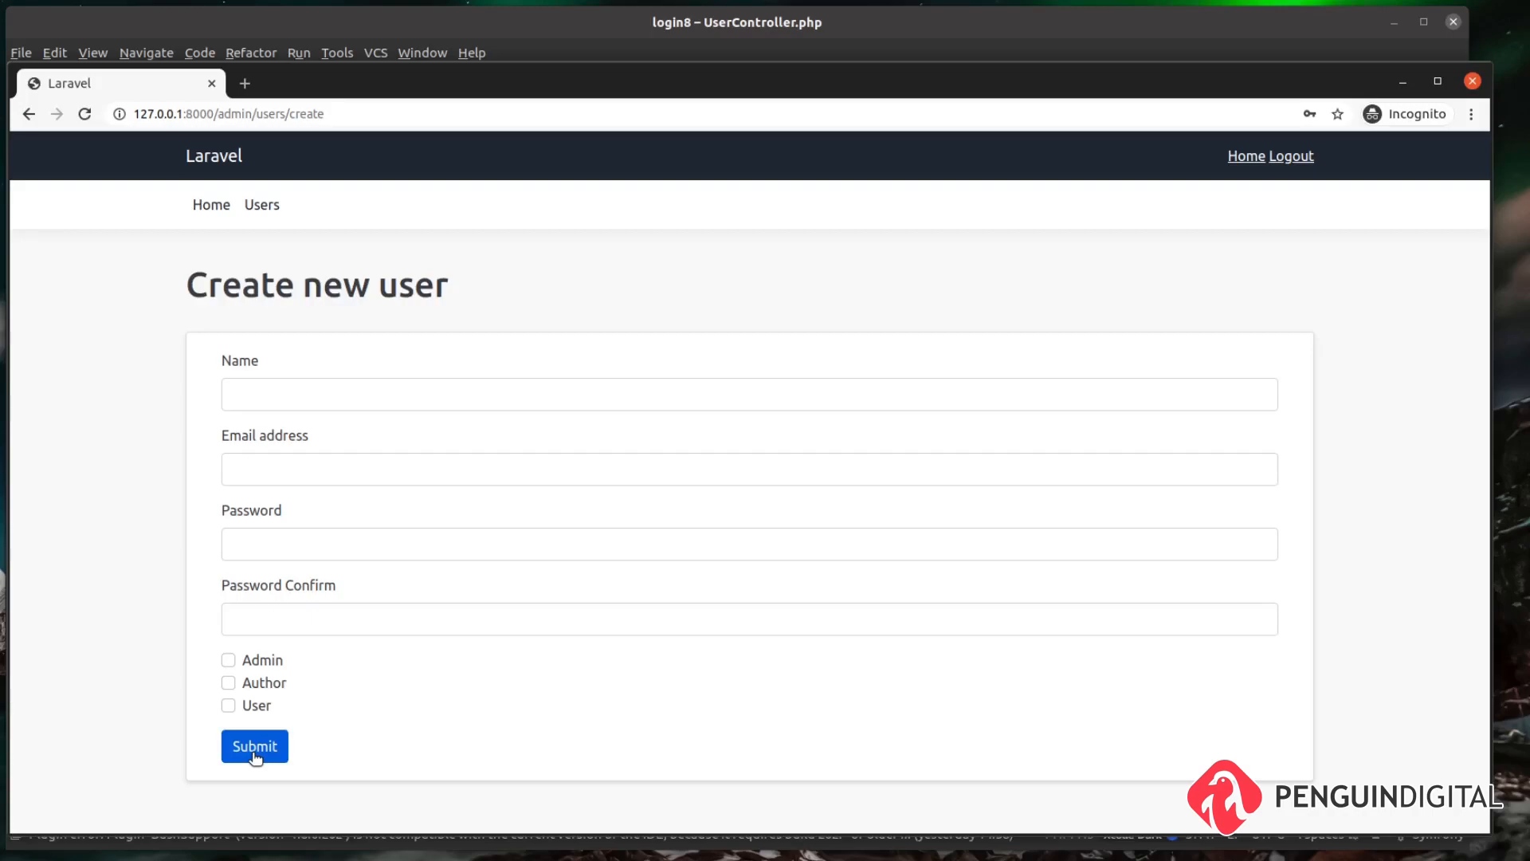
{"action": "left_click", "coordinate": [253, 745]}
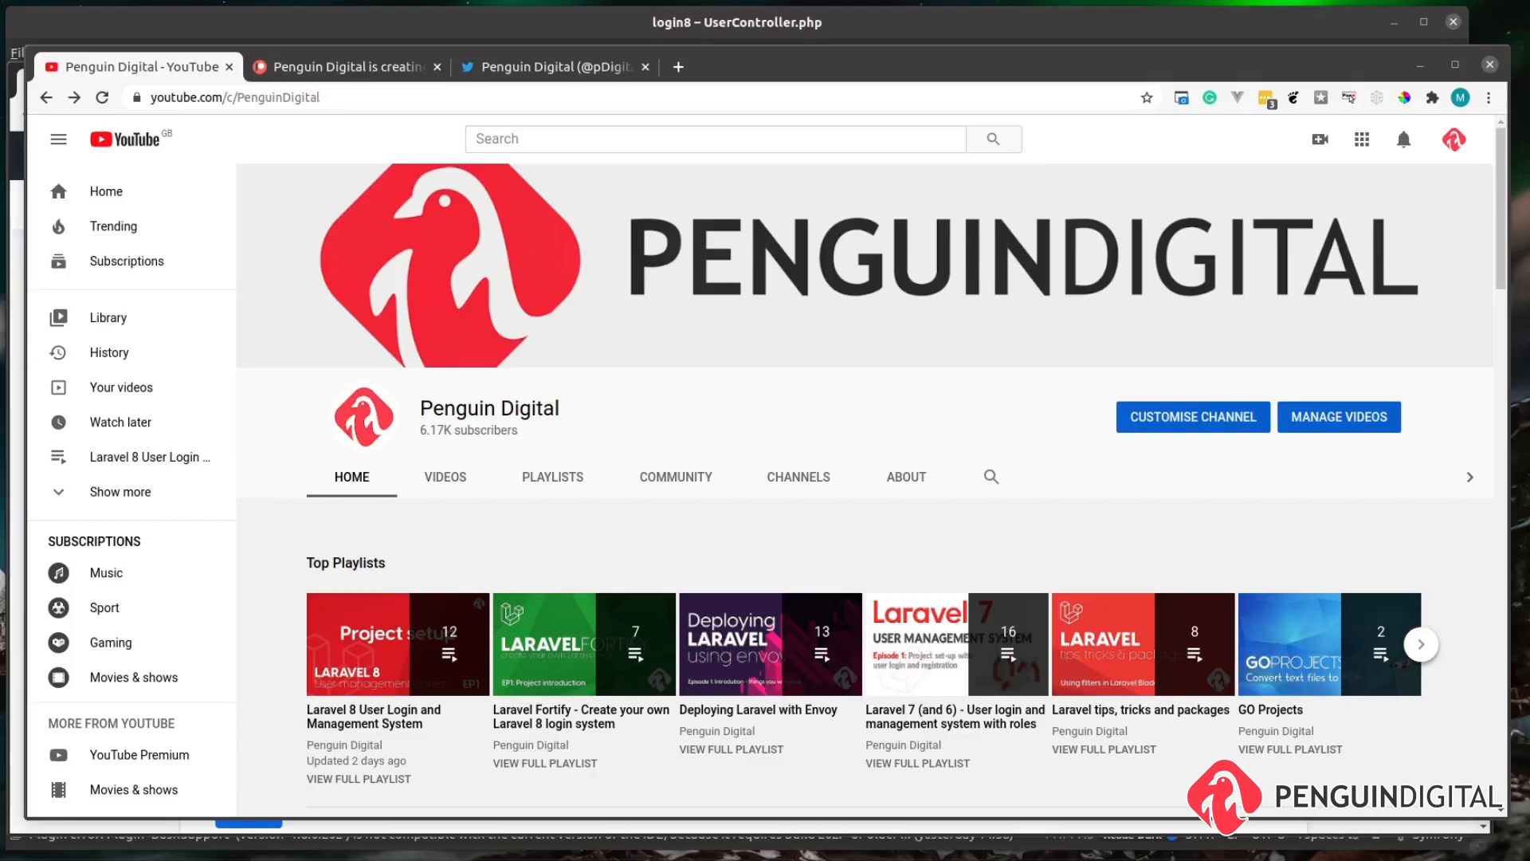
- Switch to the Penguin Digital Patreon page, then to its Twitter profile
{"action": "left_click", "coordinate": [346, 67]}
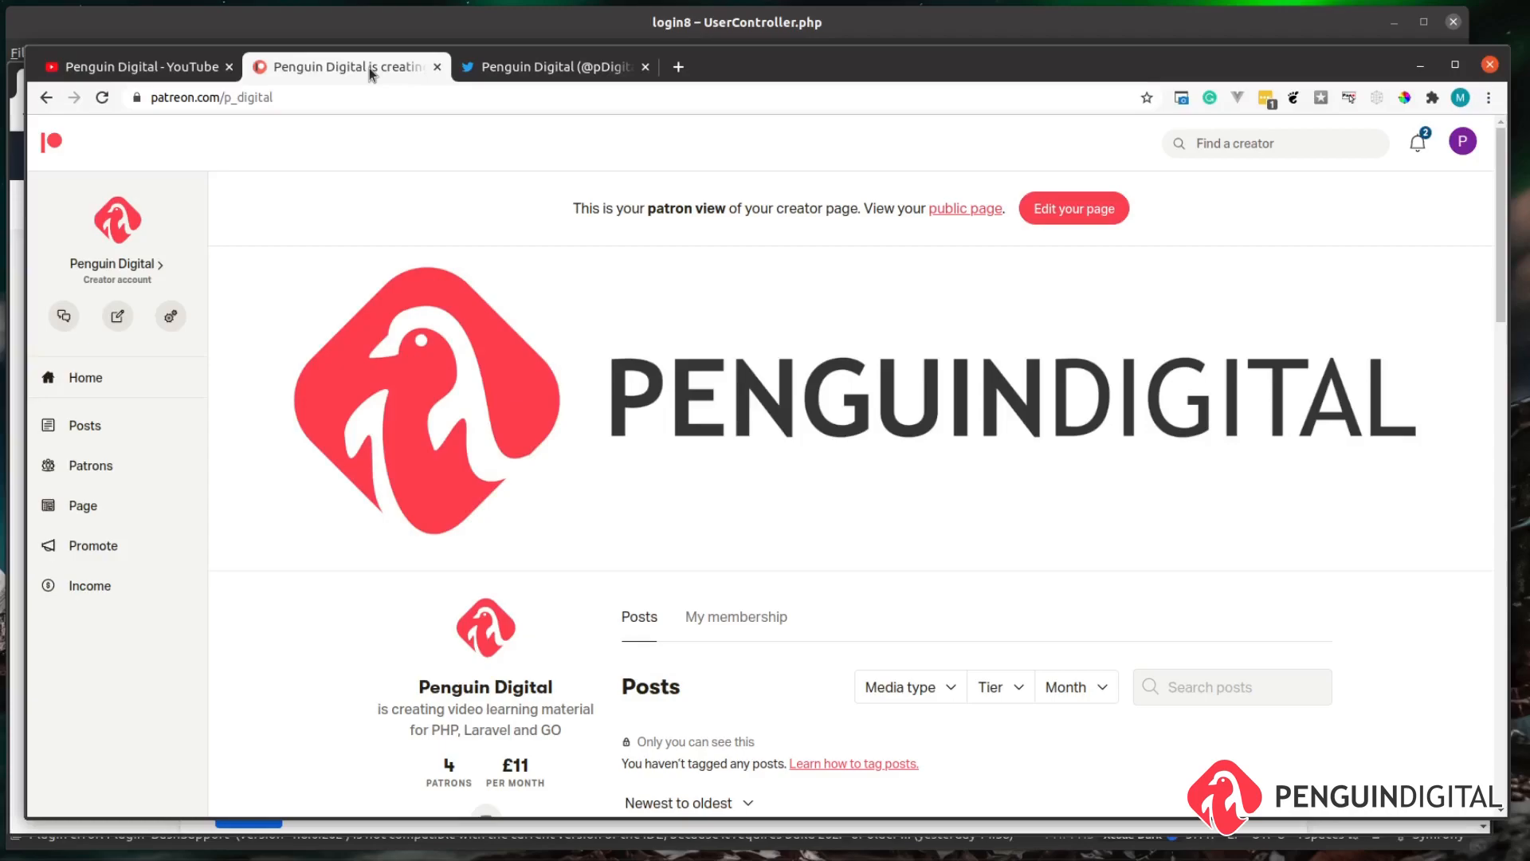
{"action": "left_click", "coordinate": [548, 67]}
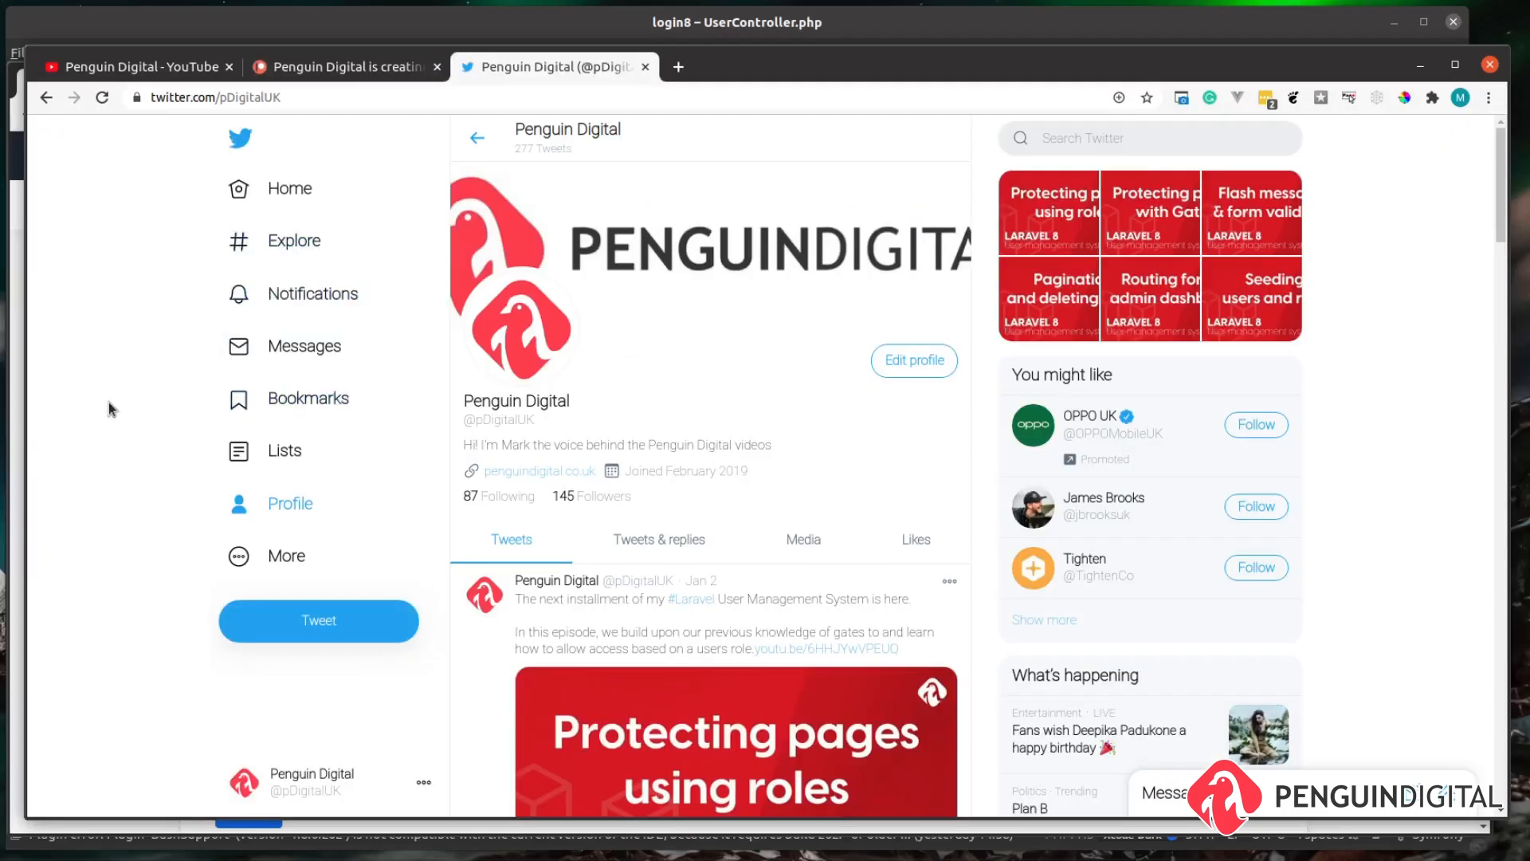